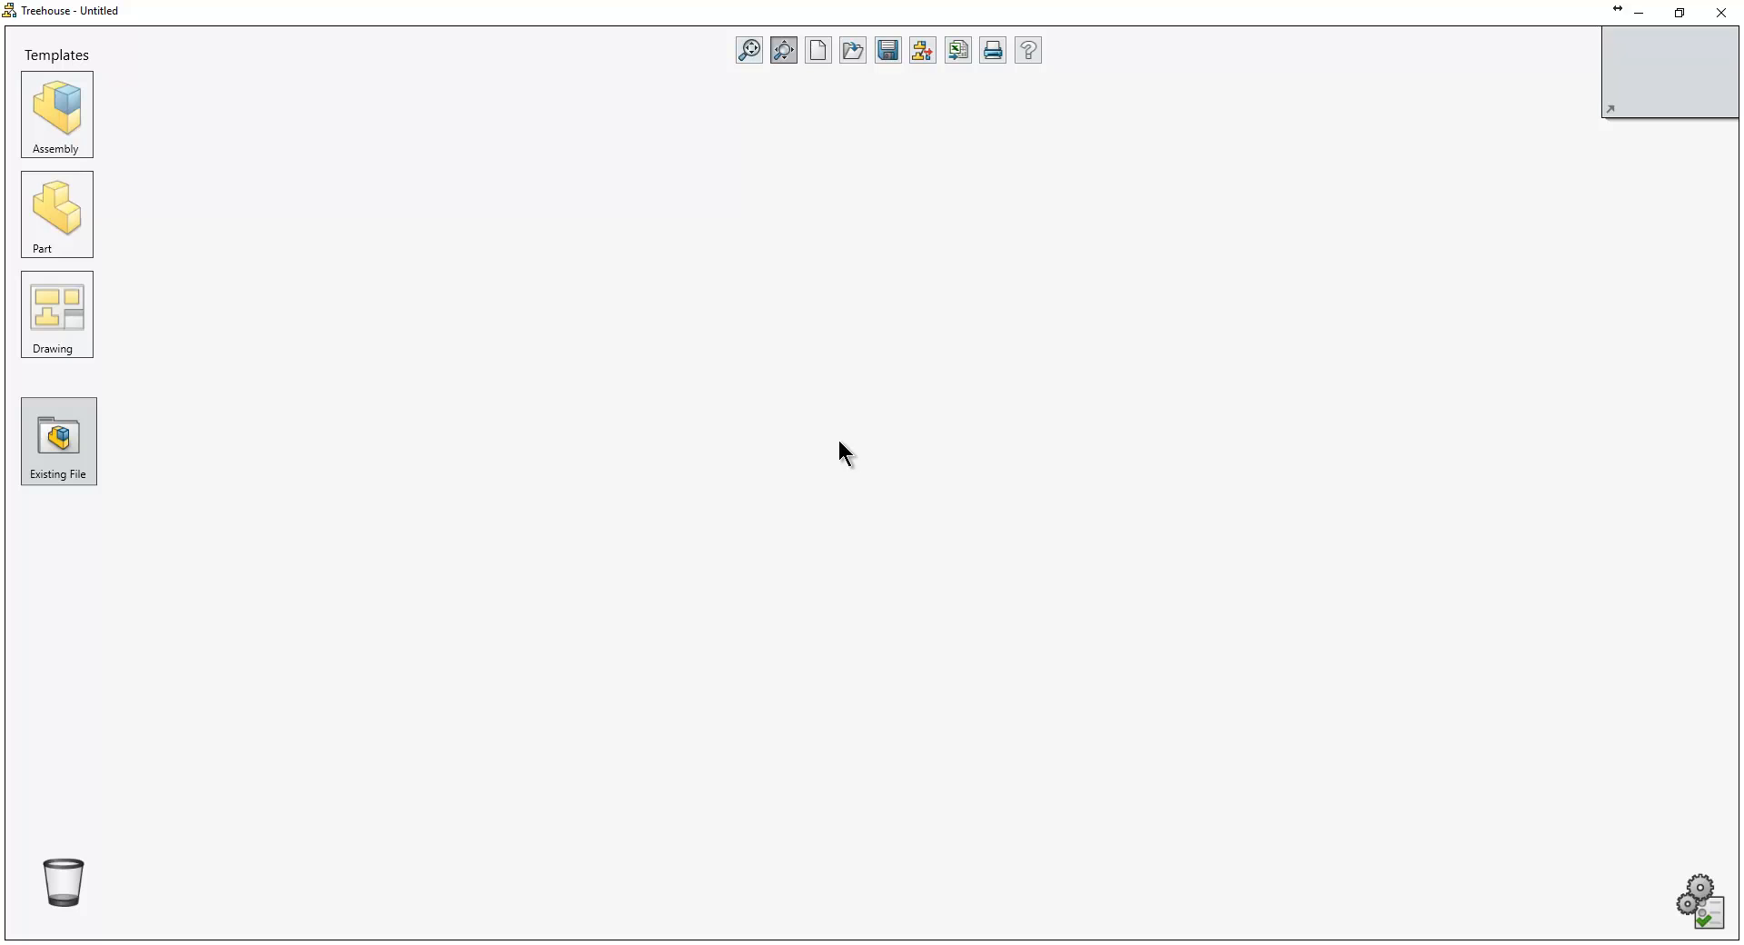
pyautogui.moveTo(643, 434)
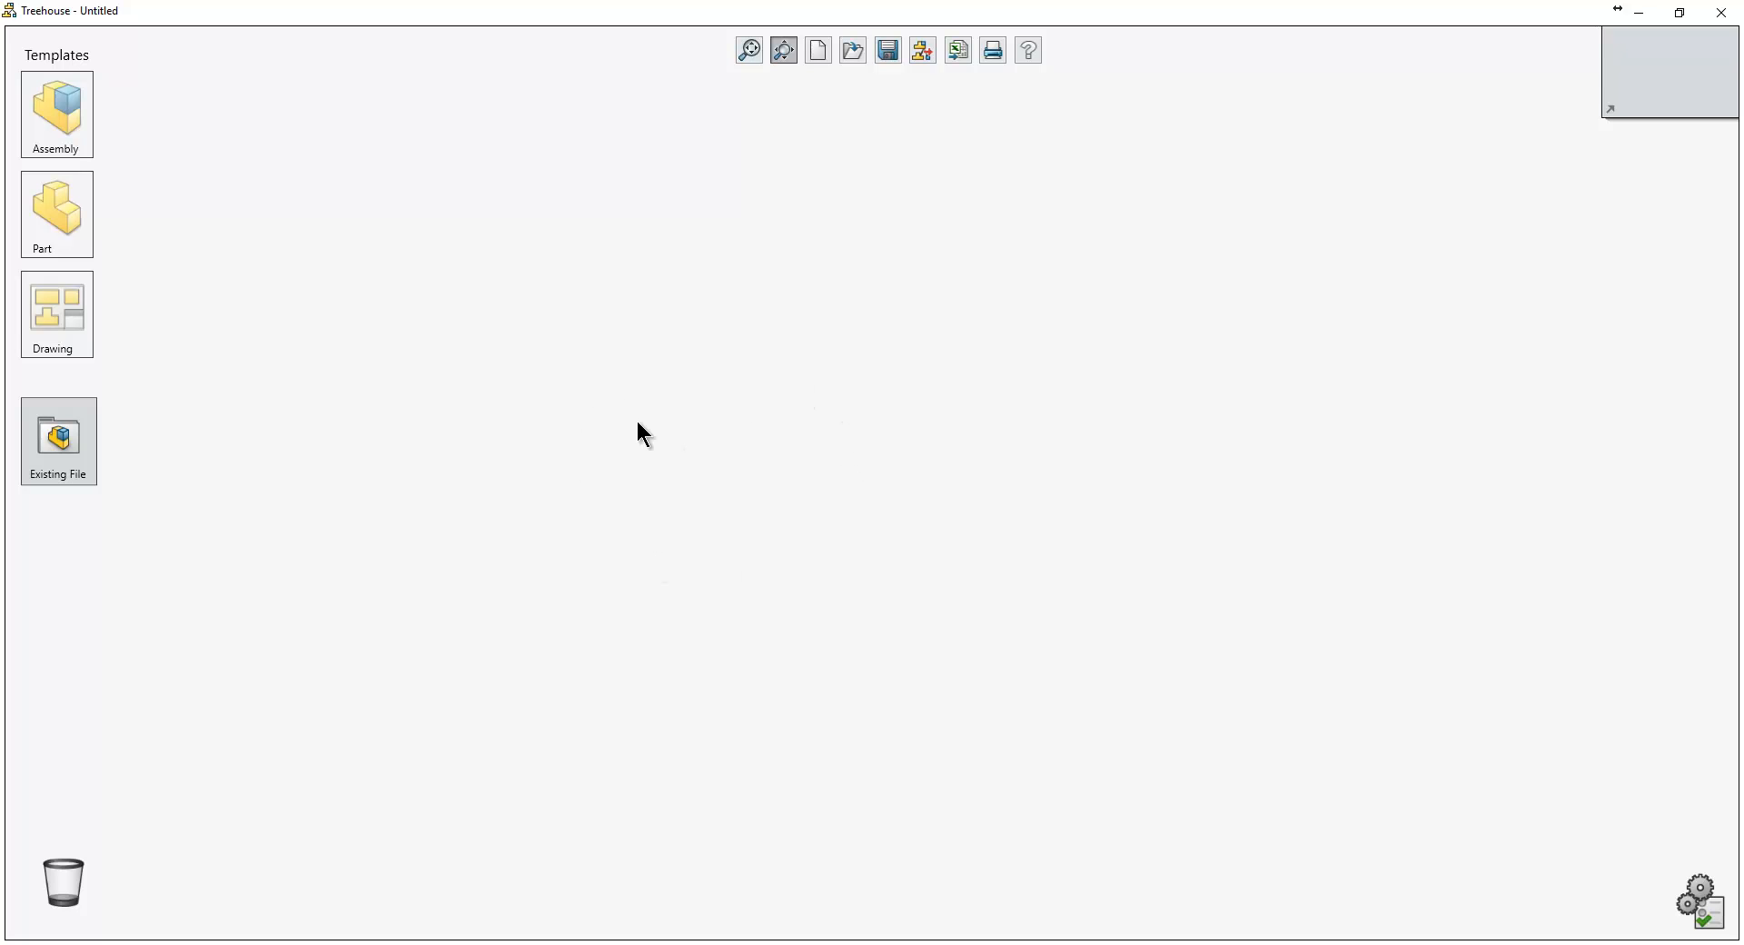
pyautogui.moveTo(129, 123)
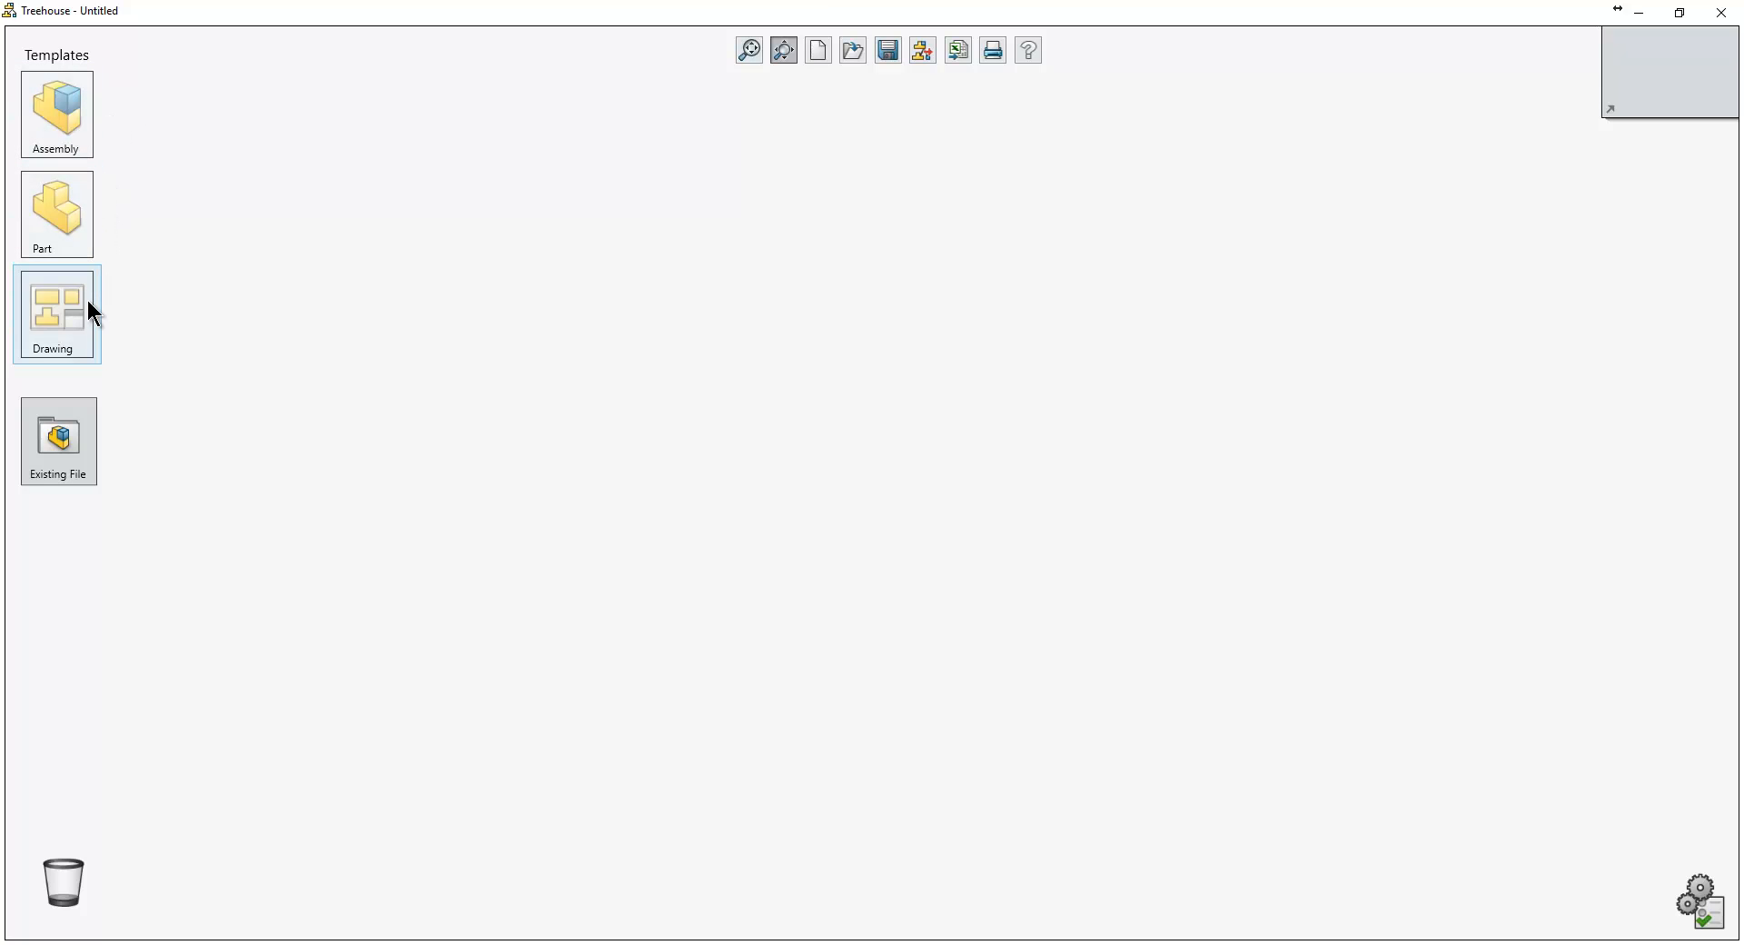
# Drag an assembly template onto the empty canvas to create Assembly1.
pyautogui.click(56, 115)
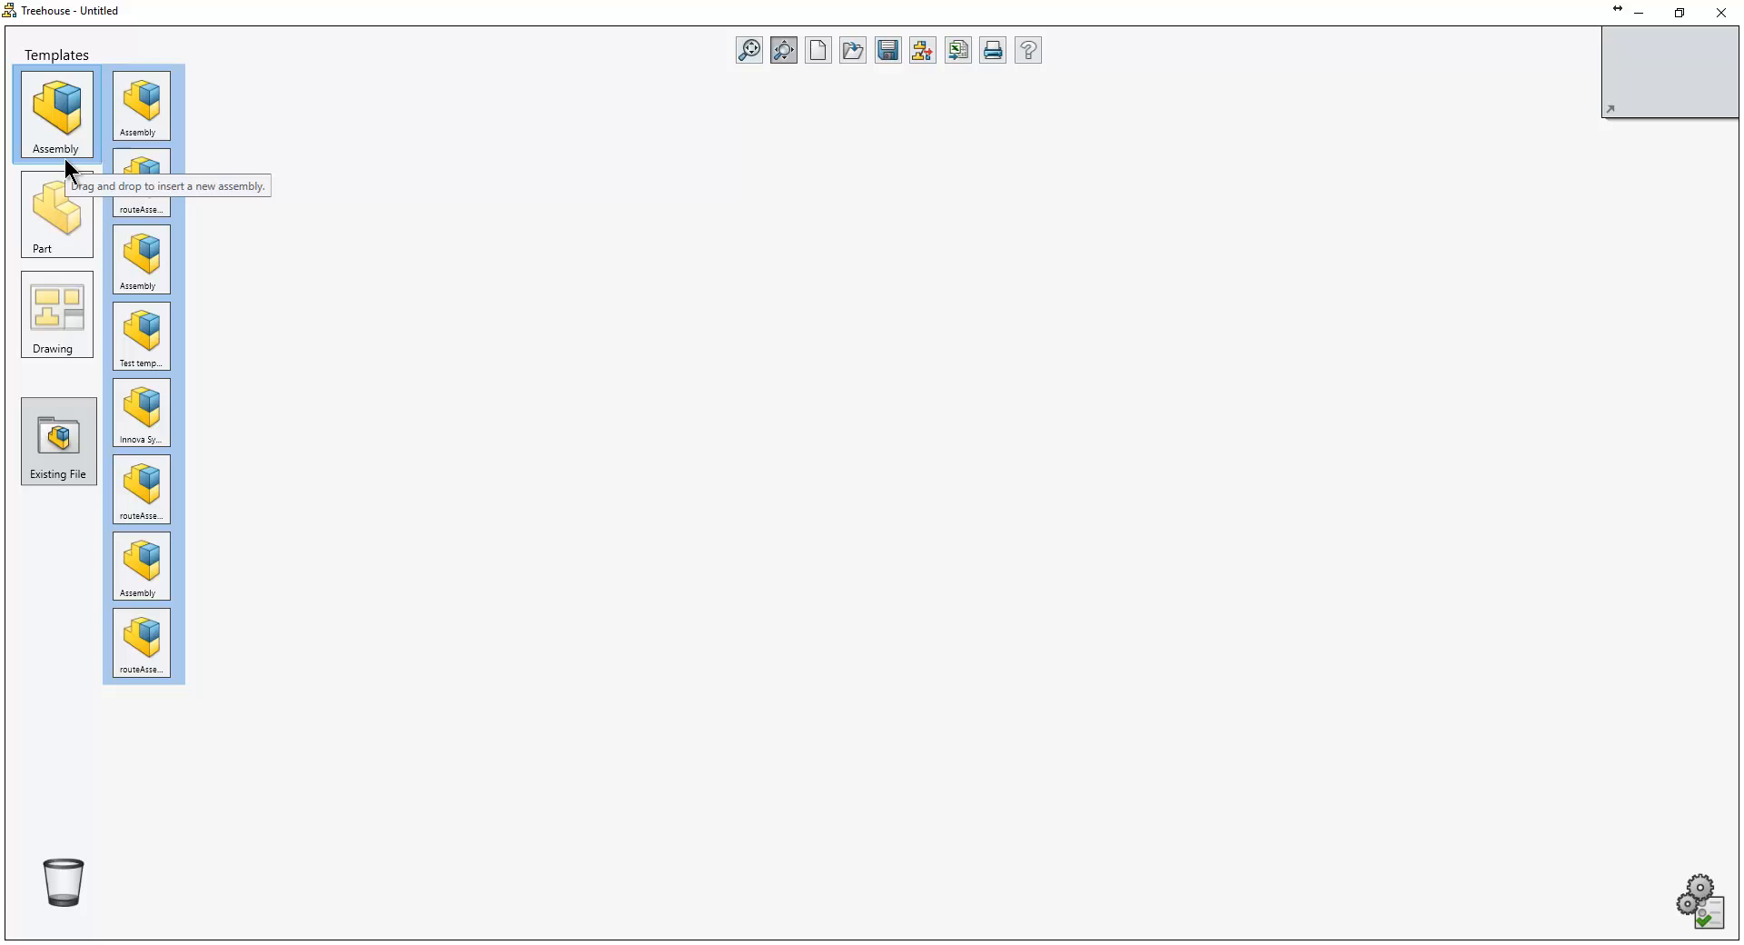
pyautogui.moveTo(74, 137)
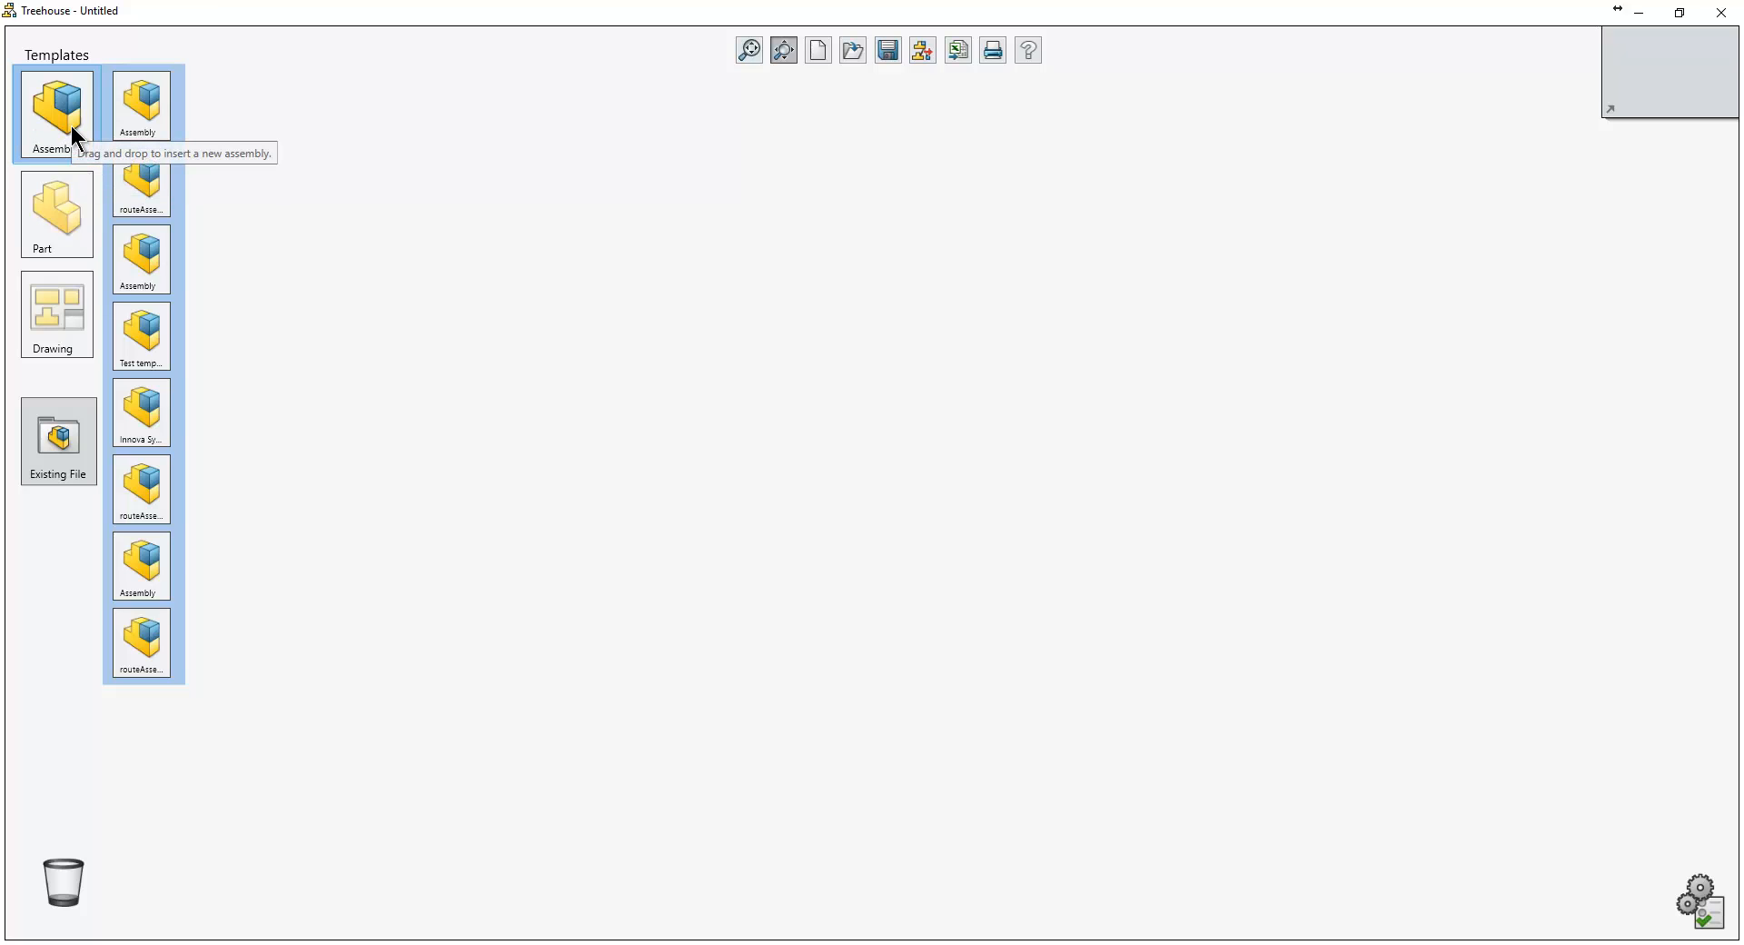
pyautogui.moveTo(55, 100); pyautogui.dragTo(881, 242)
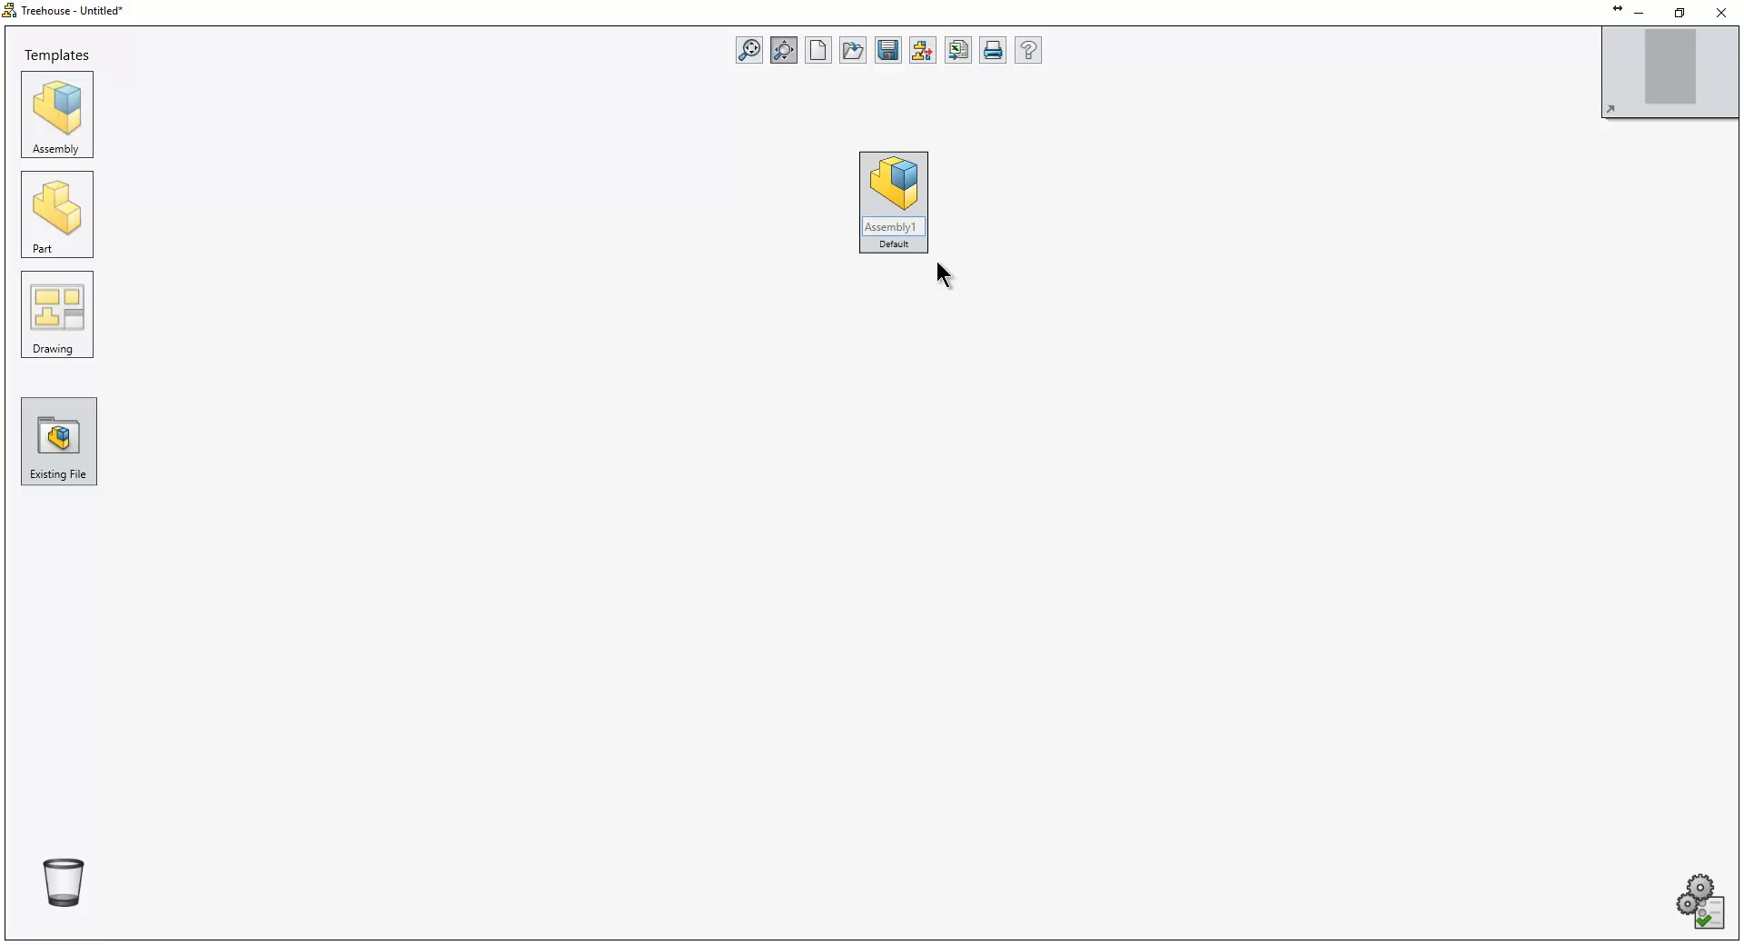
pyautogui.moveTo(876, 214)
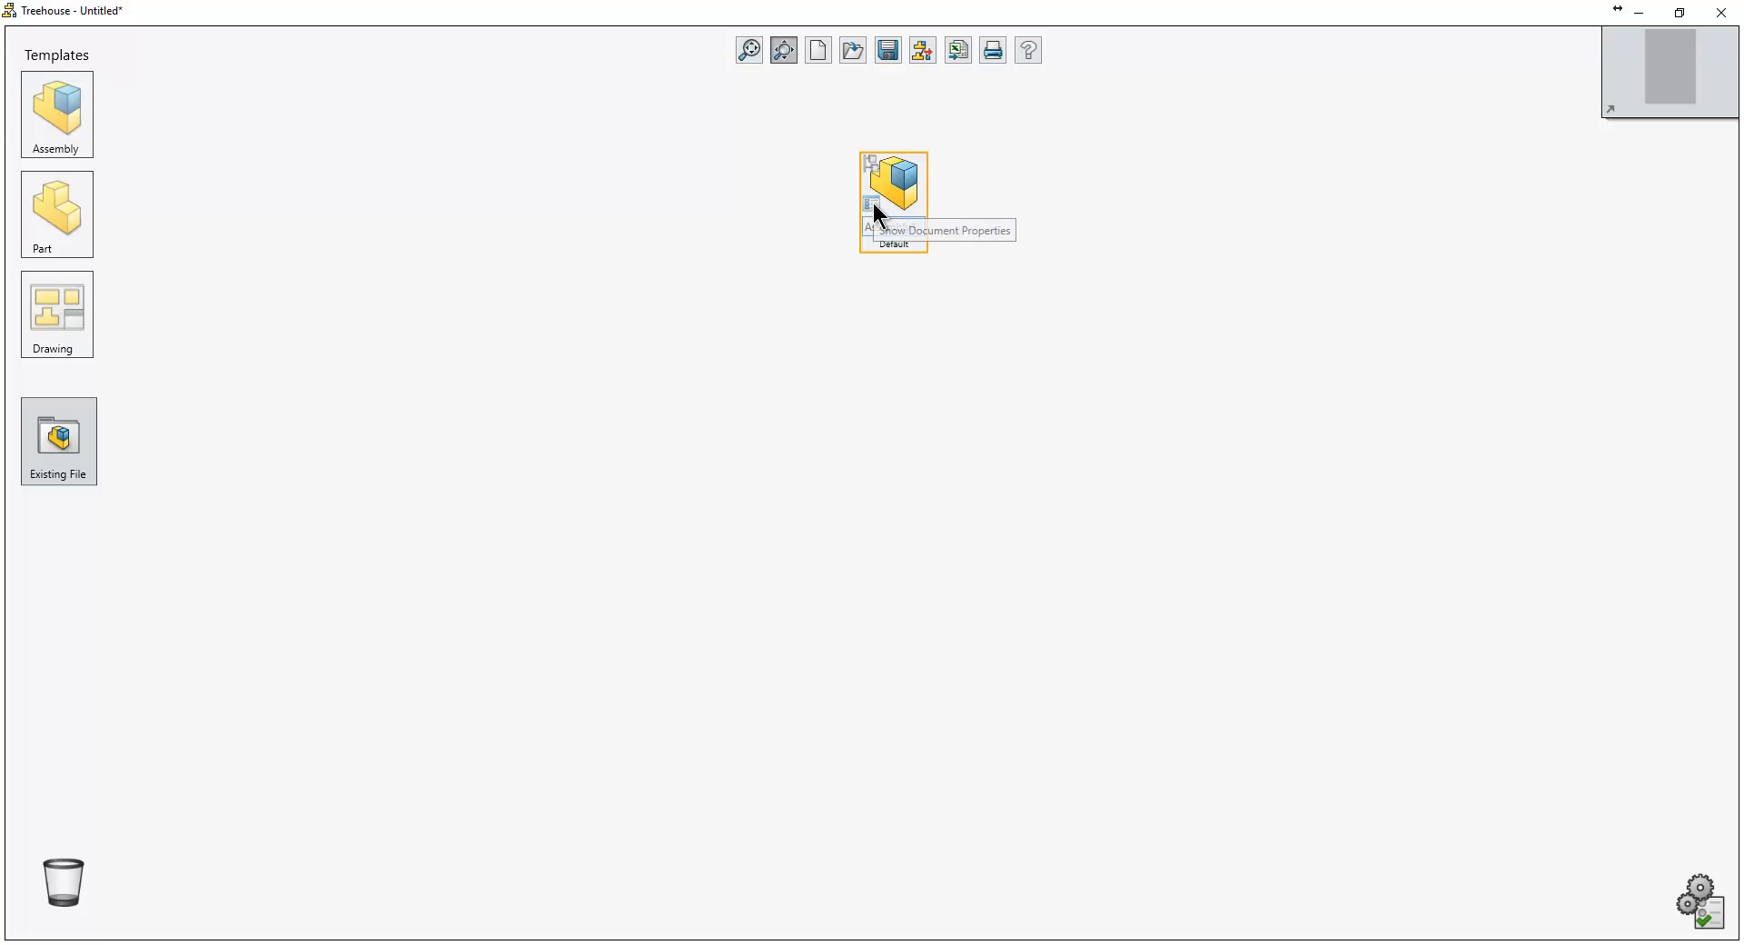
# Set Assembly1's Document Name to 'Top Level' in its document properties.
pyautogui.click(871, 203)
pyautogui.write('Top')
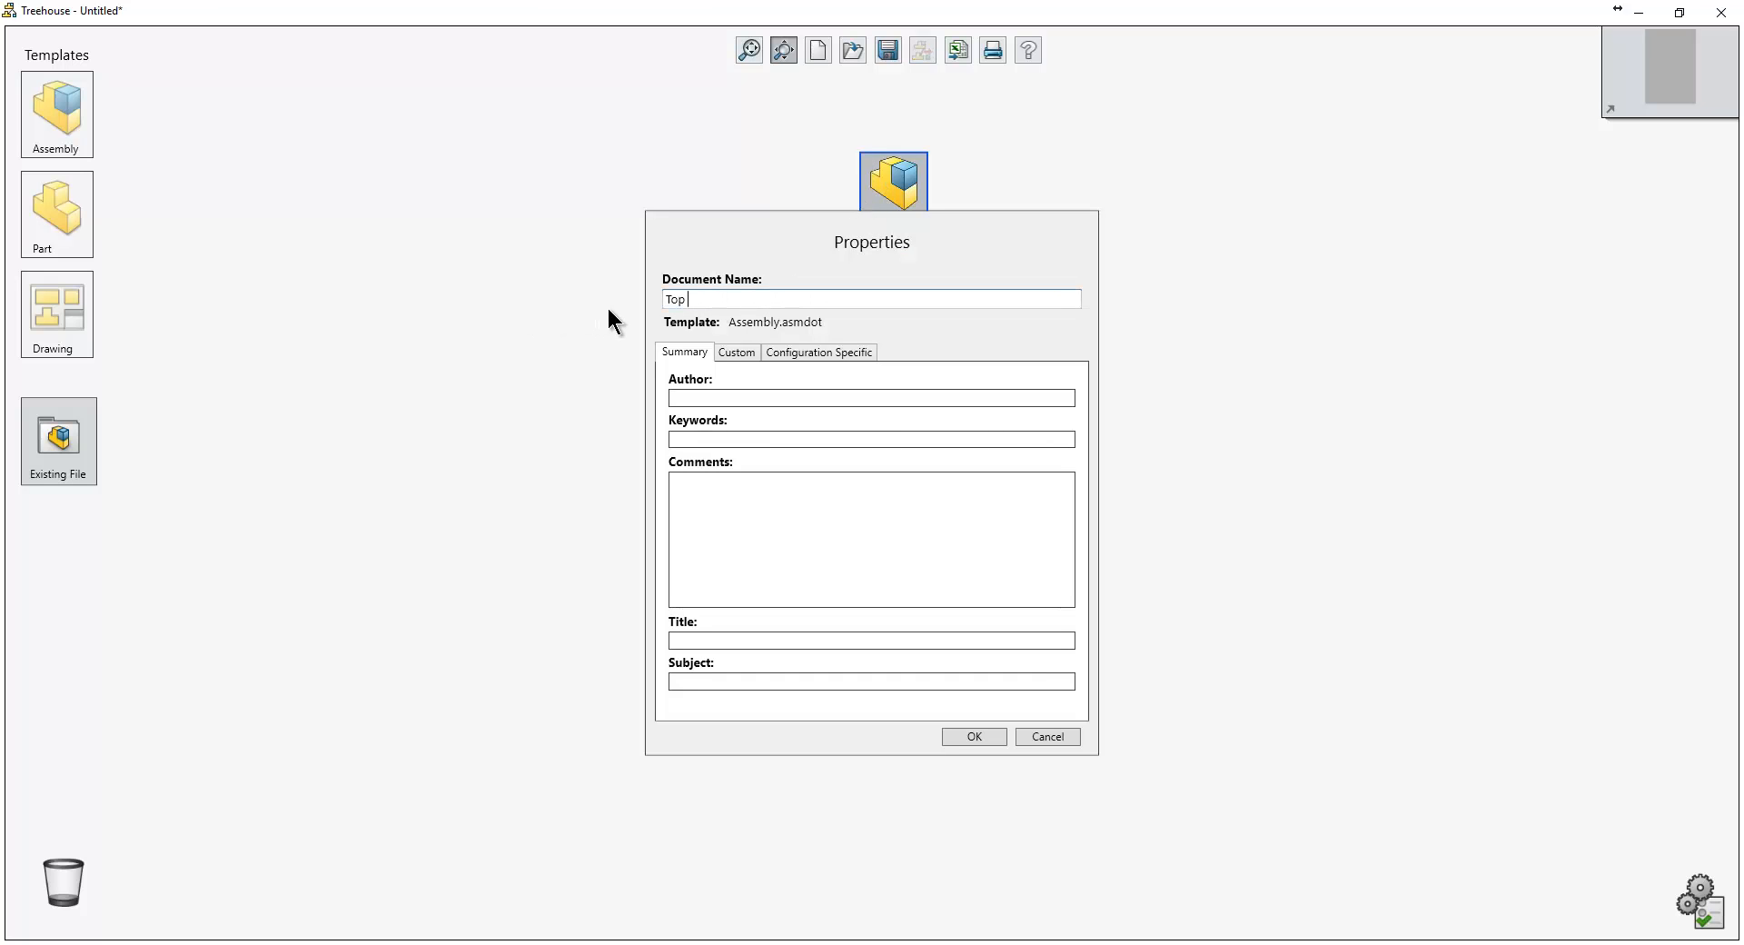
pyautogui.write('Level')
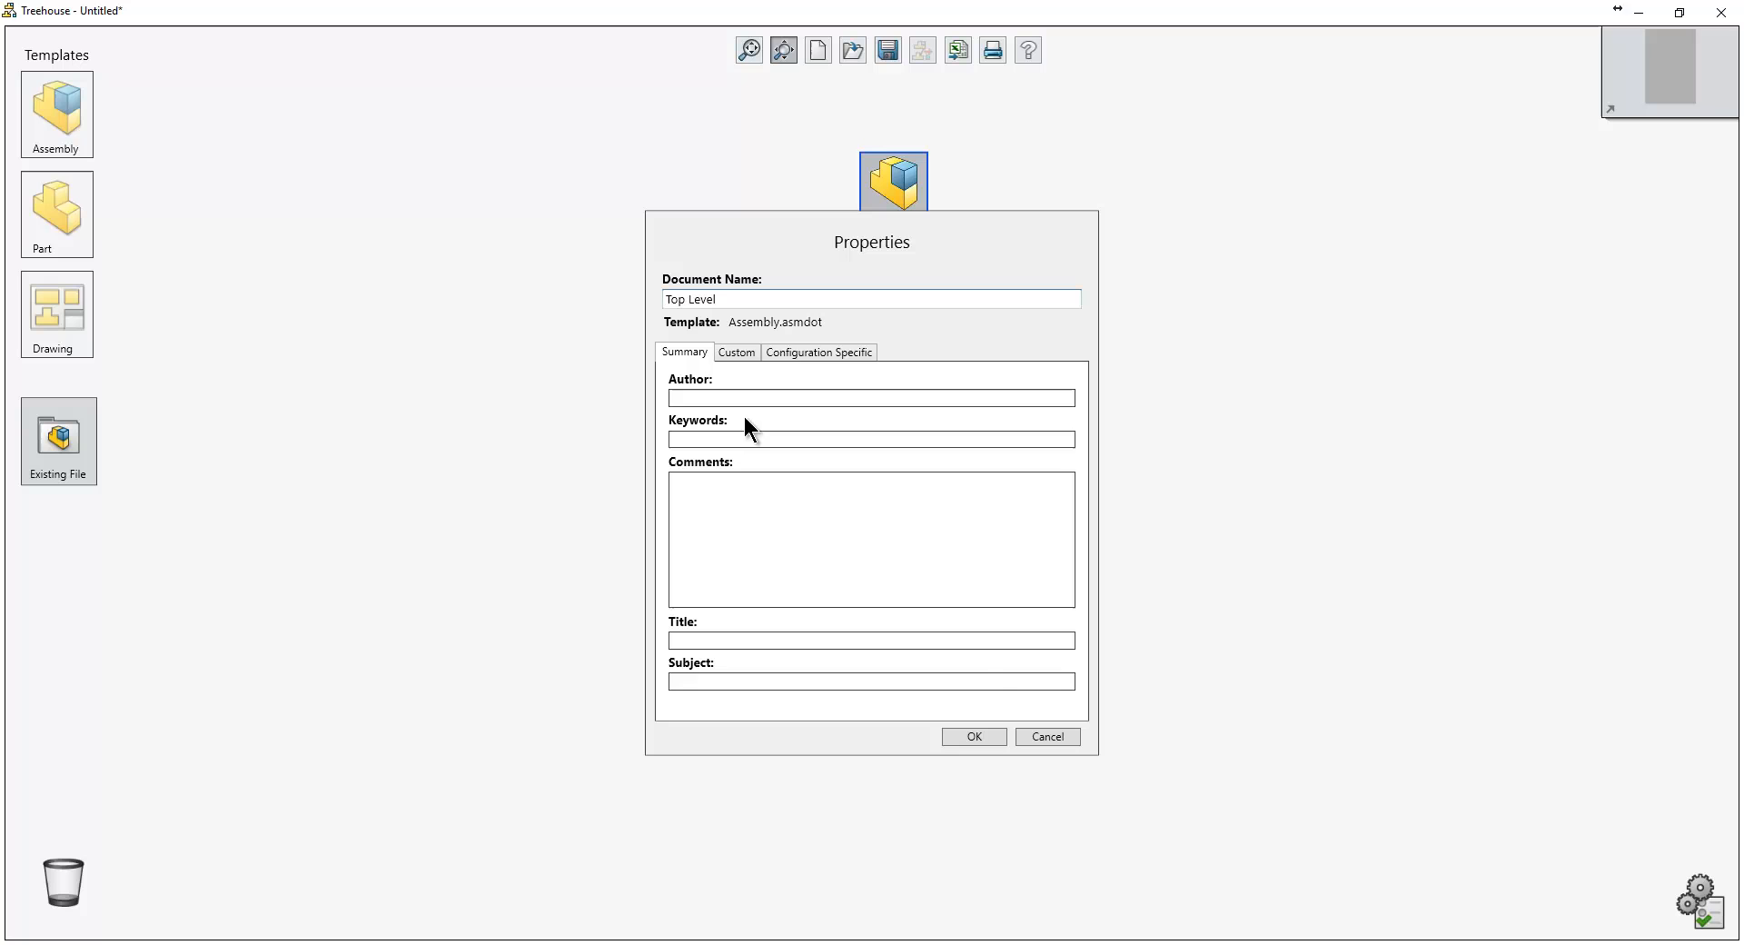
pyautogui.click(972, 736)
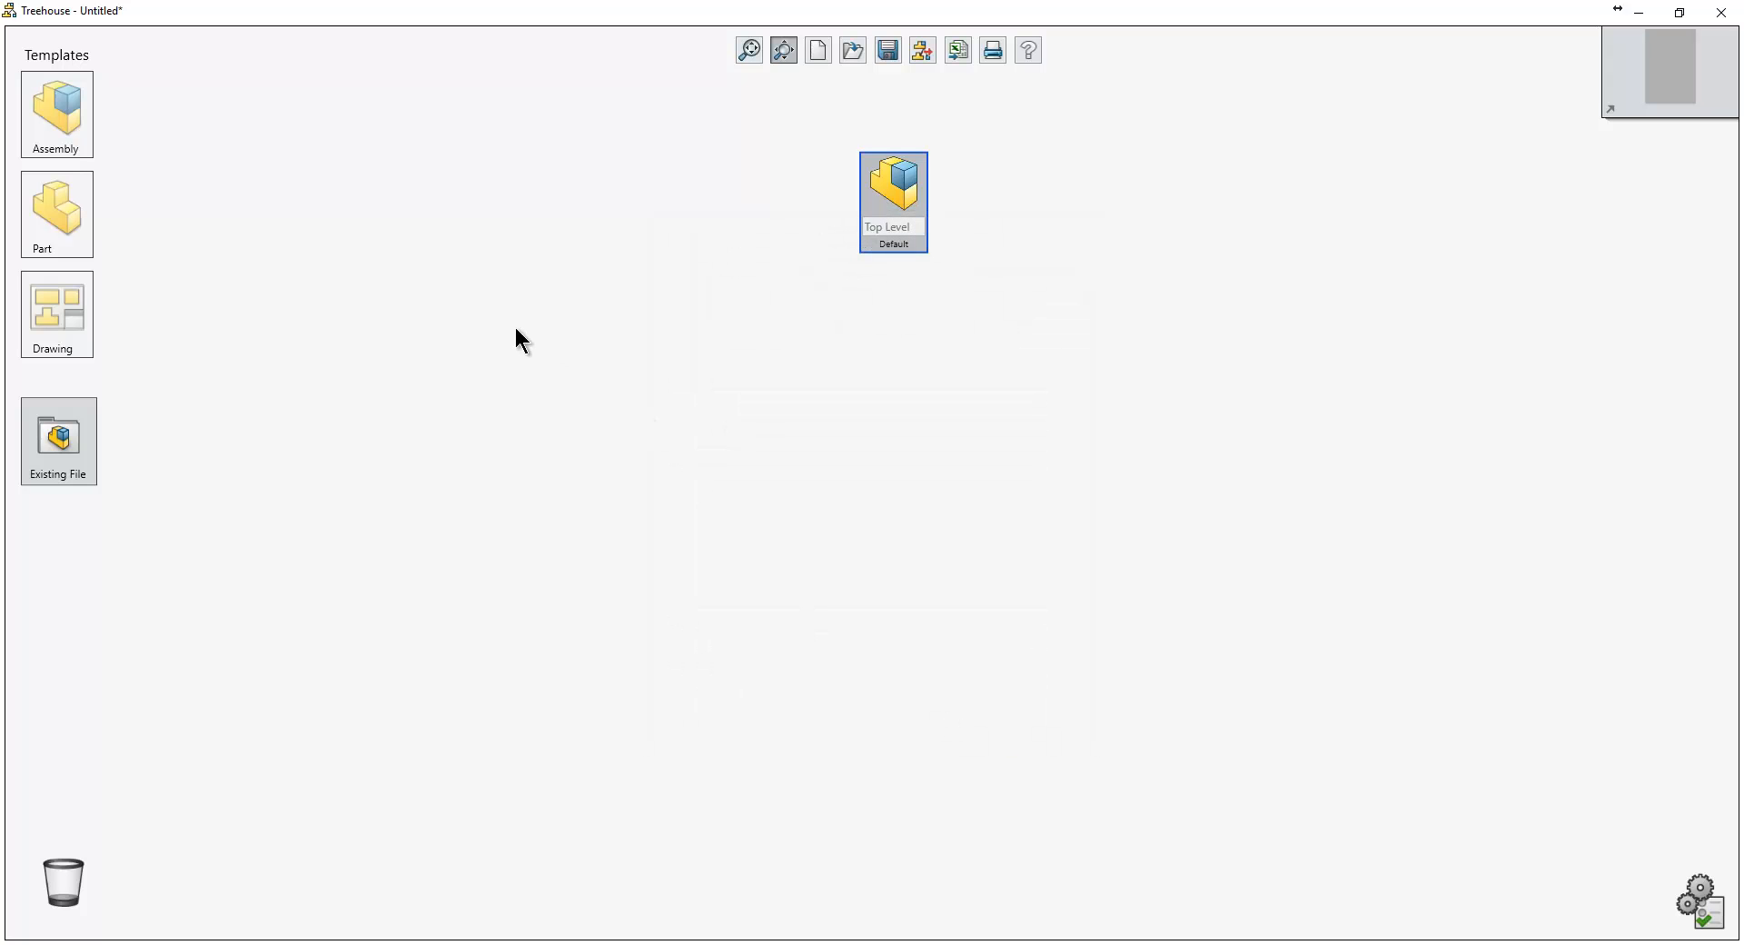
pyautogui.moveTo(315, 282)
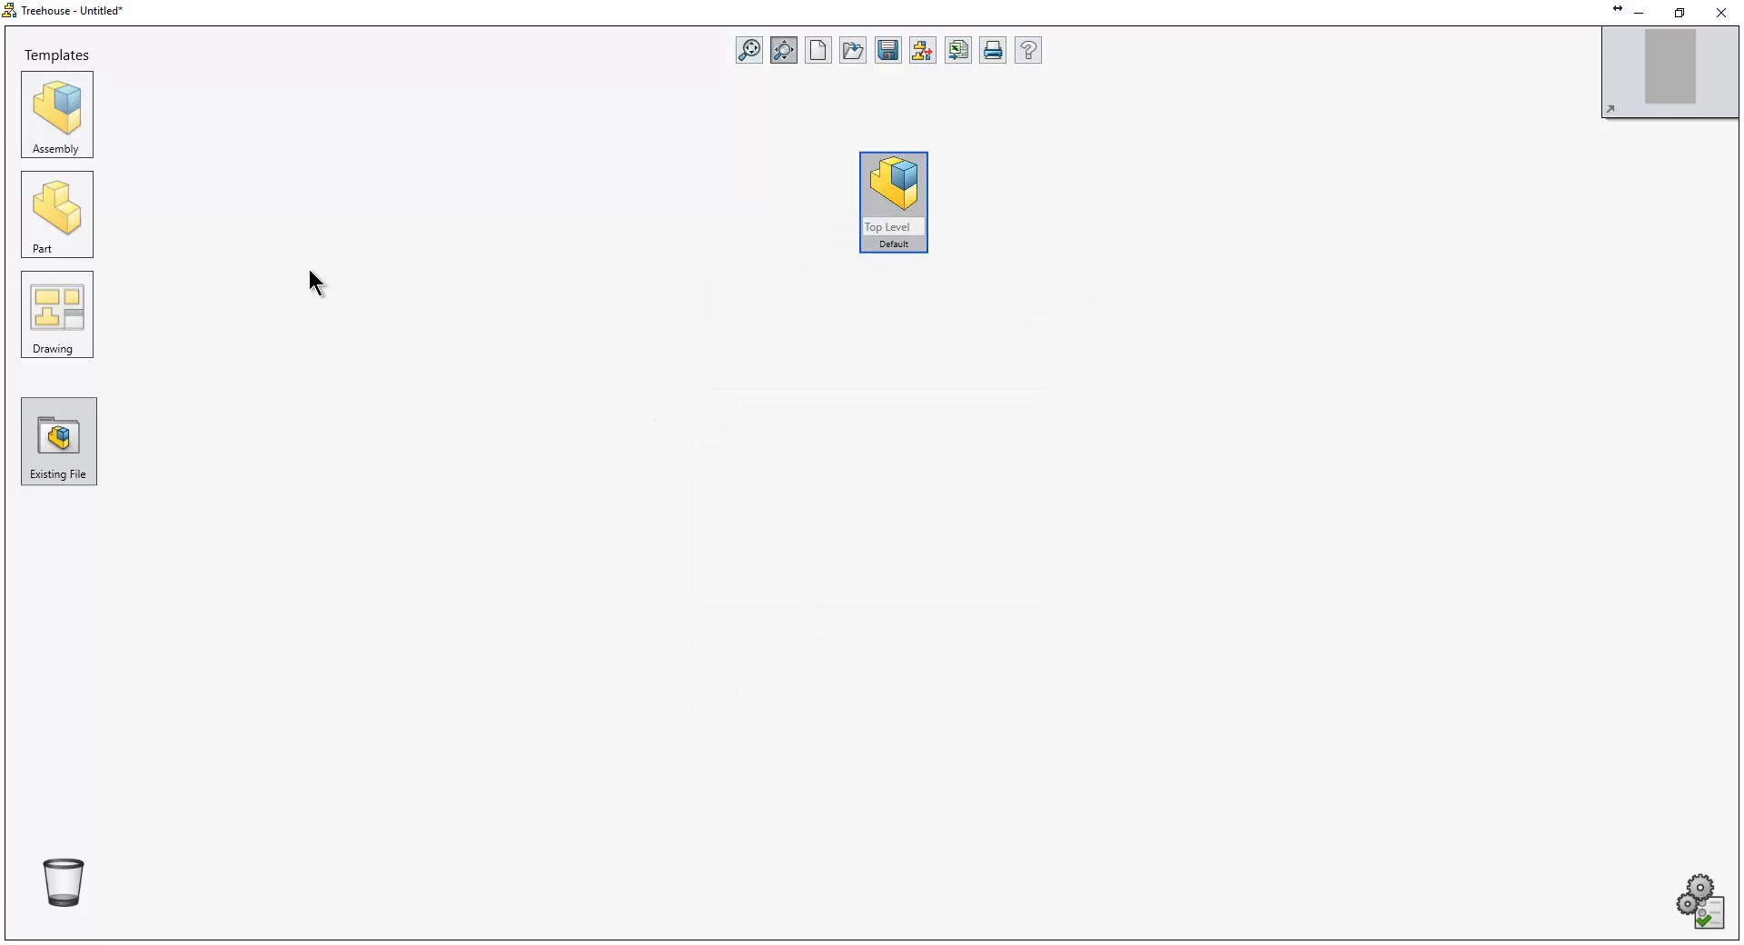
pyautogui.moveTo(100, 254)
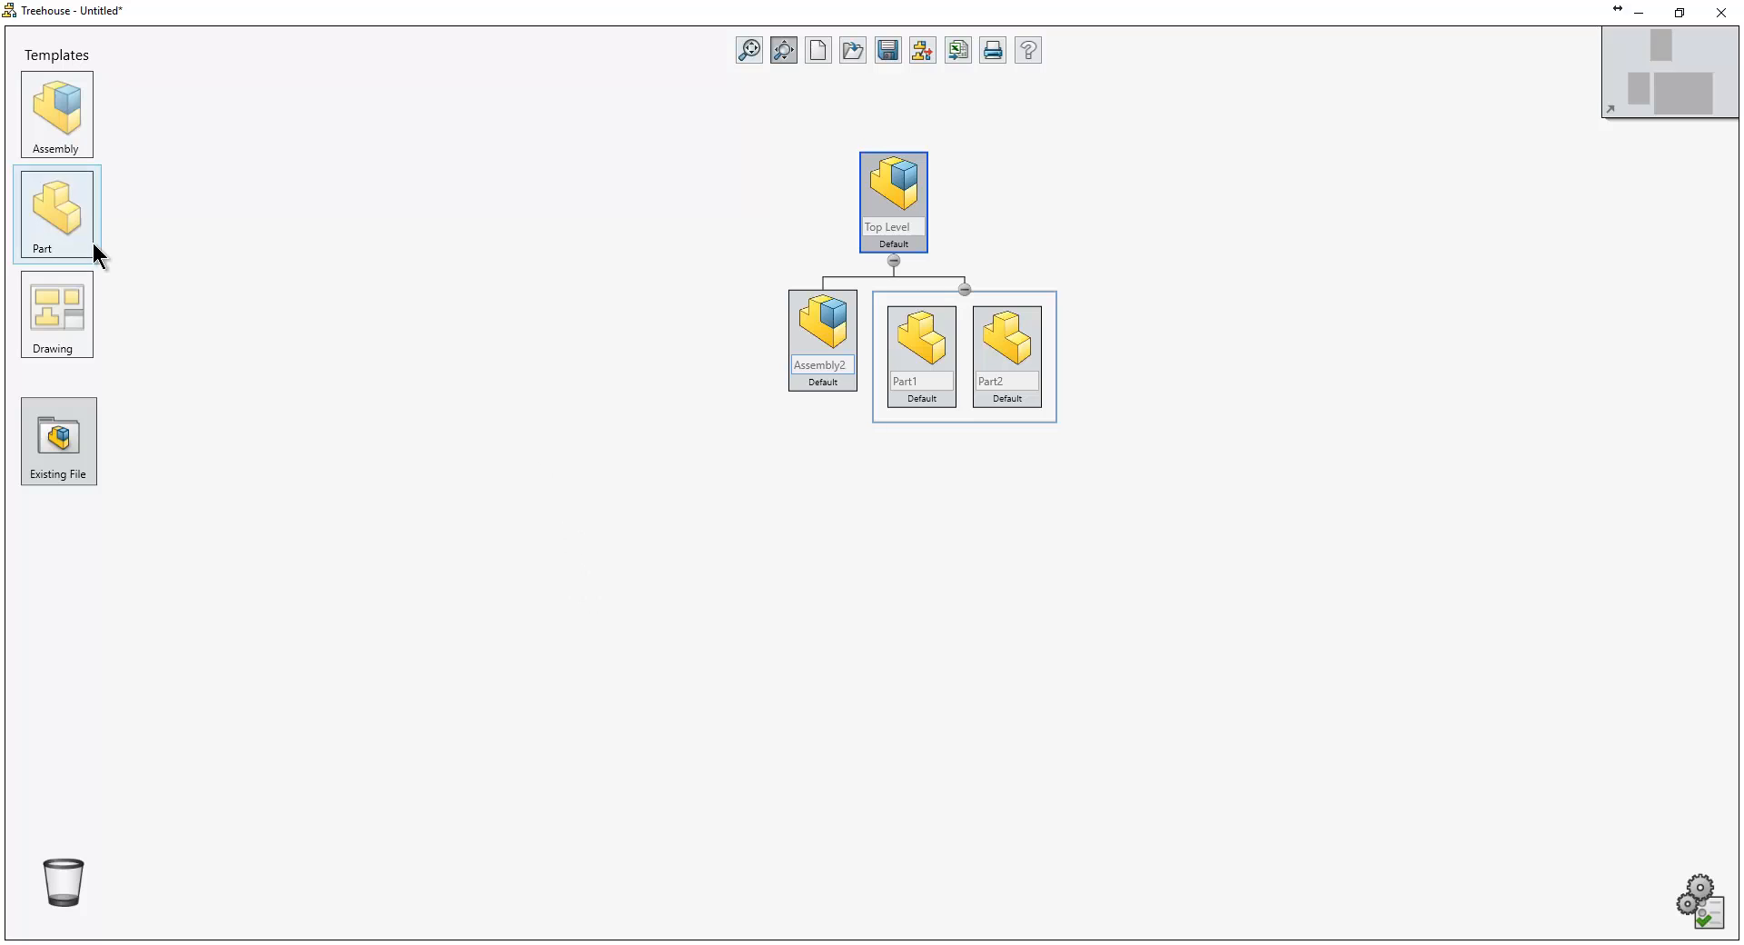
# Drag a Part template under Assembly2 to add Part3.
pyautogui.moveTo(55, 213); pyautogui.dragTo(822, 340)
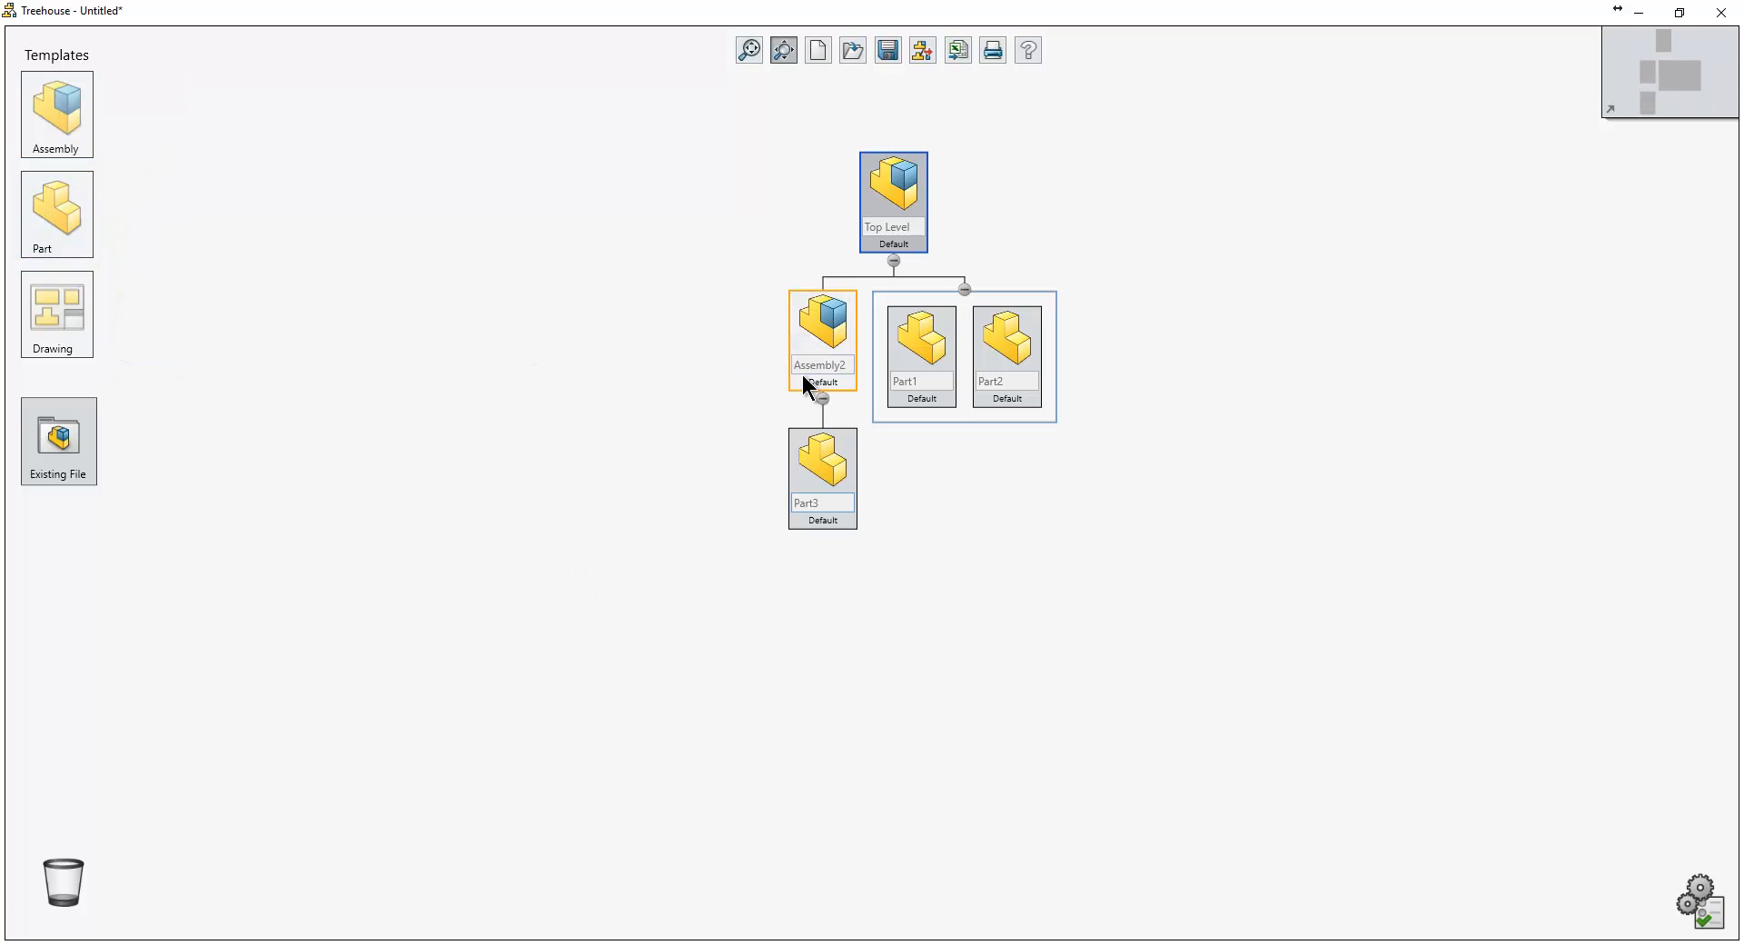
pyautogui.click(56, 212)
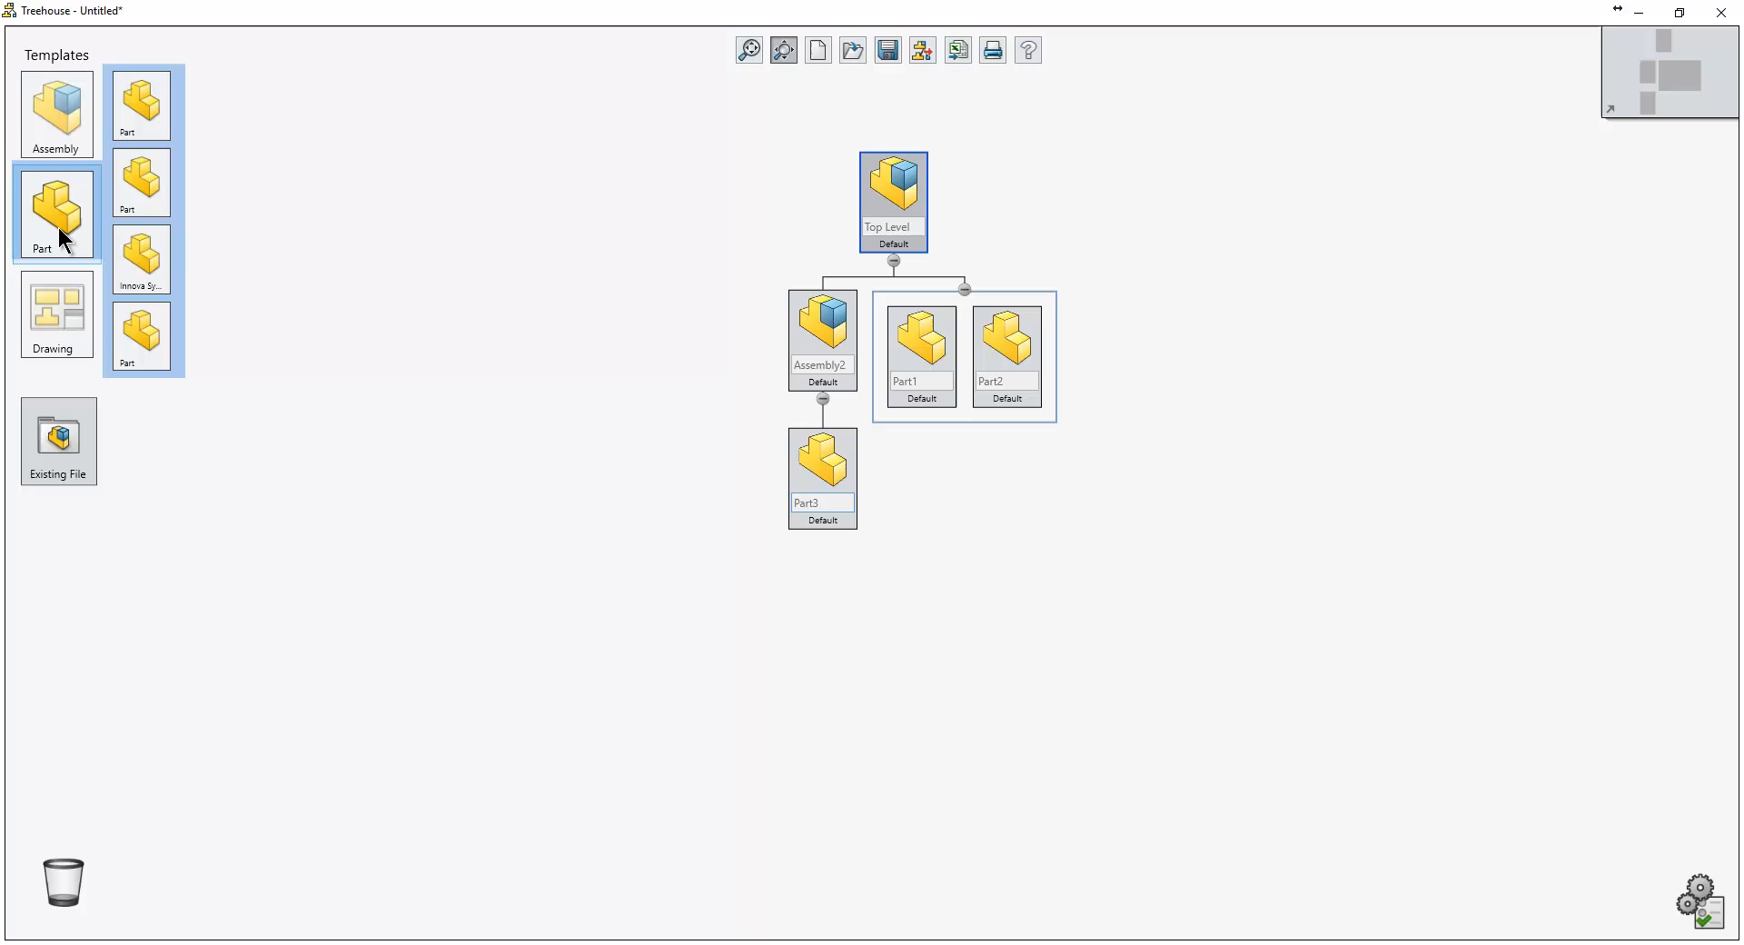
pyautogui.moveTo(59, 440)
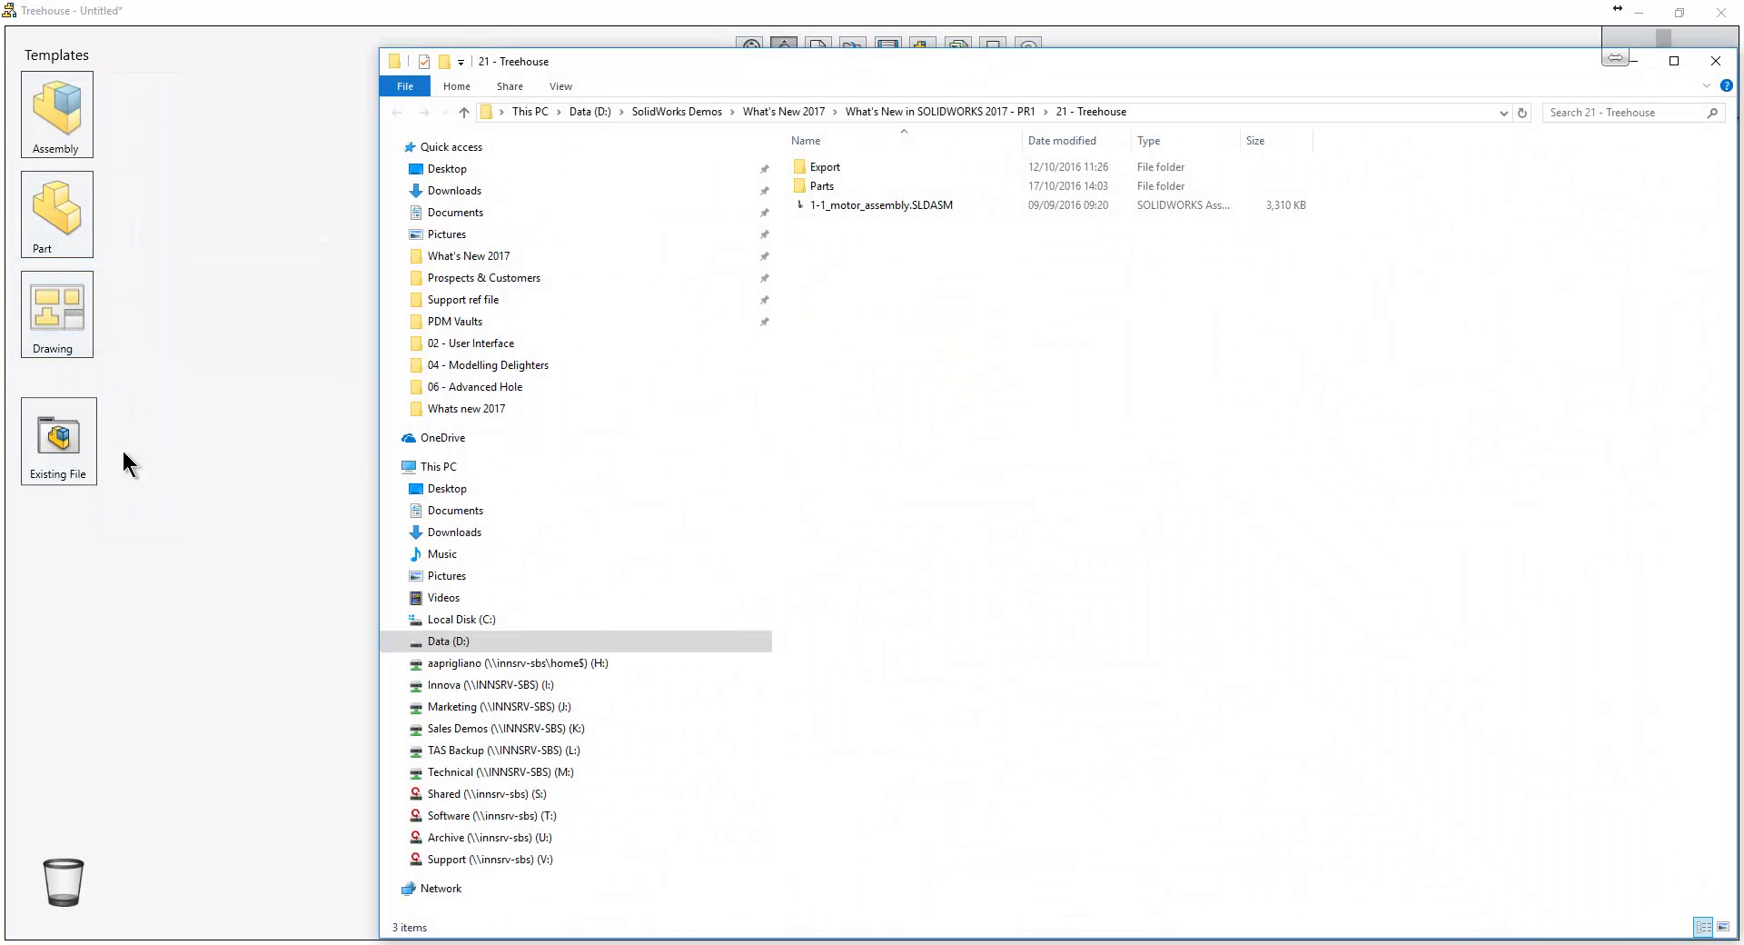
# In File Explorer, open the Parts folder and select 1-1 top plate (1).SLDPRT.
pyautogui.click(878, 205)
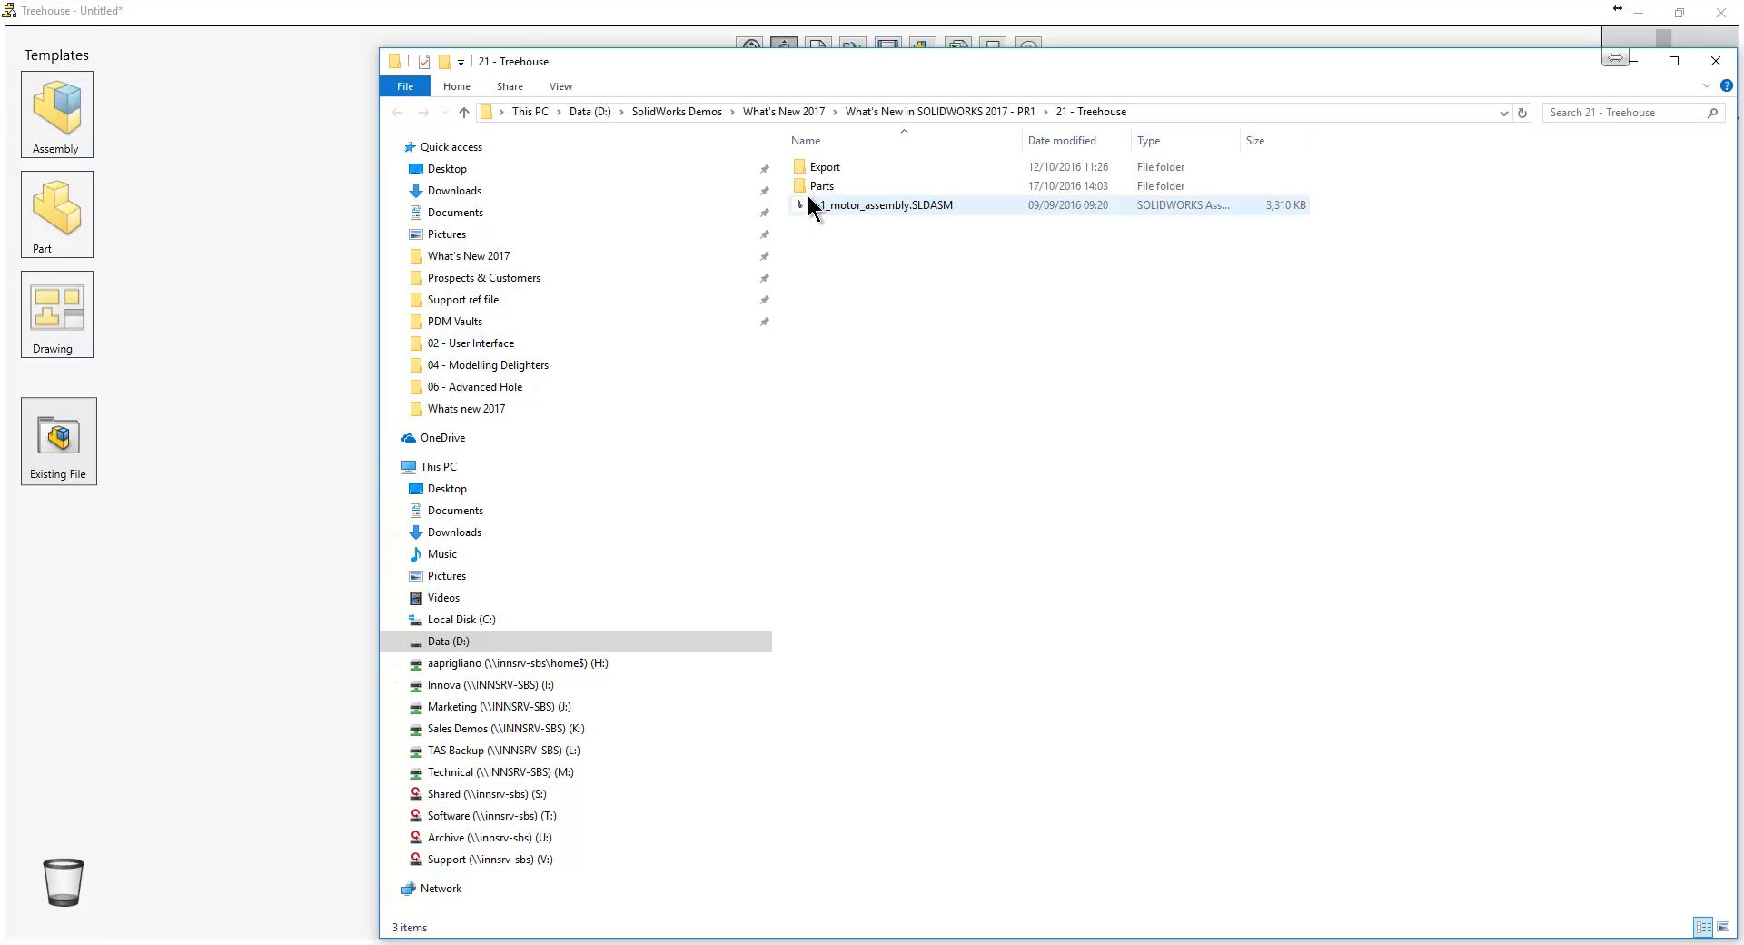
pyautogui.doubleClick(823, 186)
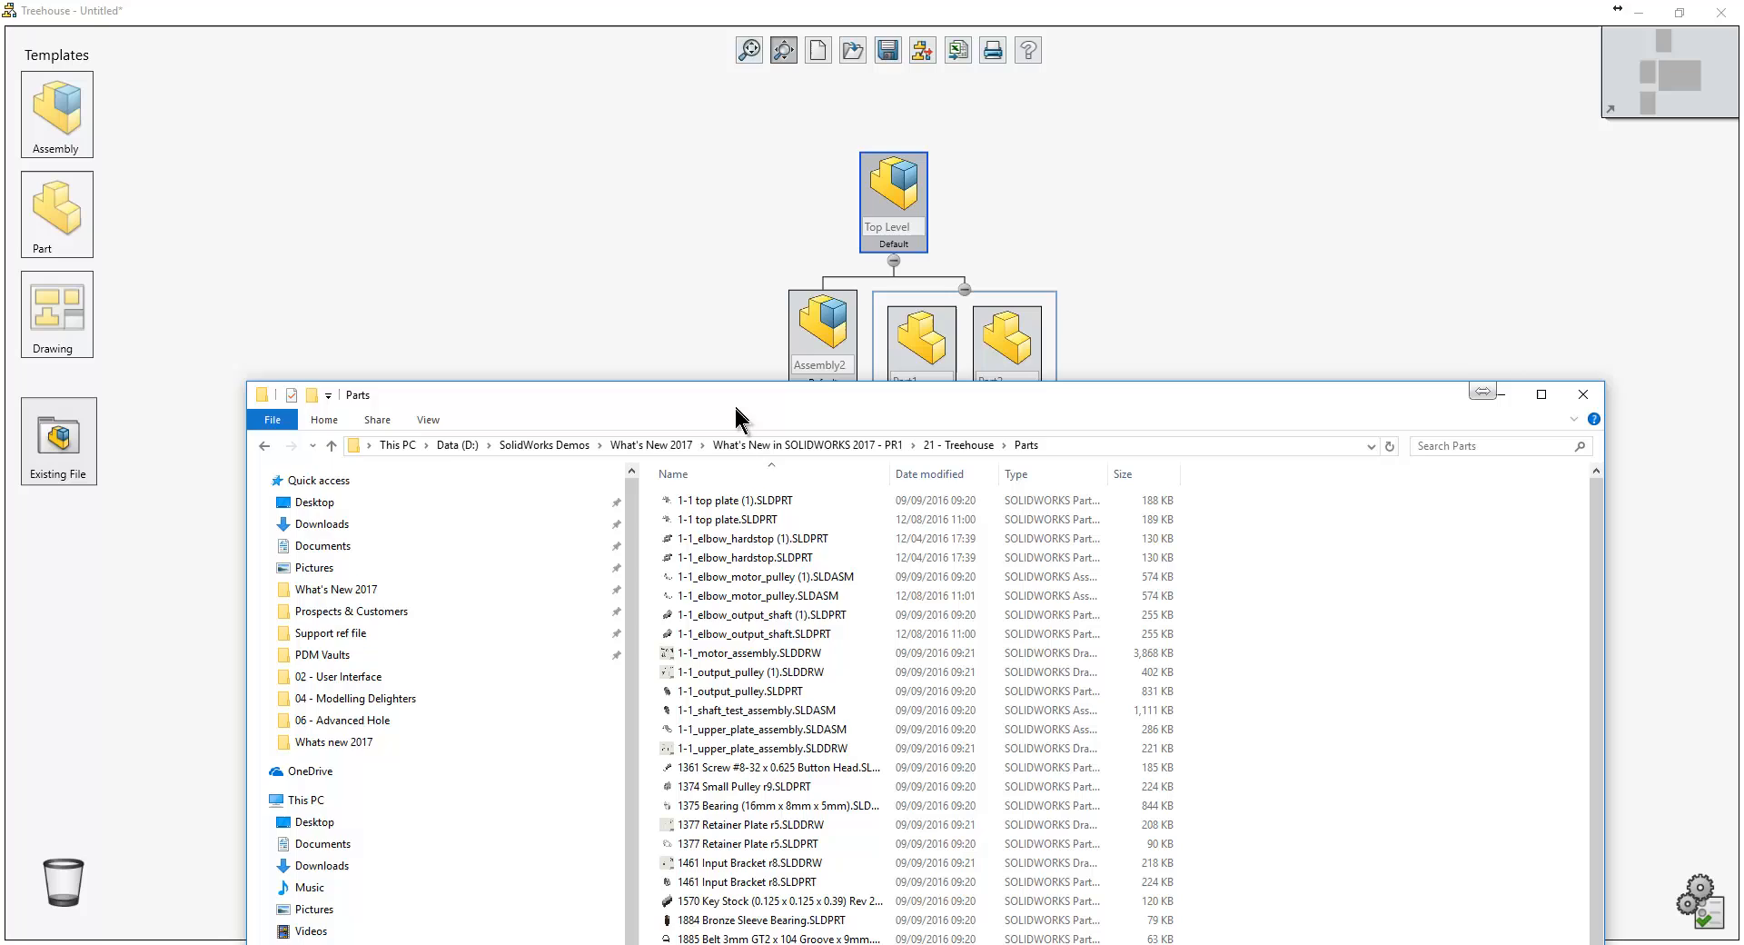
pyautogui.click(752, 501)
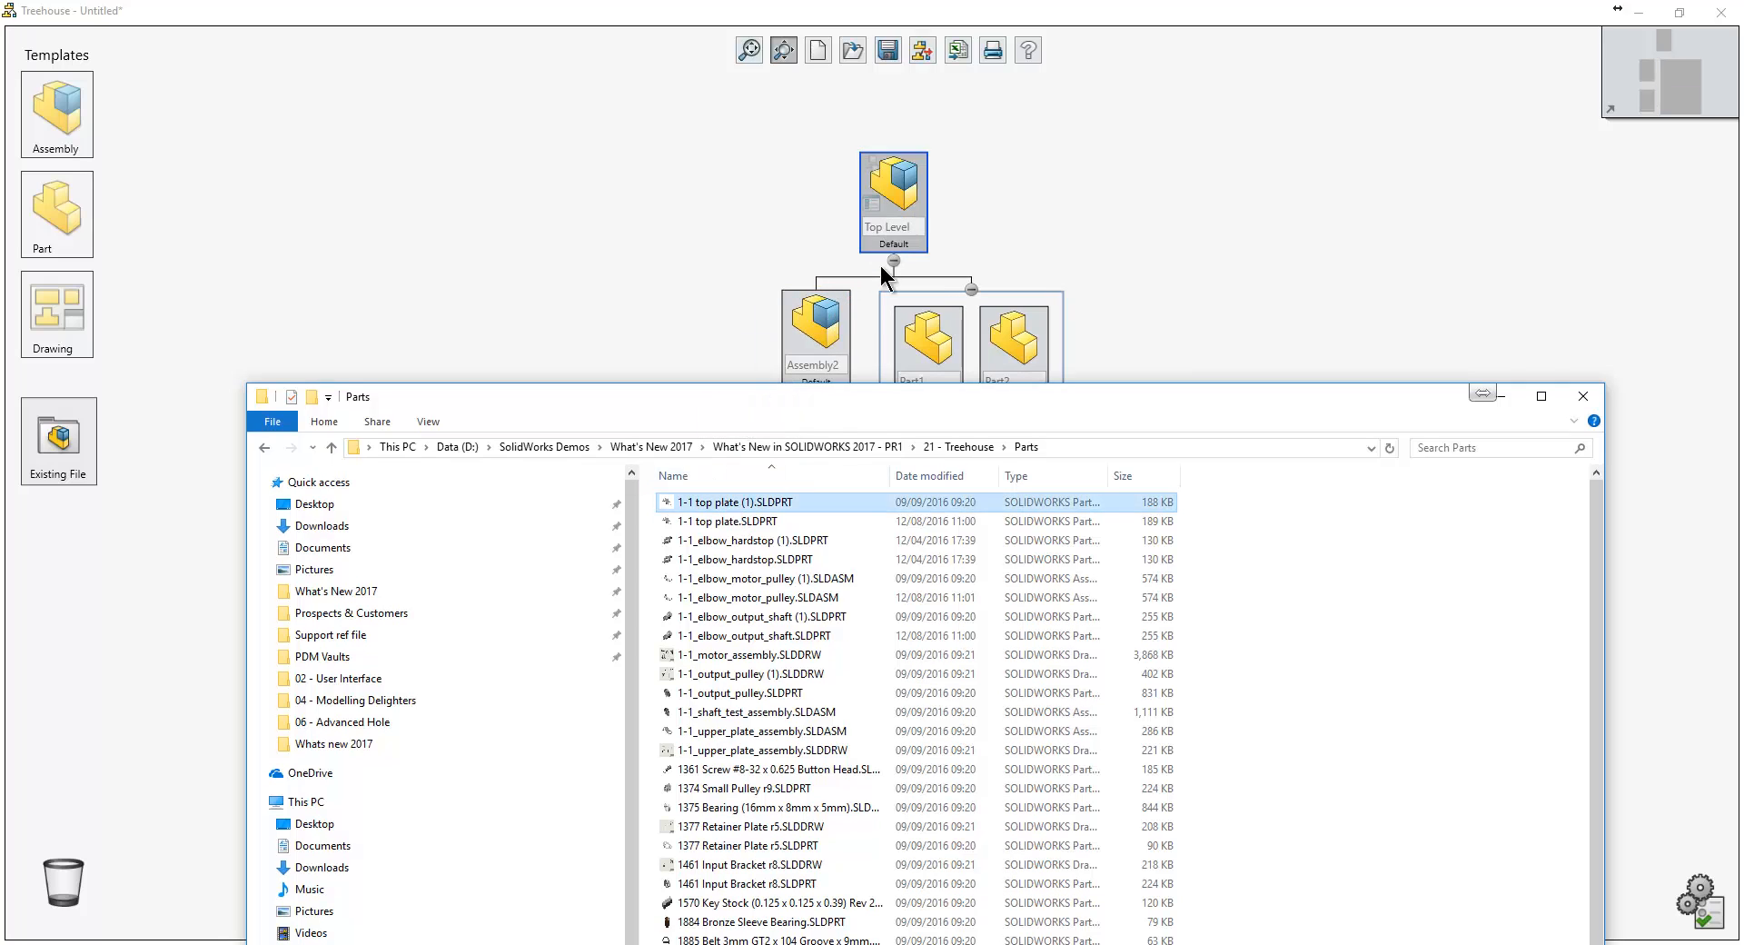
pyautogui.click(734, 521)
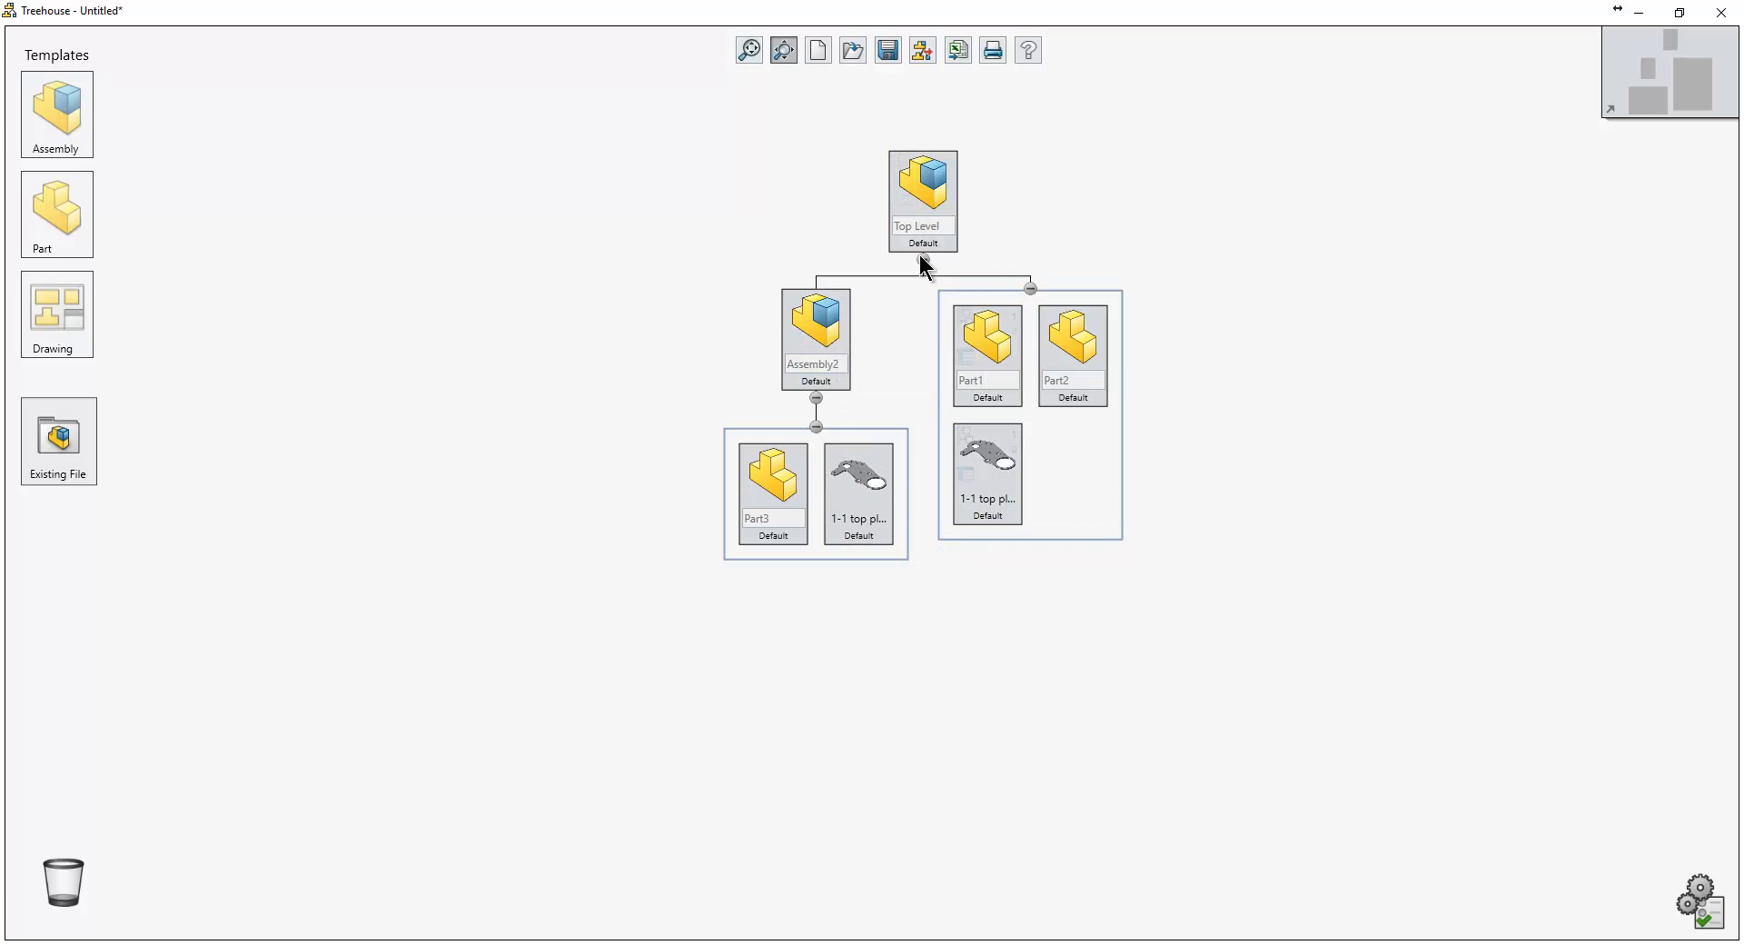
pyautogui.moveTo(960, 278)
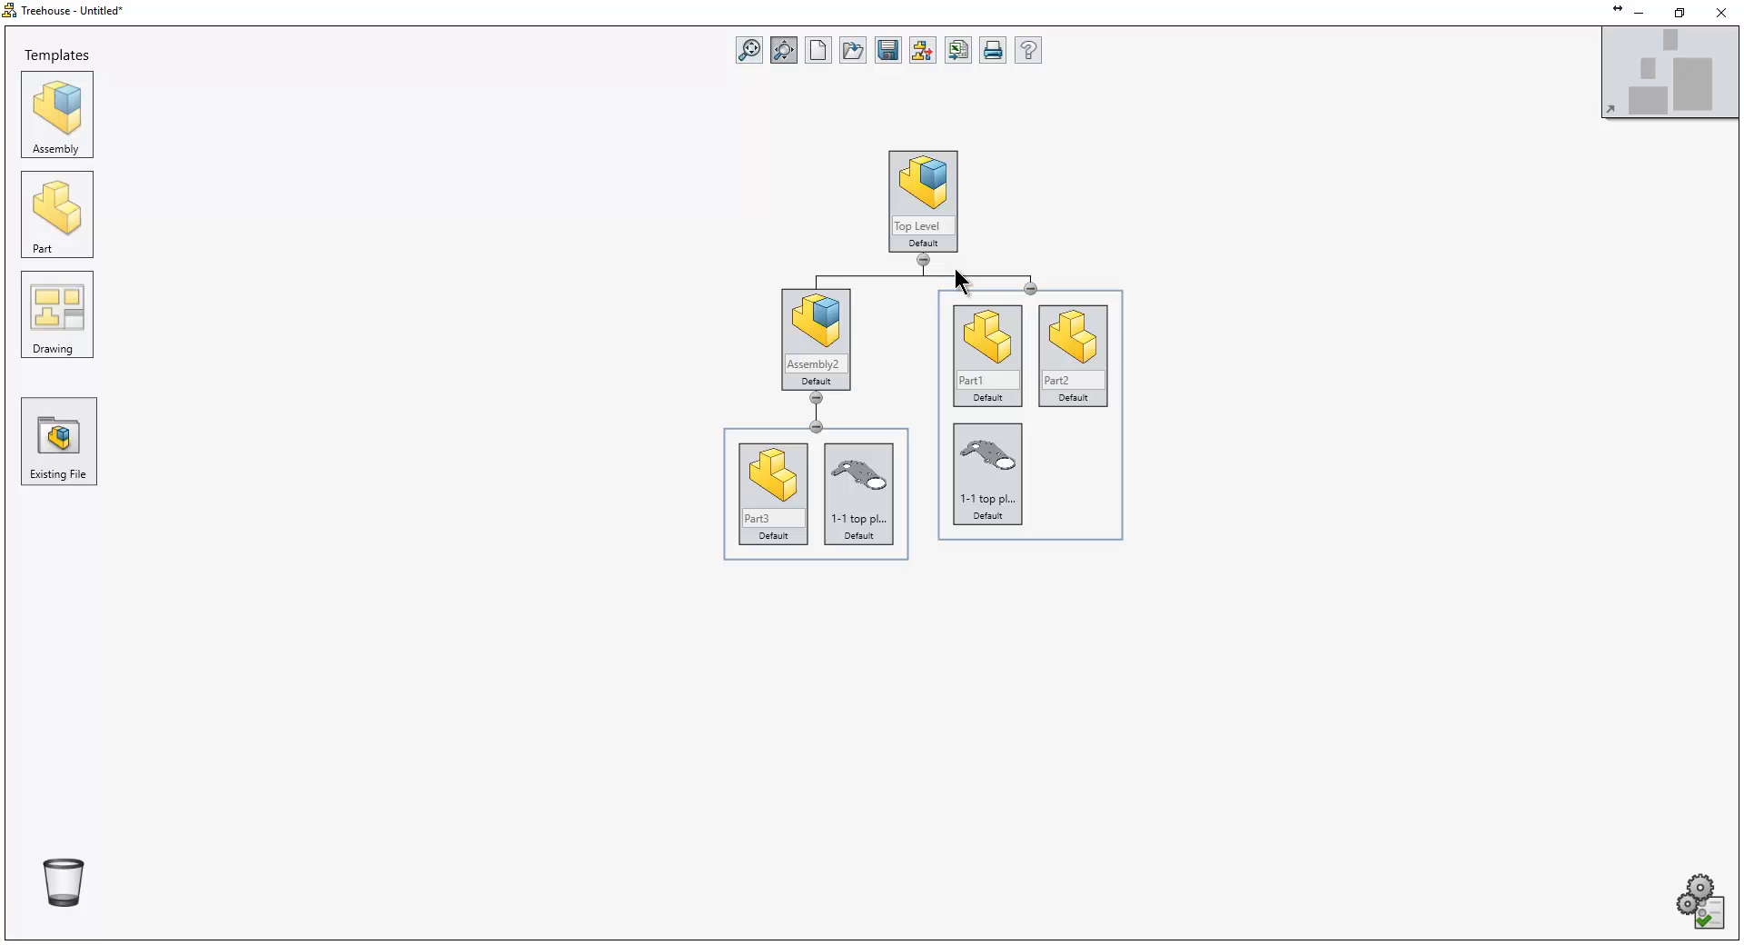
# Add drawing templates to Part1 and Part2, then start a new document.
pyautogui.click(55, 315)
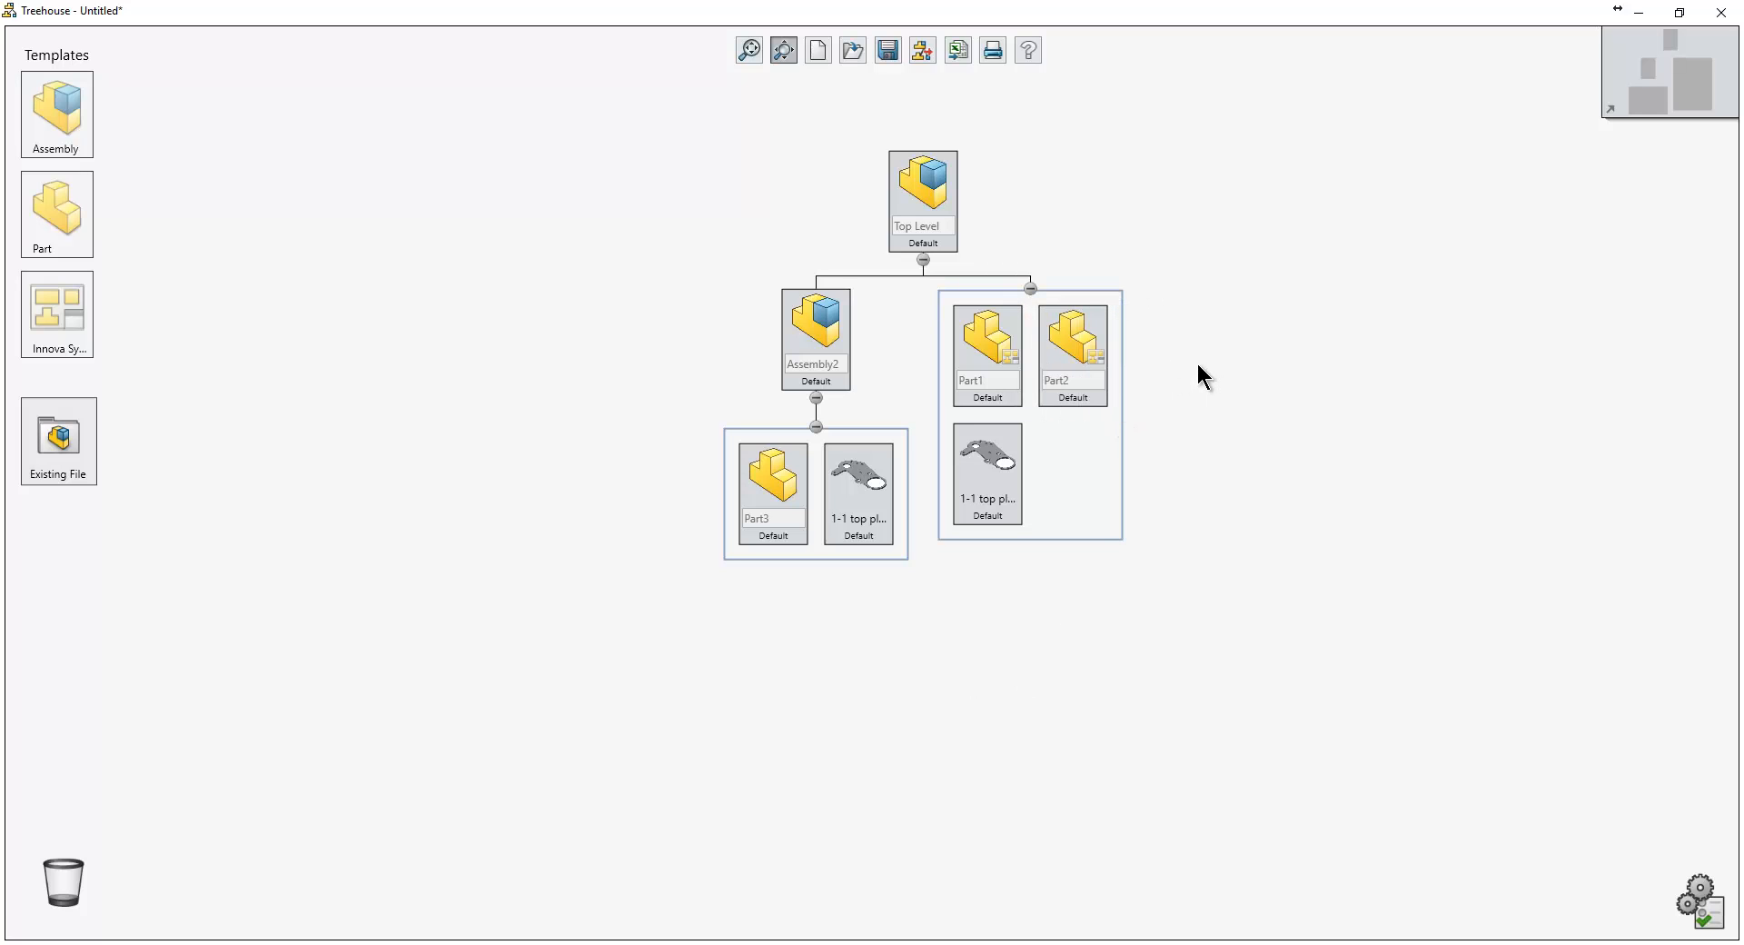
pyautogui.moveTo(1001, 188)
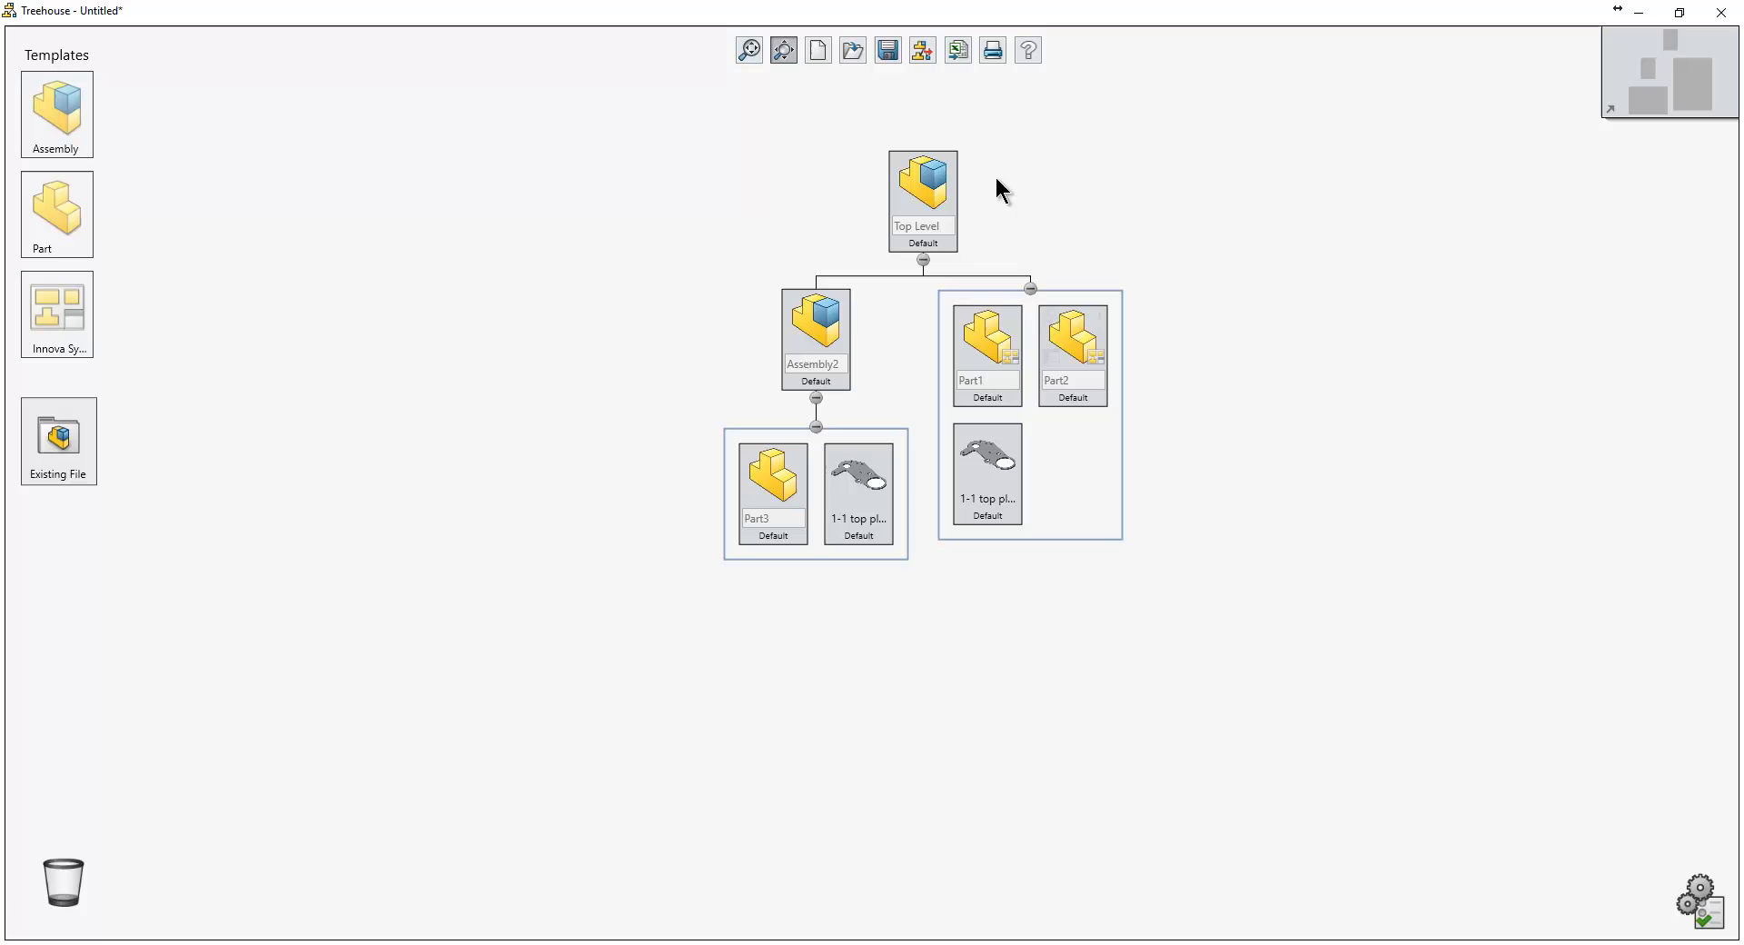
pyautogui.moveTo(923, 50)
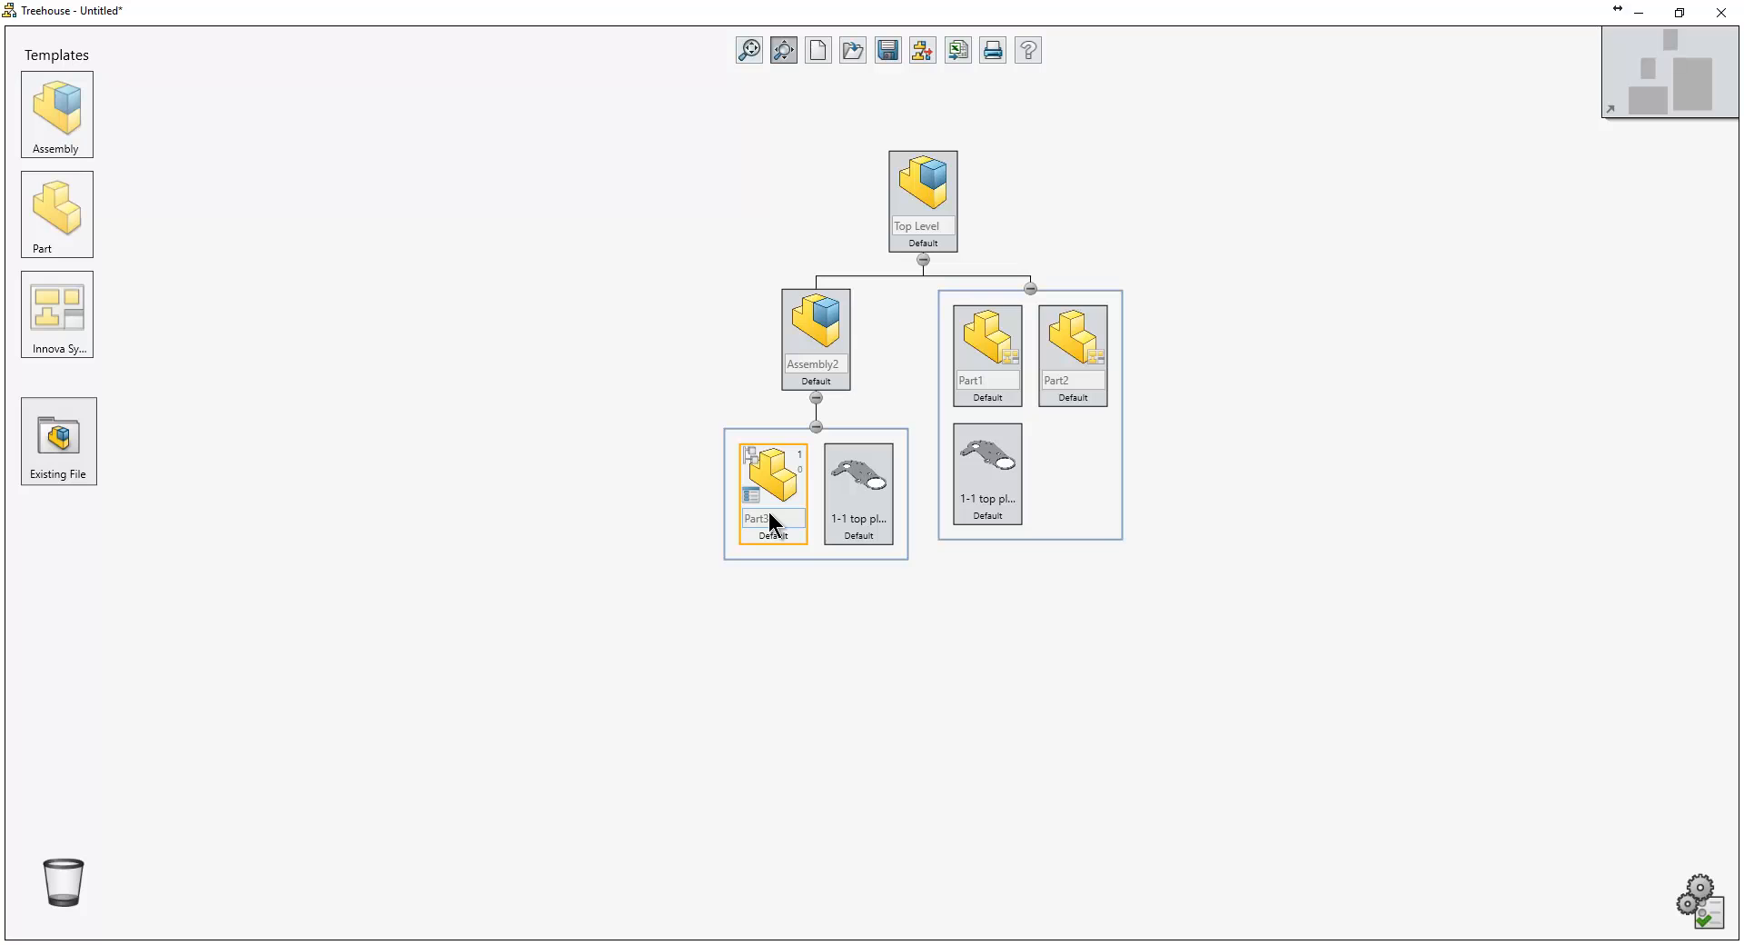
pyautogui.click(921, 200)
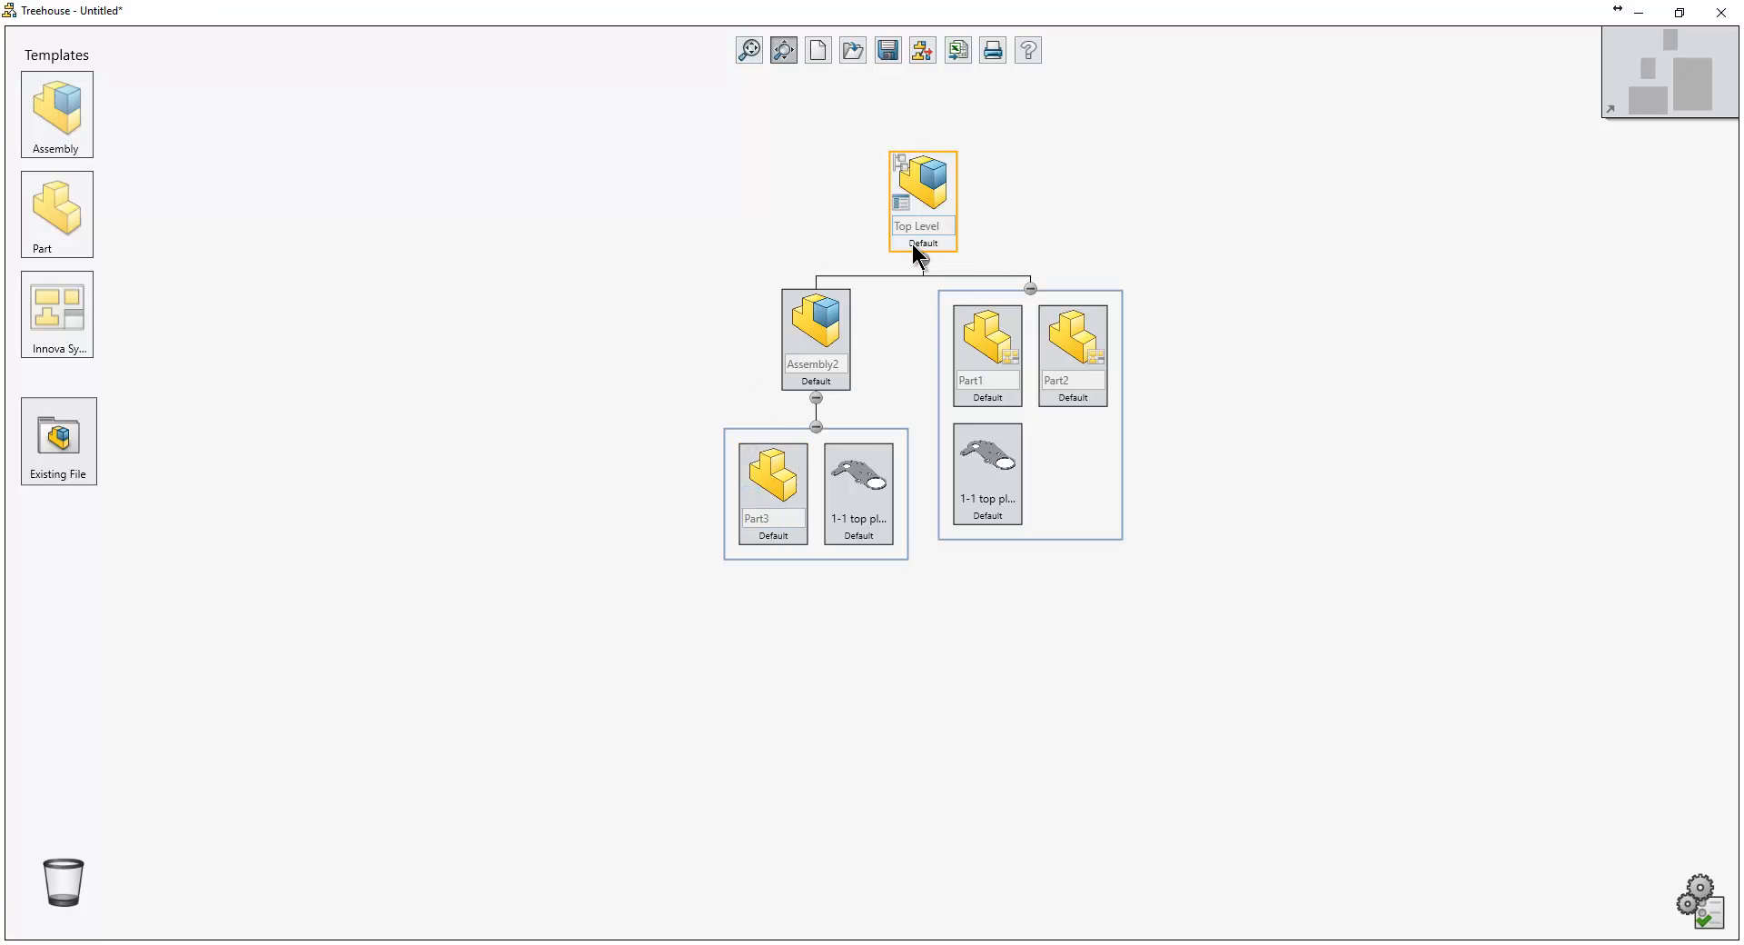
pyautogui.moveTo(911, 538)
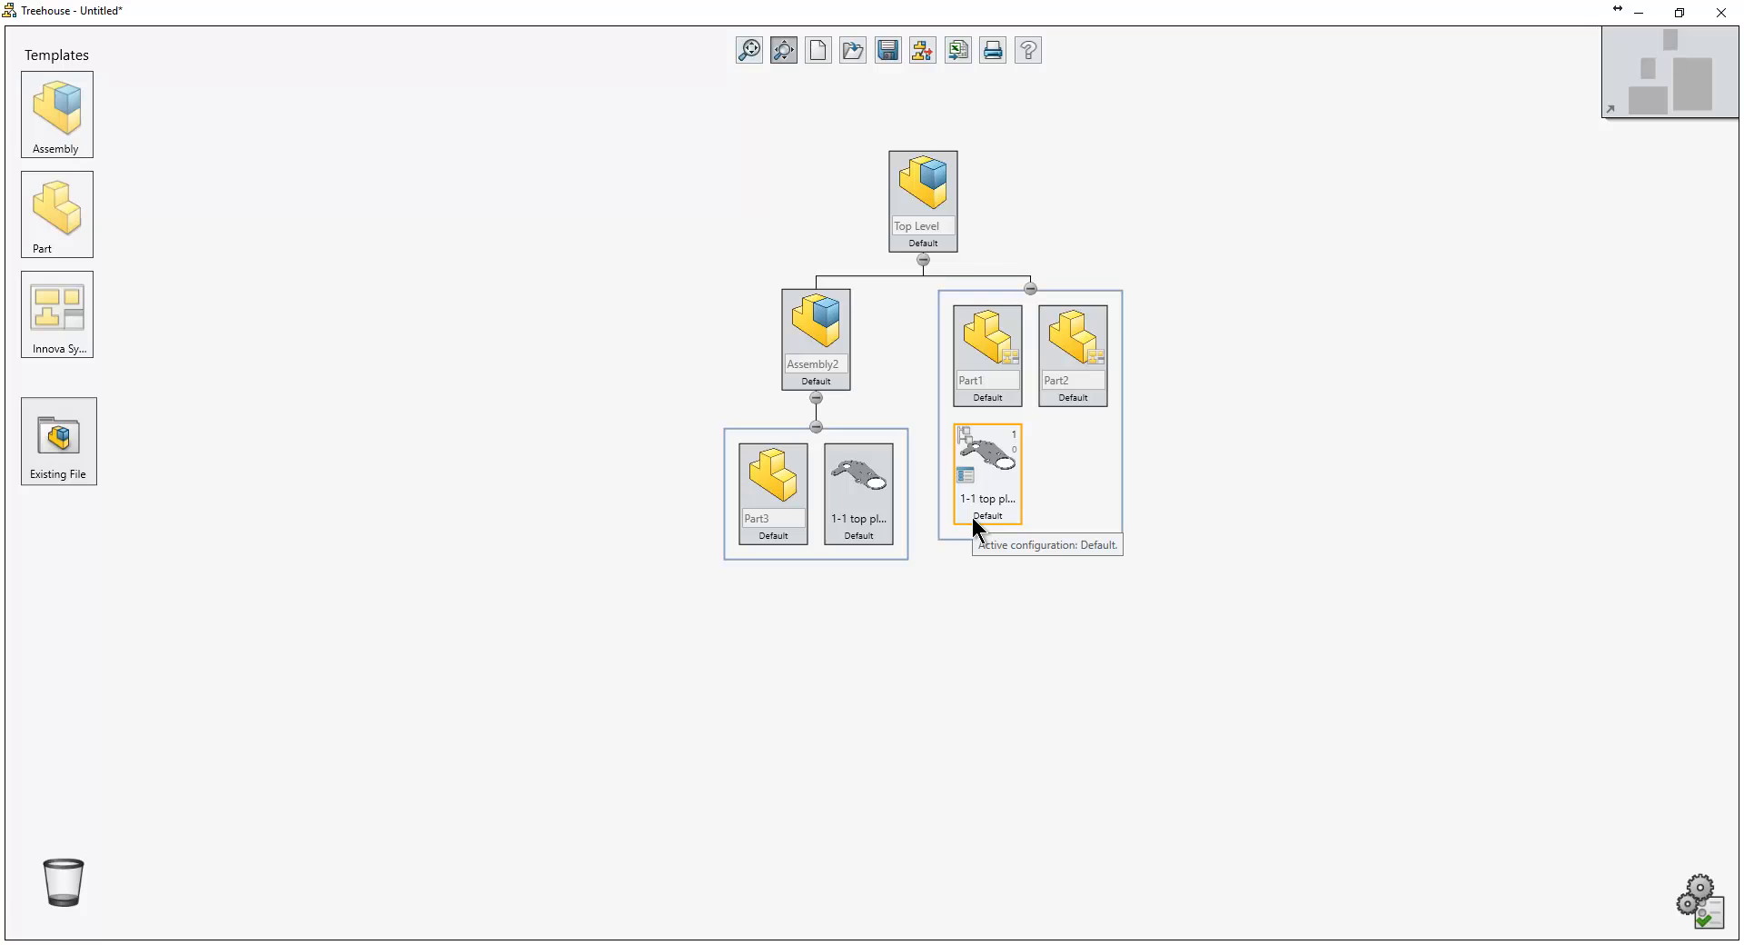
pyautogui.moveTo(981, 525)
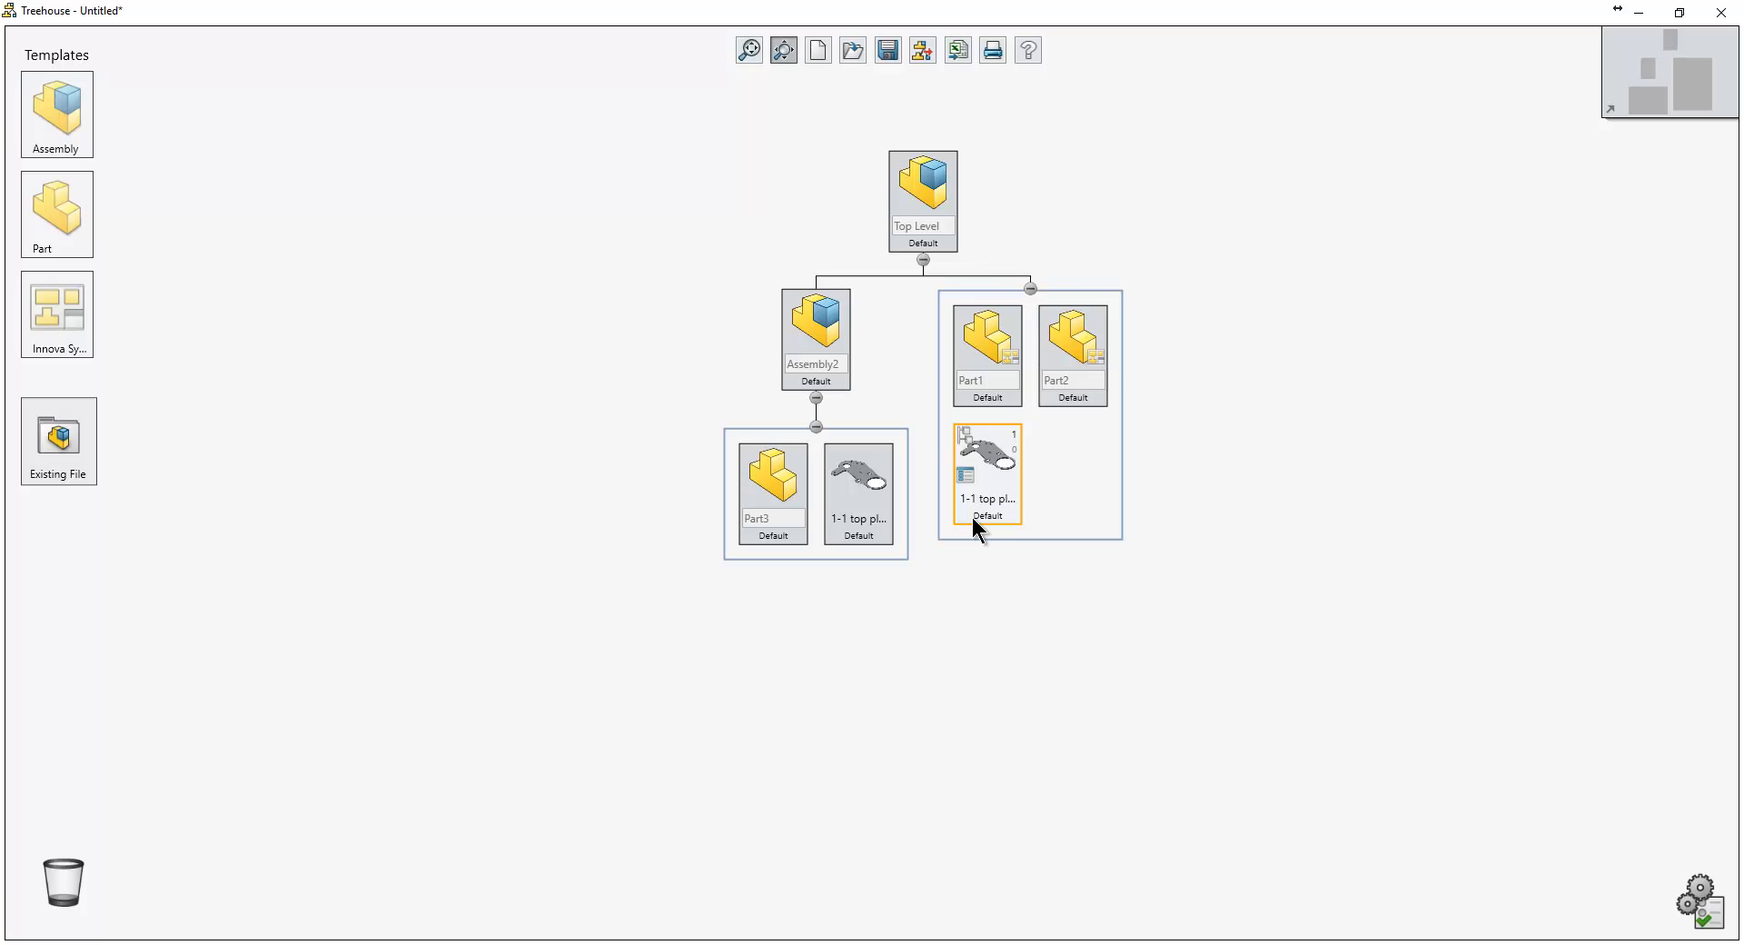
pyautogui.click(986, 256)
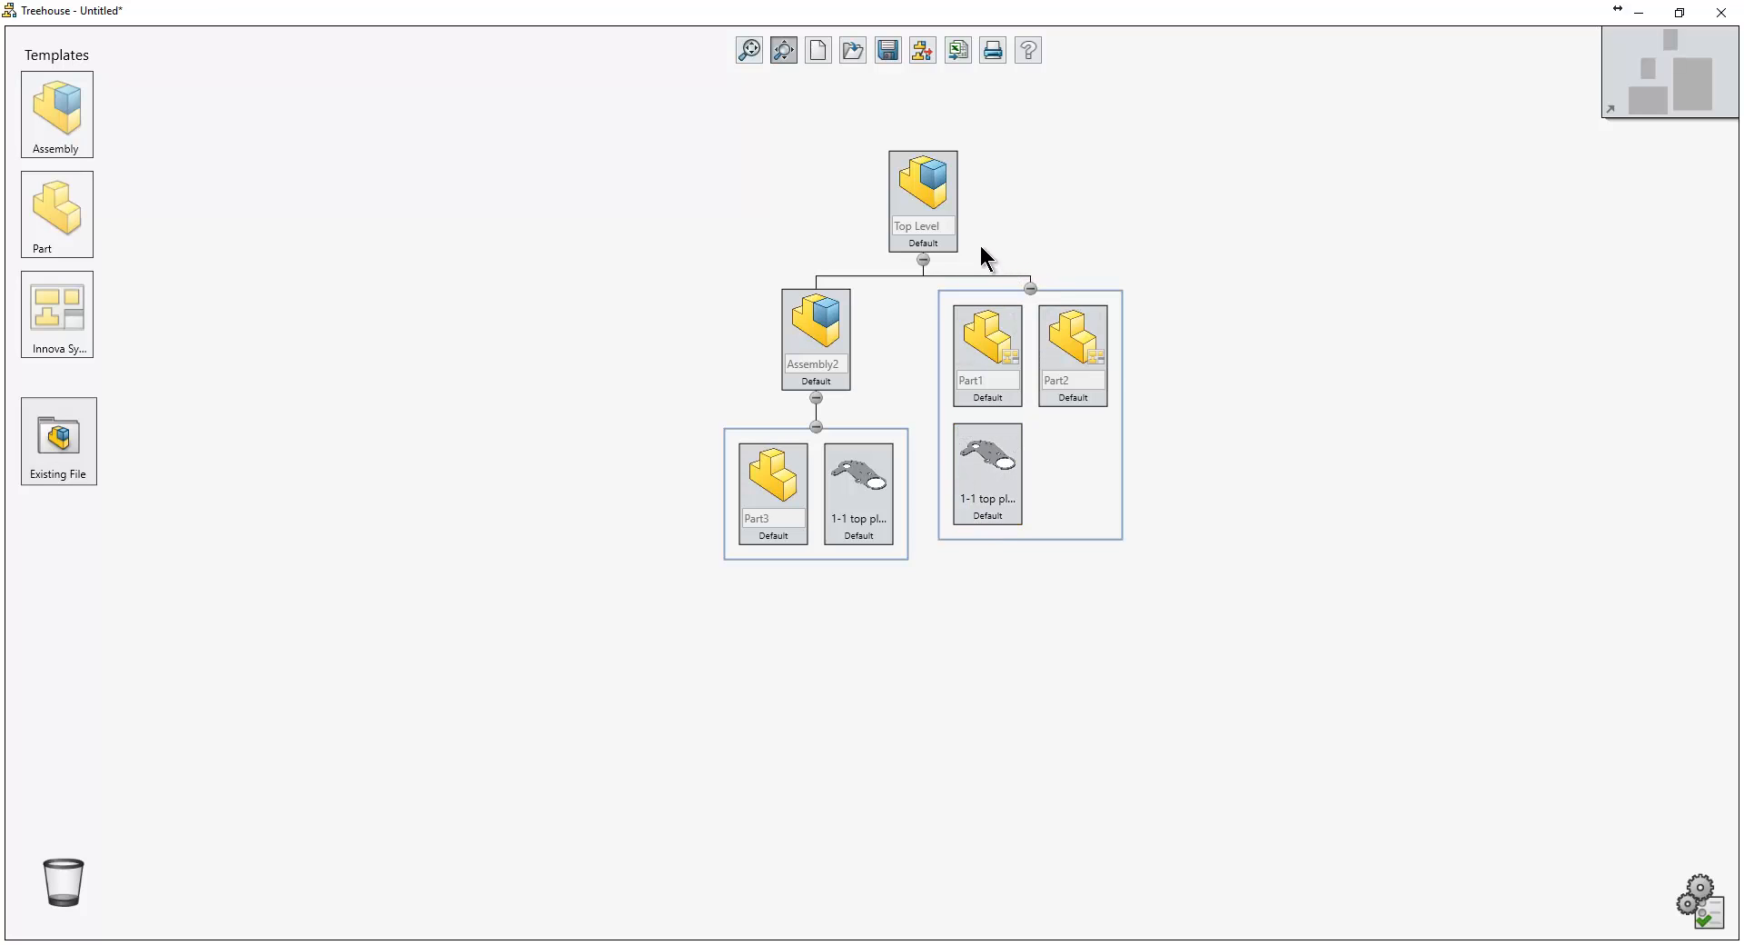
pyautogui.click(818, 50)
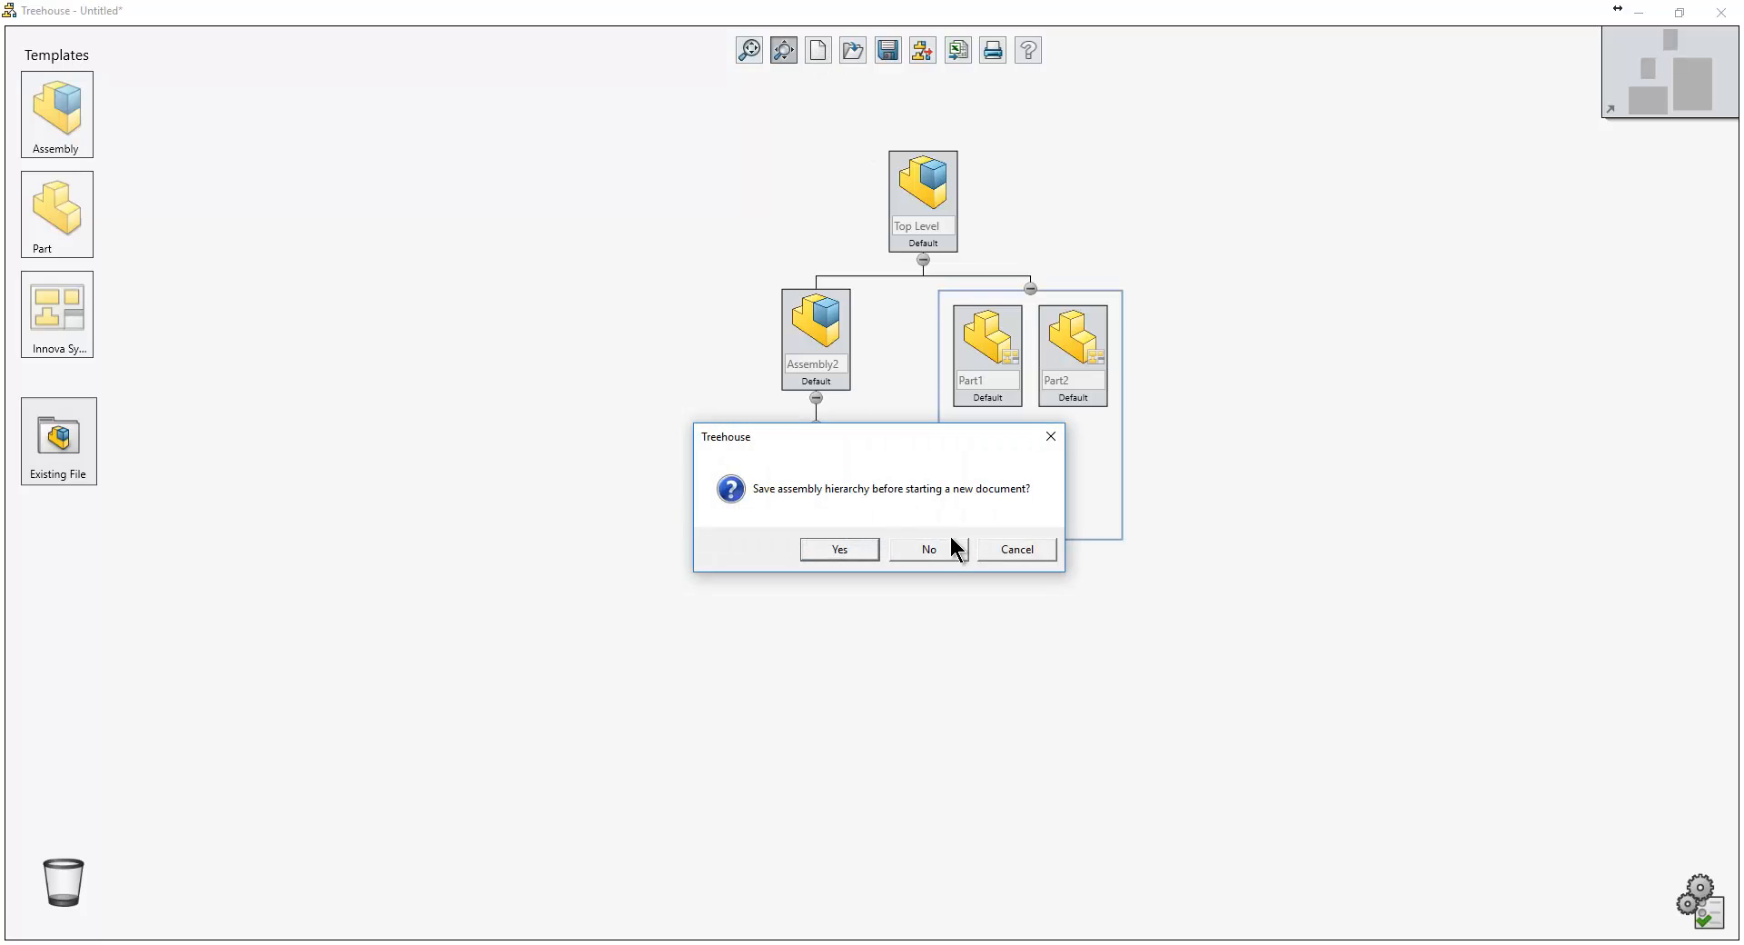
# Decline saving the hierarchy and open the 21 - Treehouse folder in File Explorer.
pyautogui.click(928, 549)
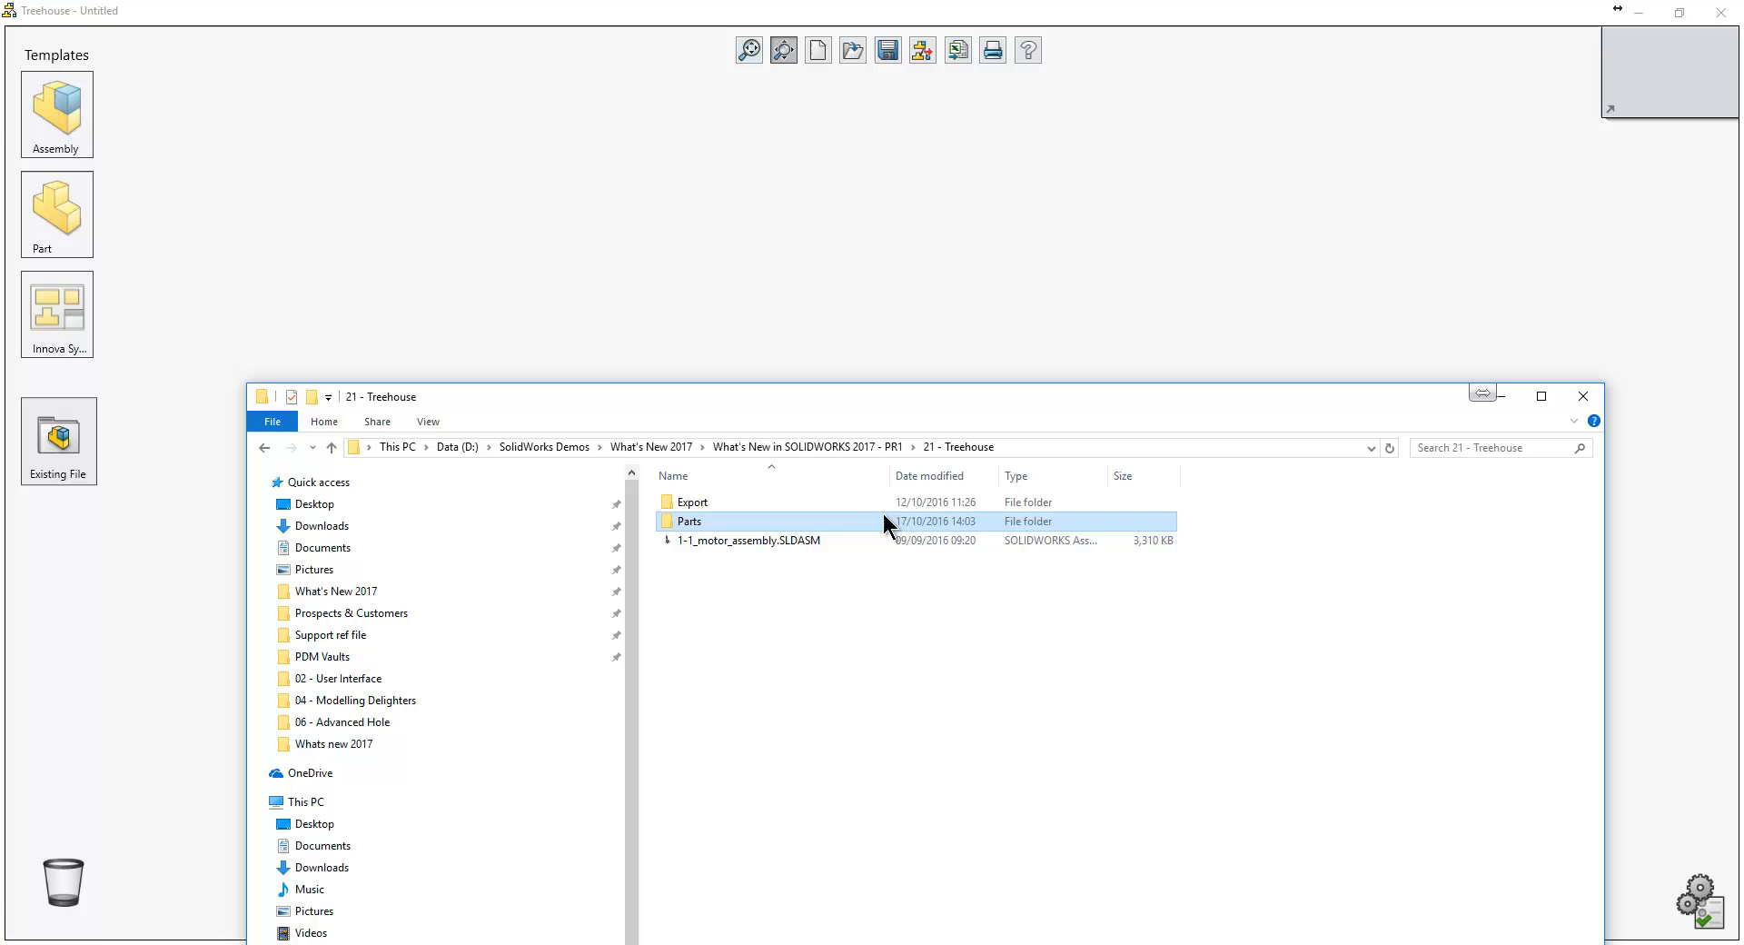
pyautogui.doubleClick(749, 539)
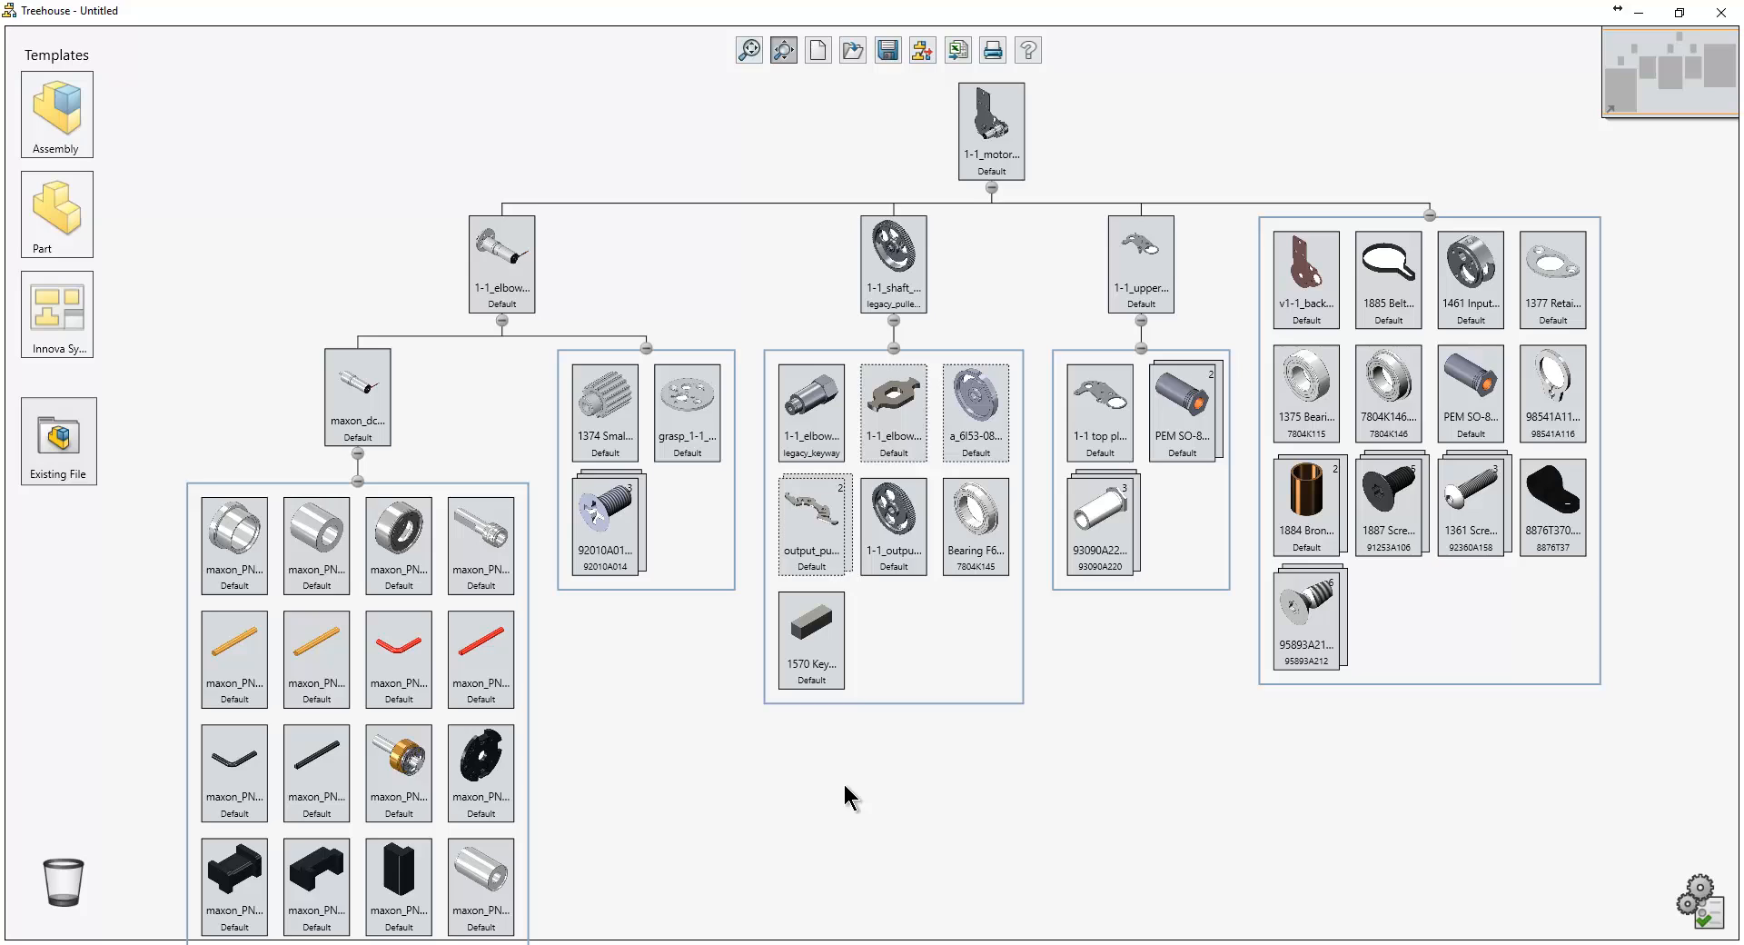
pyautogui.moveTo(817, 740)
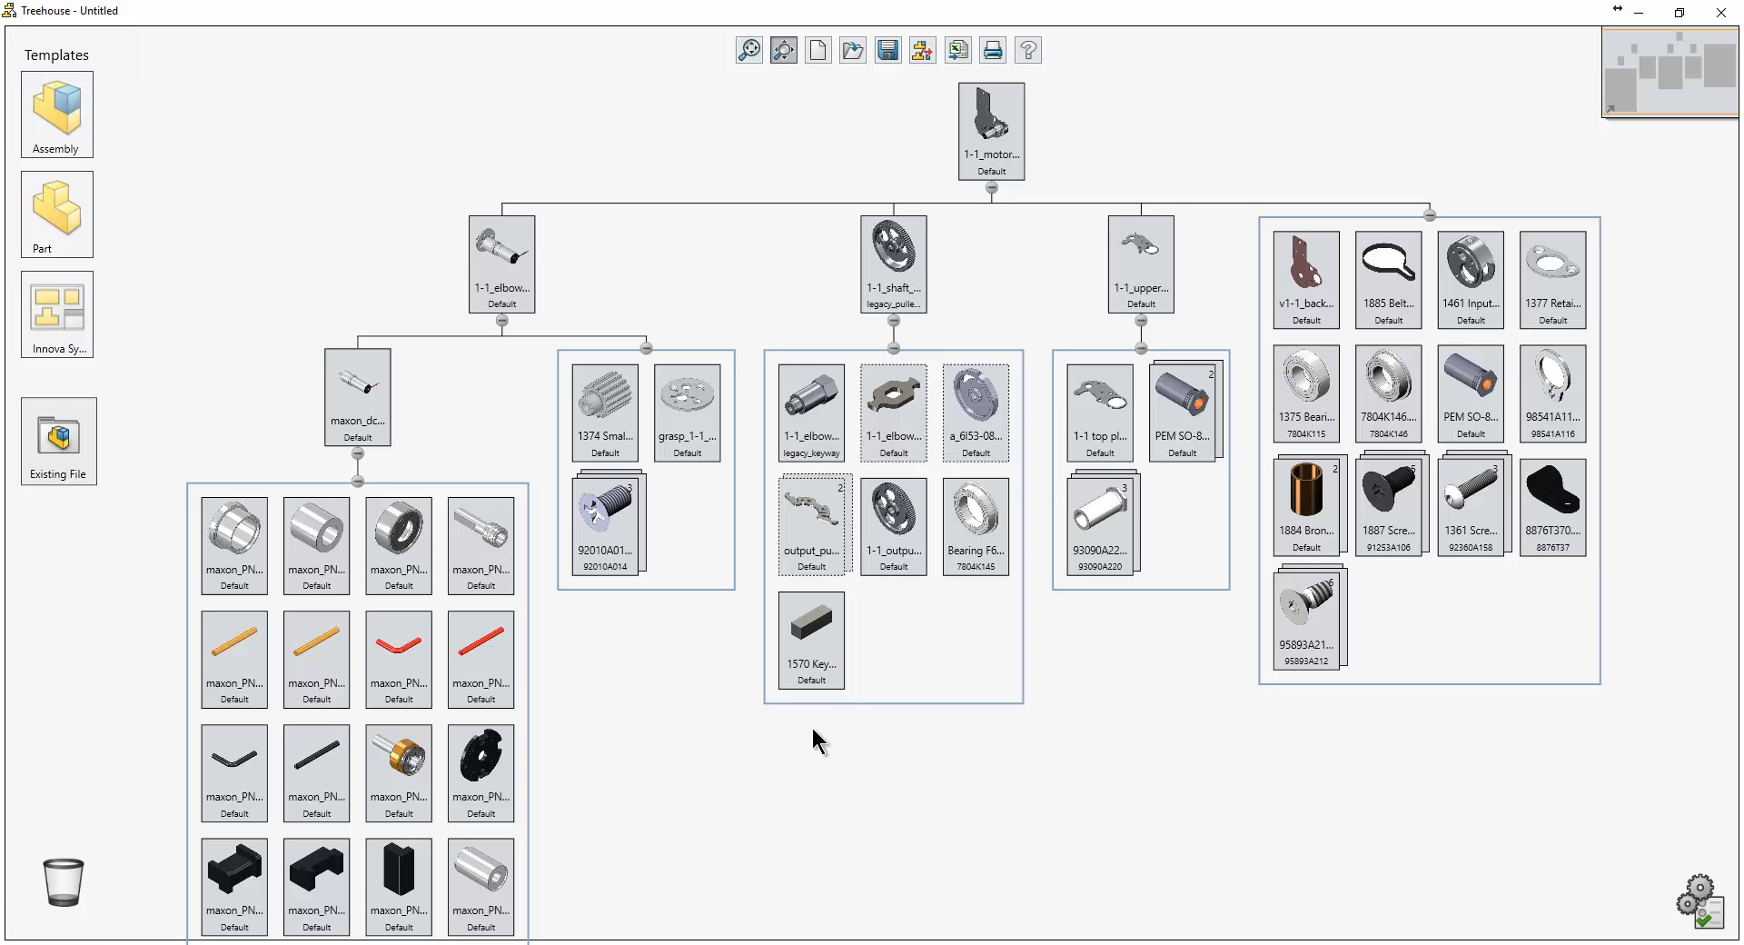
# Select the top 1-1 motor assembly node in the loaded tree.
pyautogui.click(990, 130)
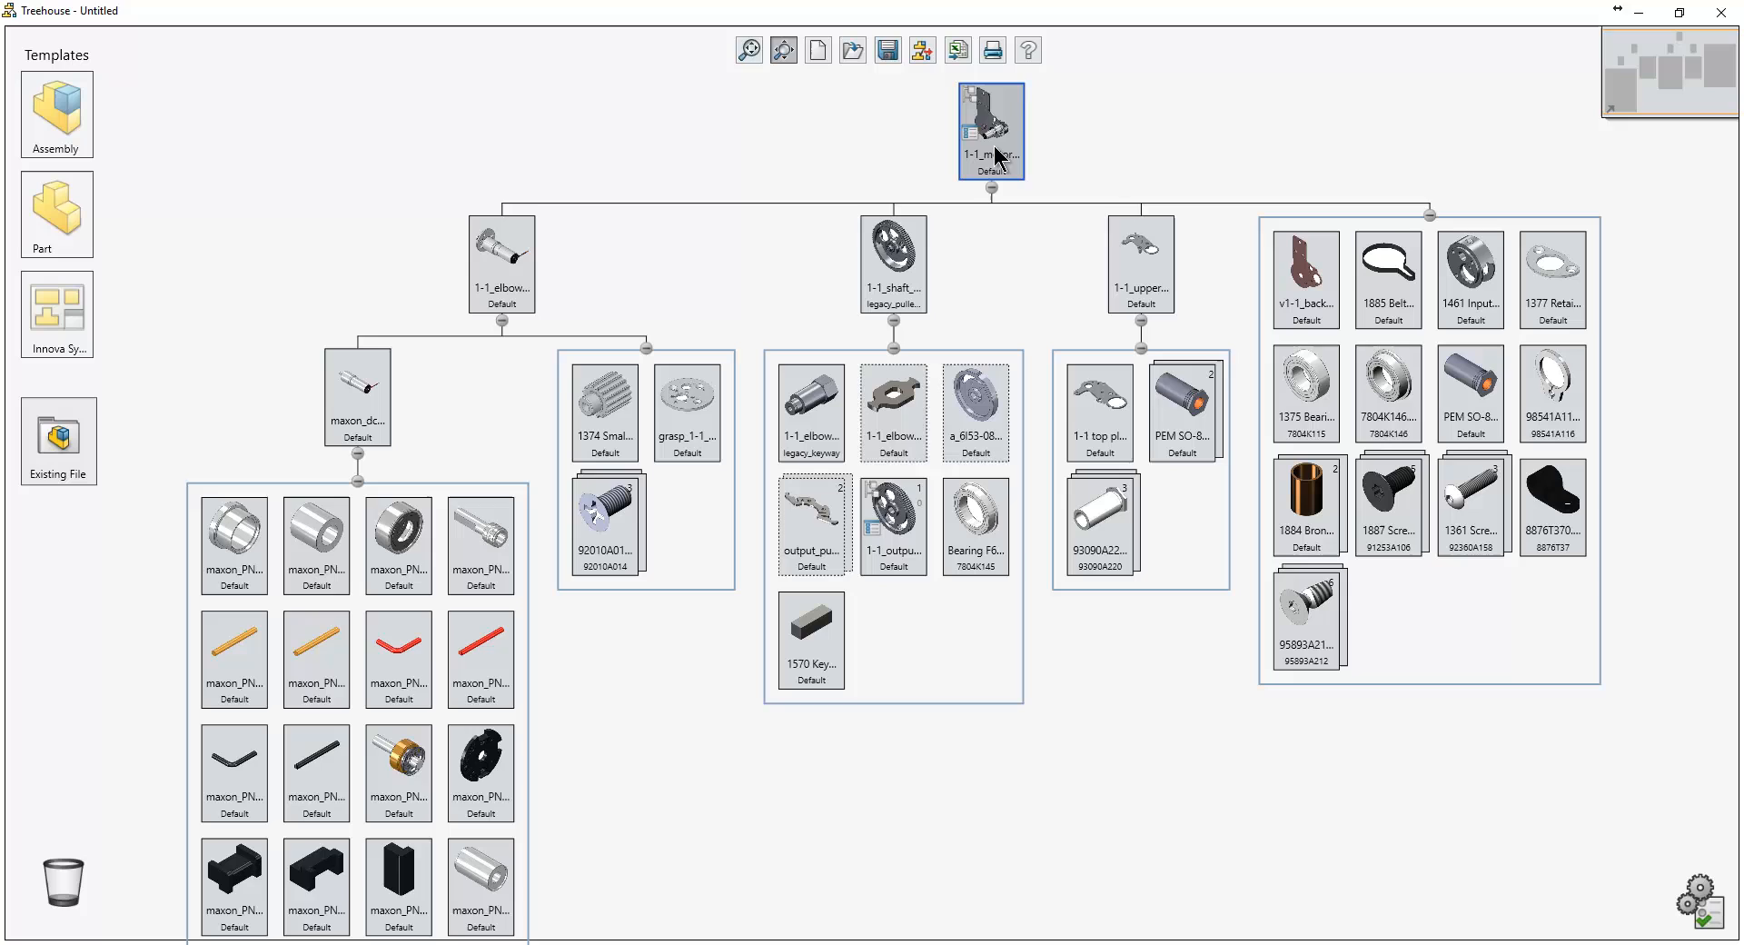
# Save the motor assembly and shaft test assembly as new documents named with 'Rev 2'.
pyautogui.rightClick(990, 130)
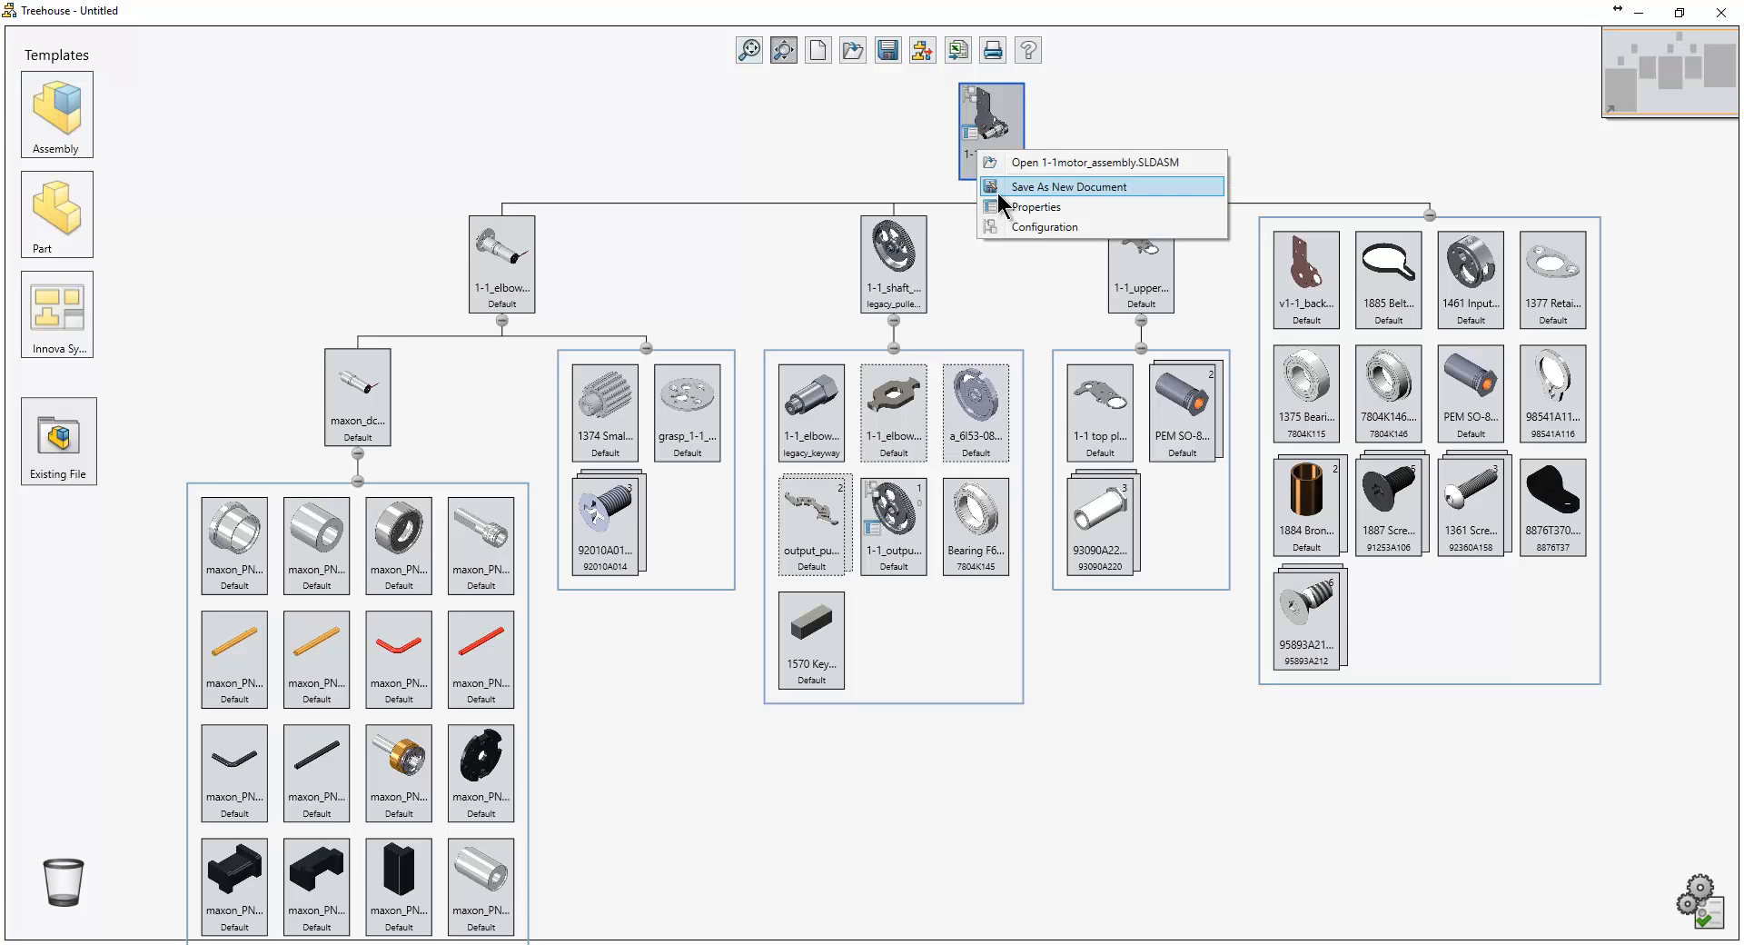
pyautogui.click(1066, 186)
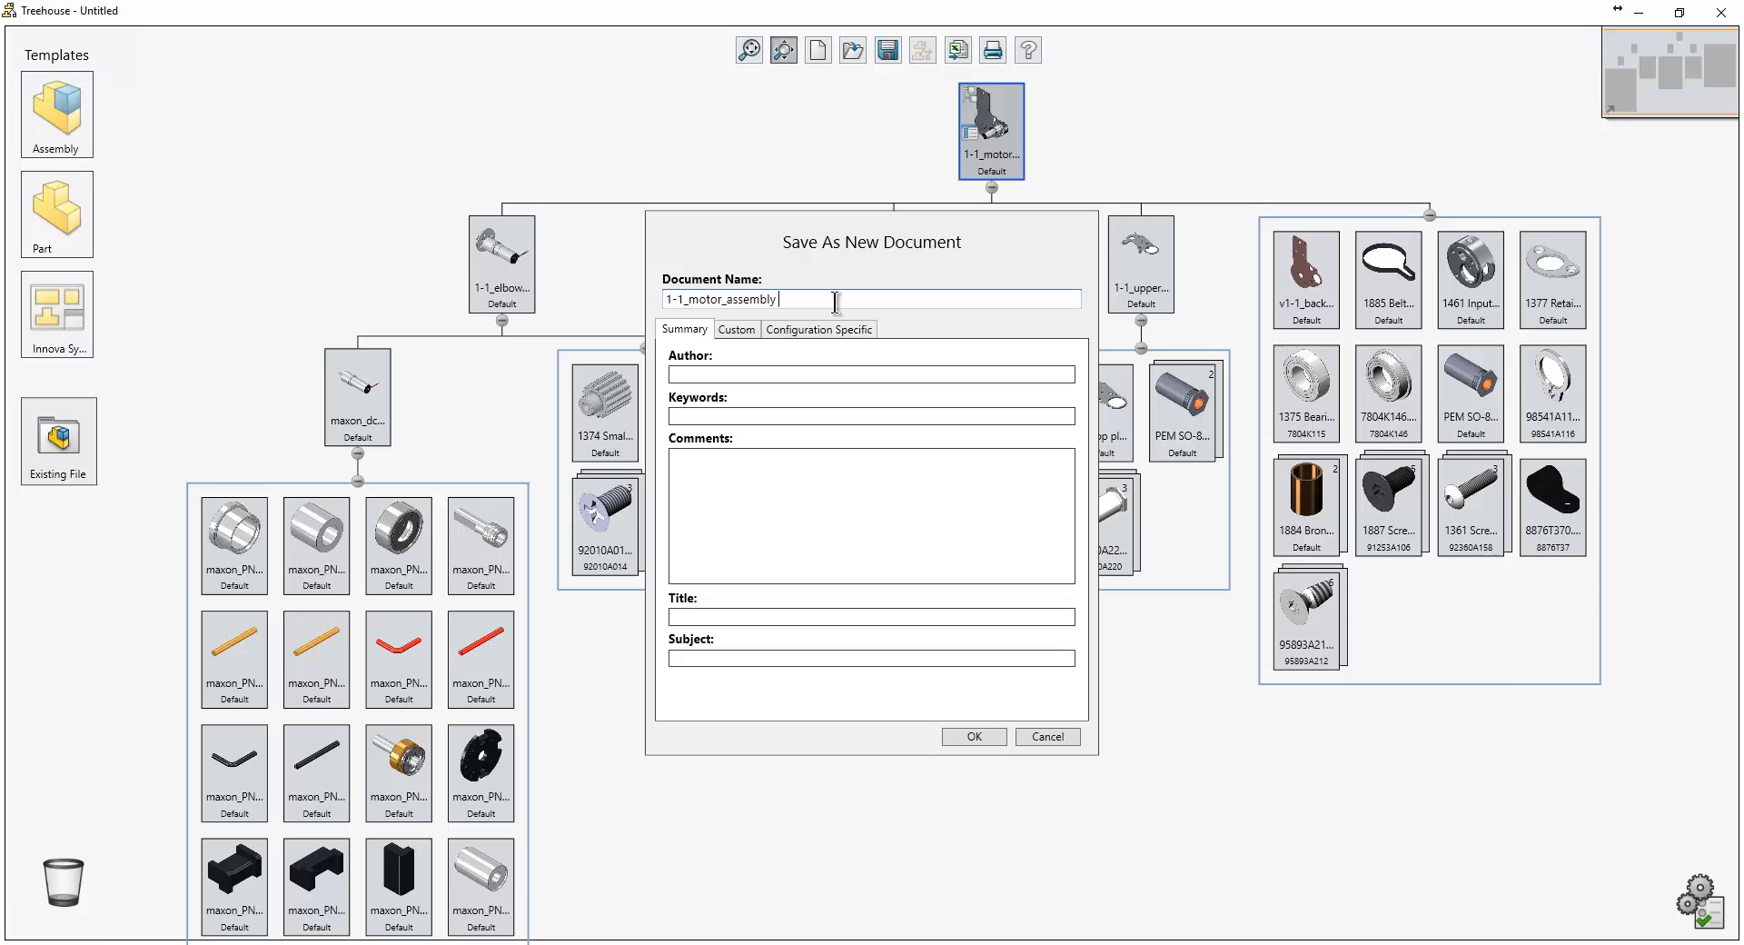
pyautogui.write('Rev 2')
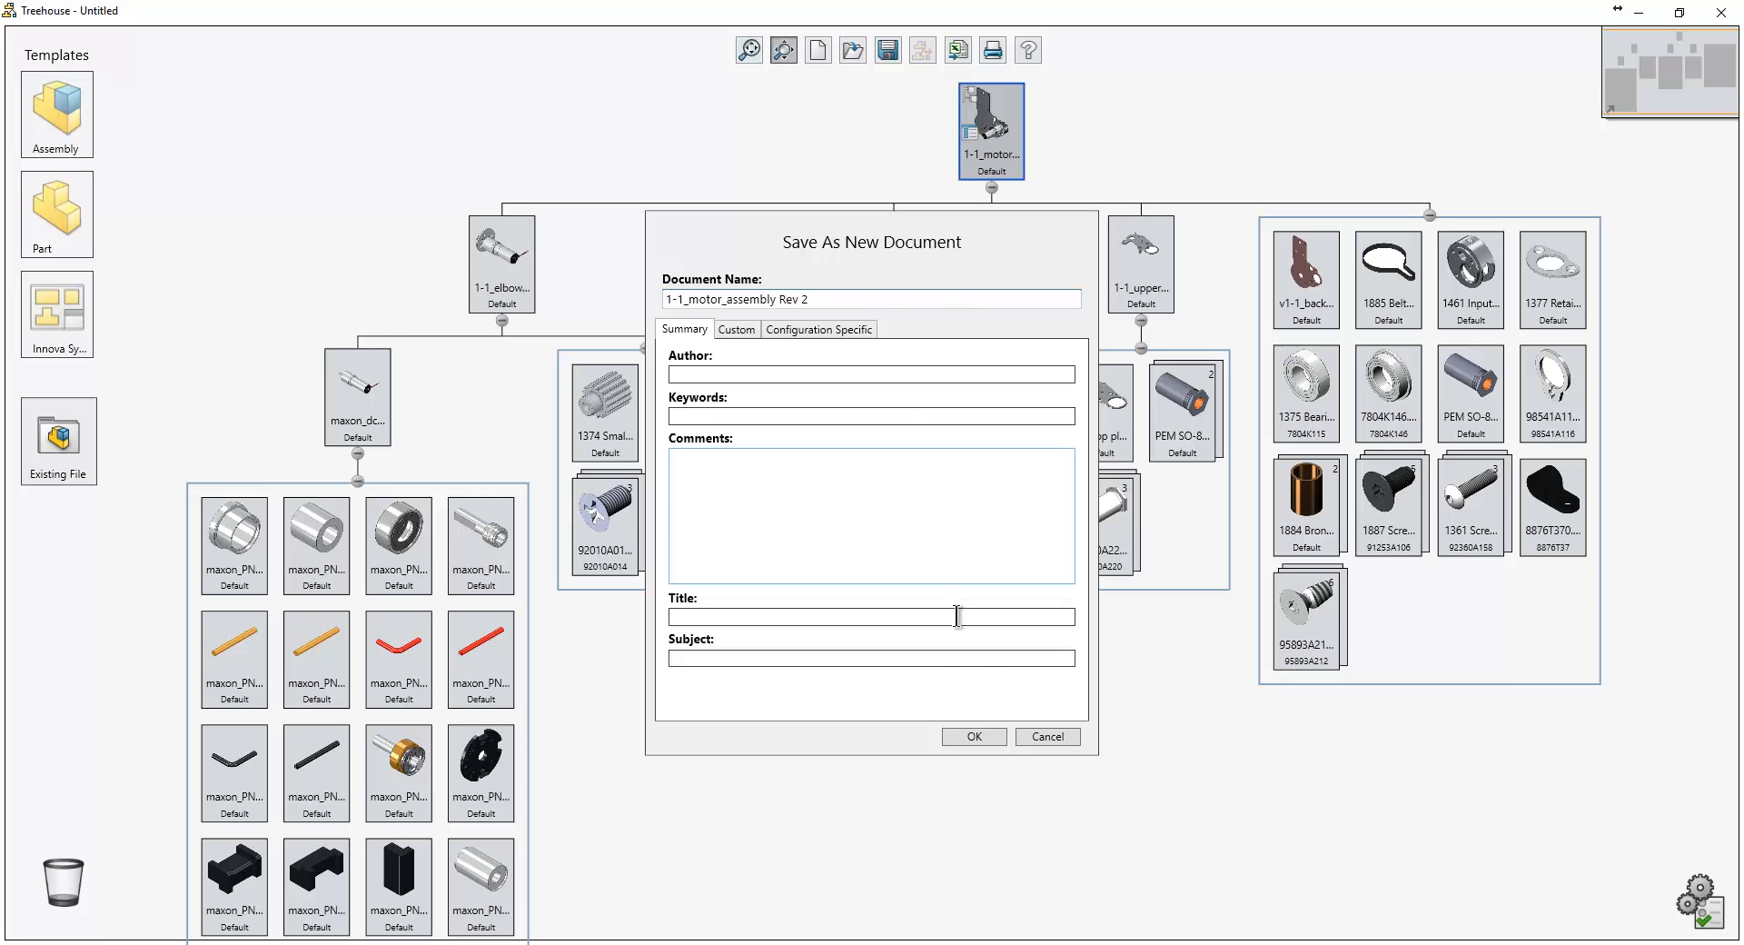
pyautogui.click(971, 736)
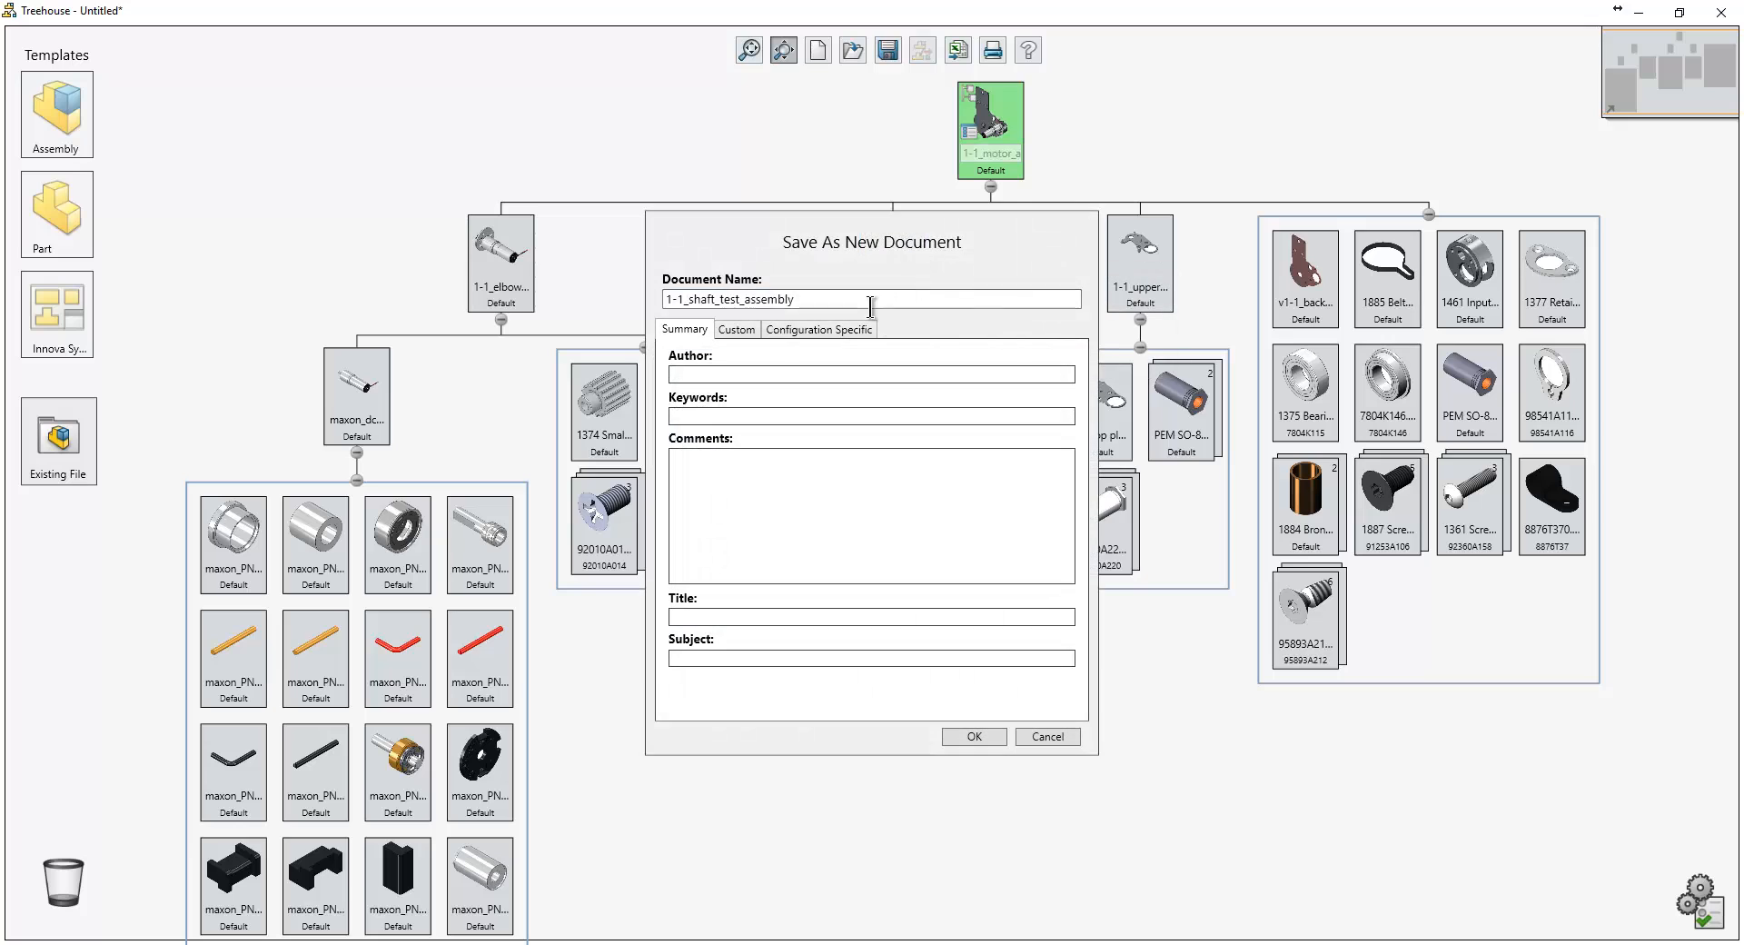
pyautogui.write('Rev 2')
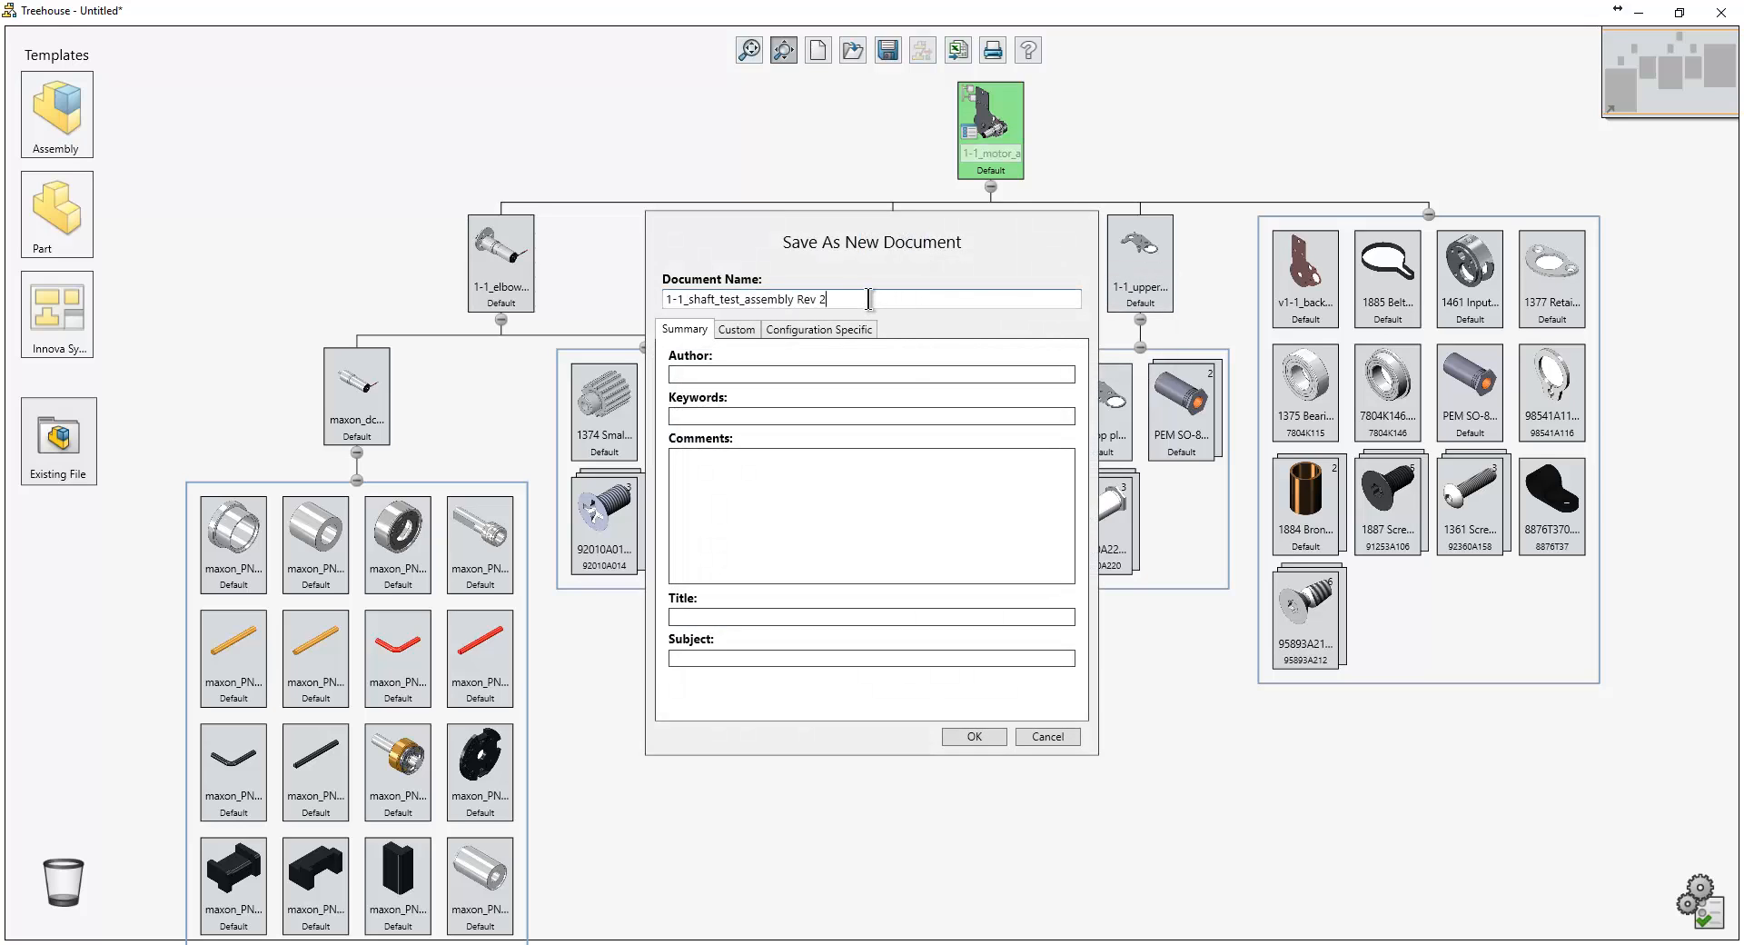
pyautogui.click(971, 735)
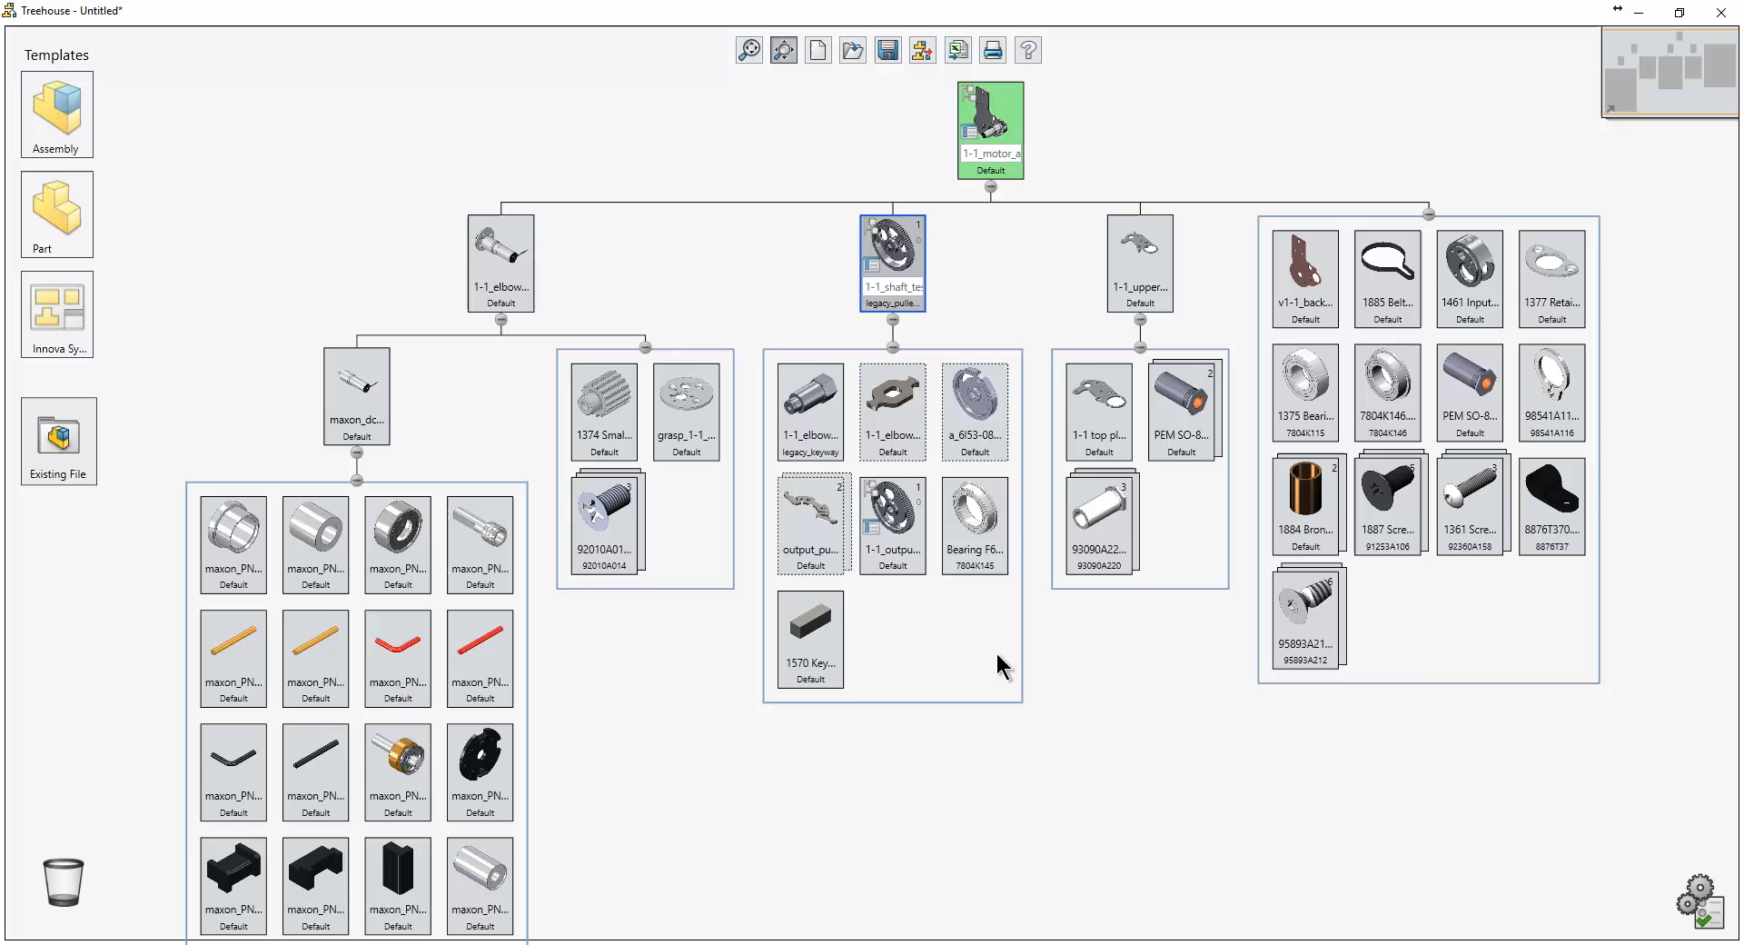
# Save the a_6l53 part as a new 'Rev 2' document.
pyautogui.rightClick(973, 410)
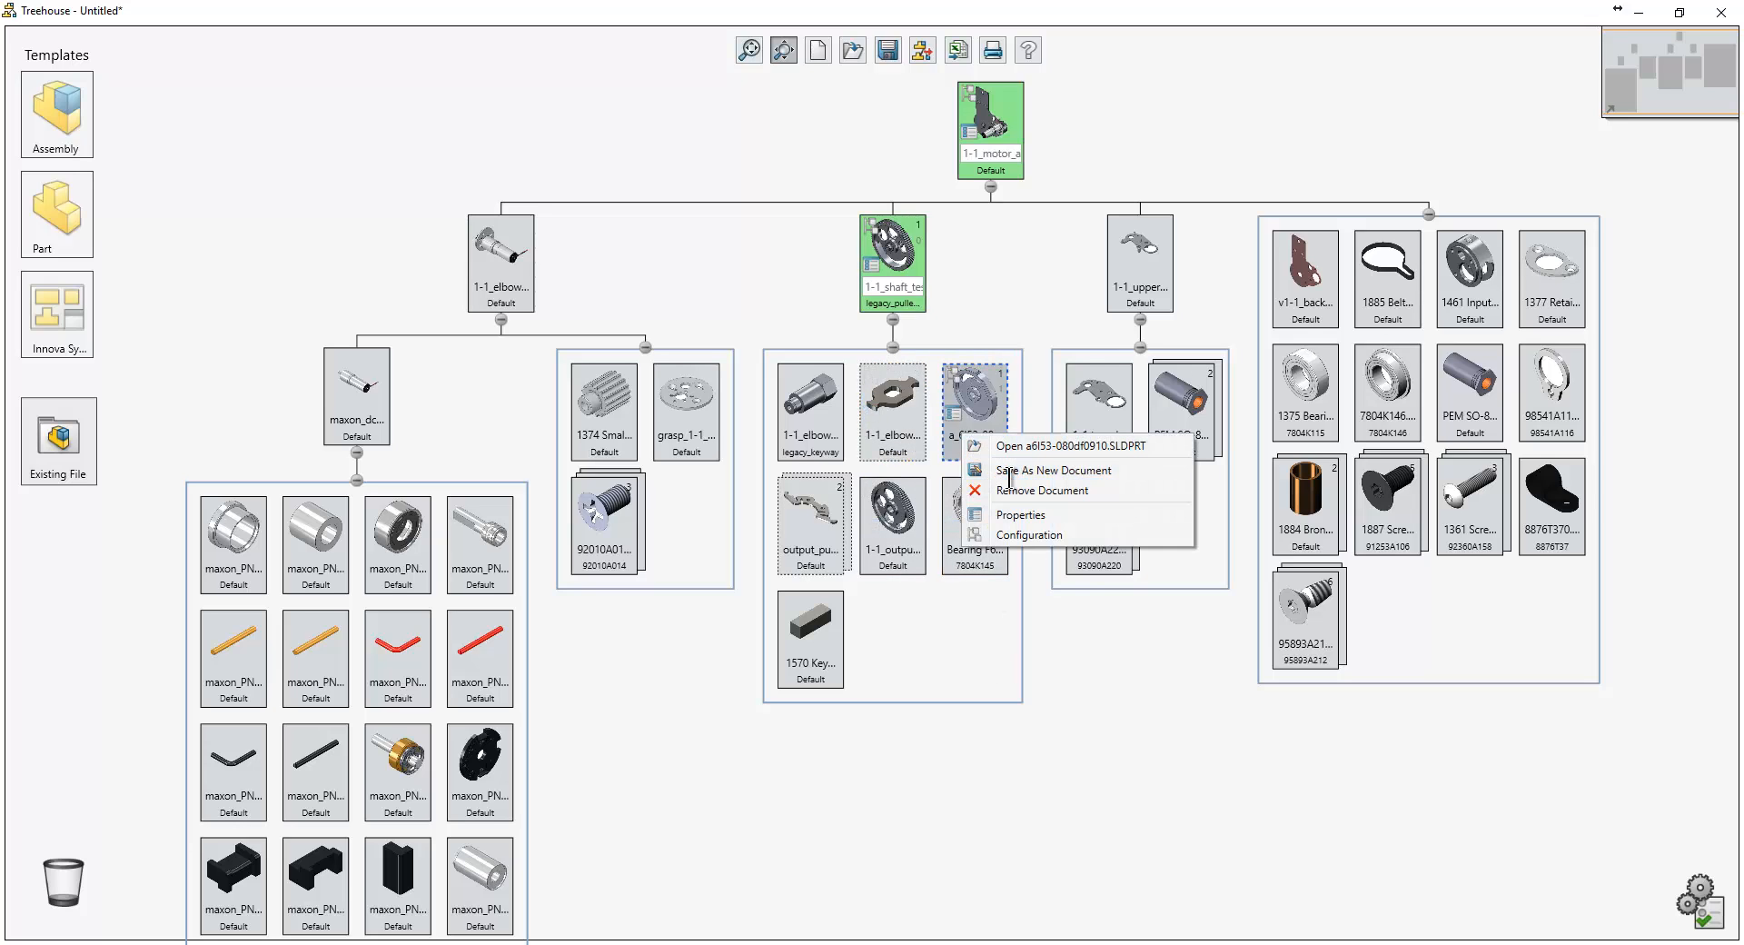
pyautogui.click(1044, 470)
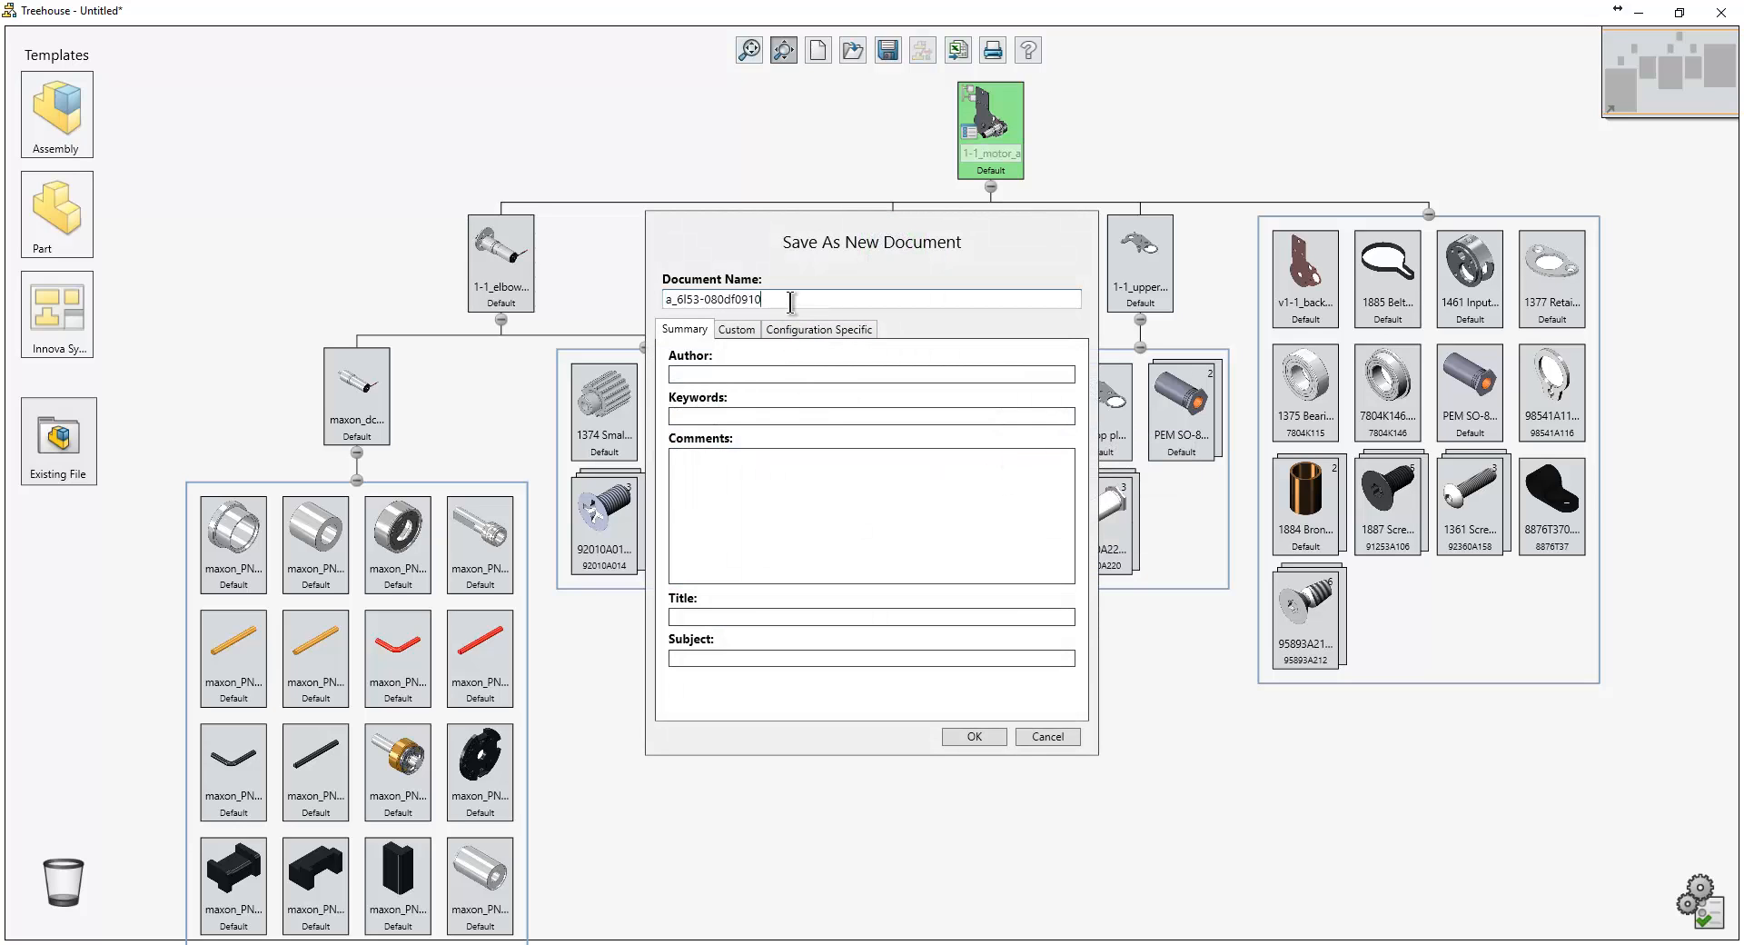
pyautogui.write('Rev 2')
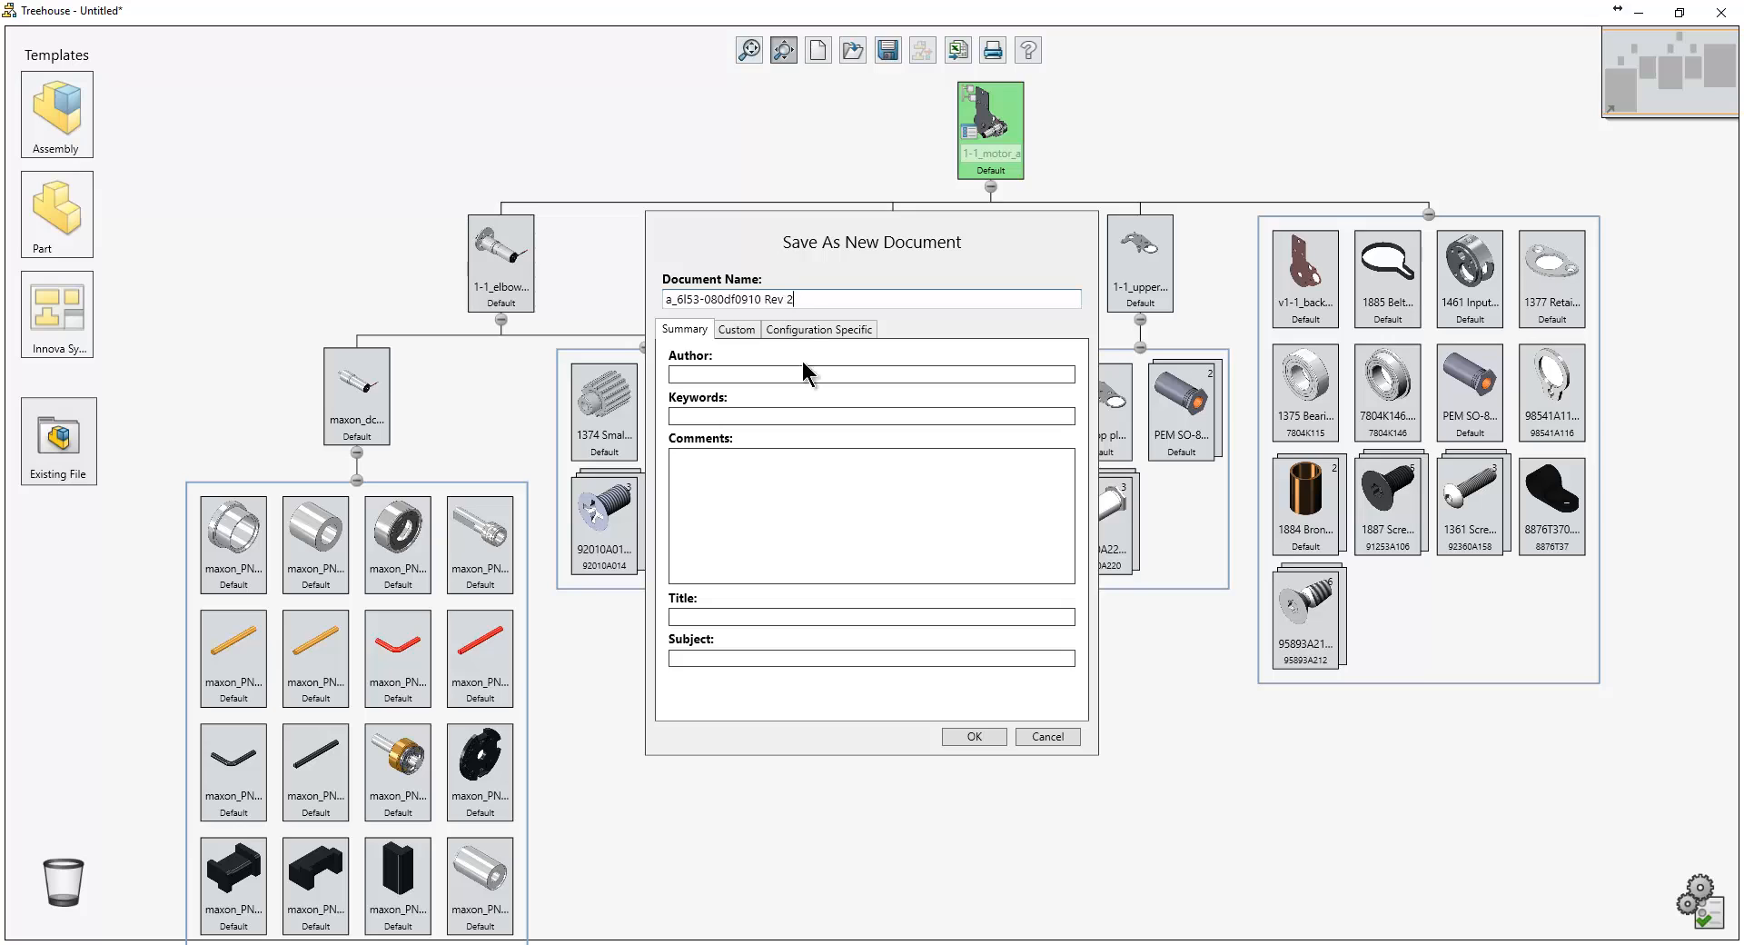
pyautogui.click(971, 736)
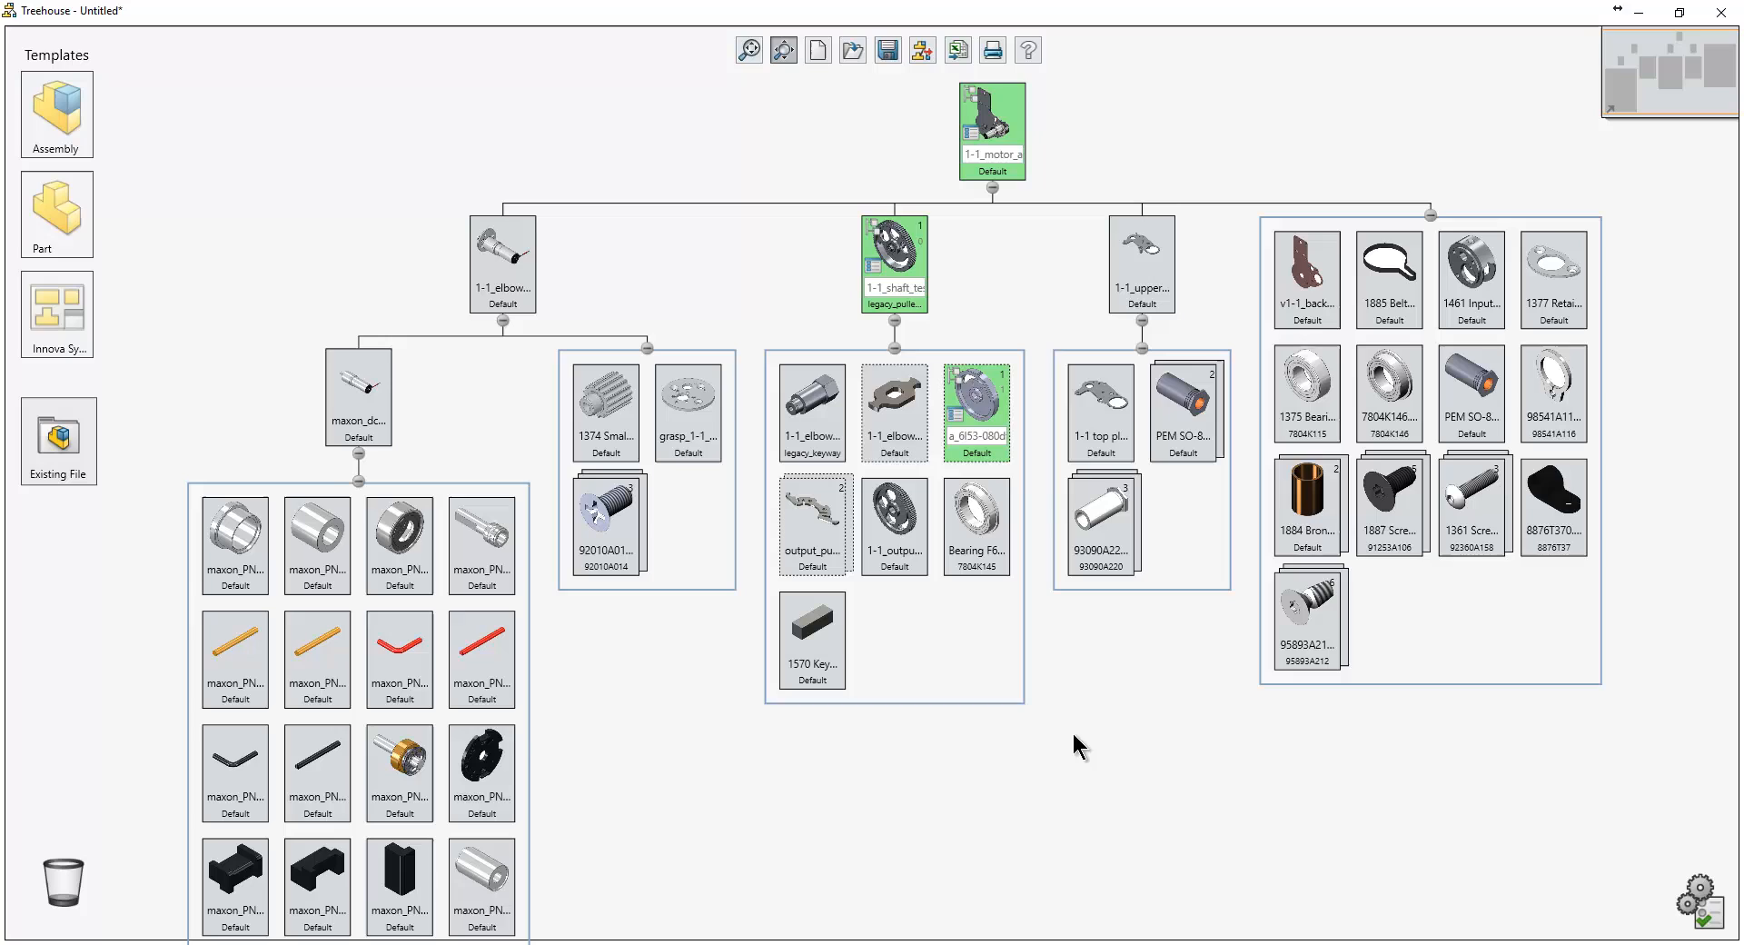
pyautogui.moveTo(922, 49)
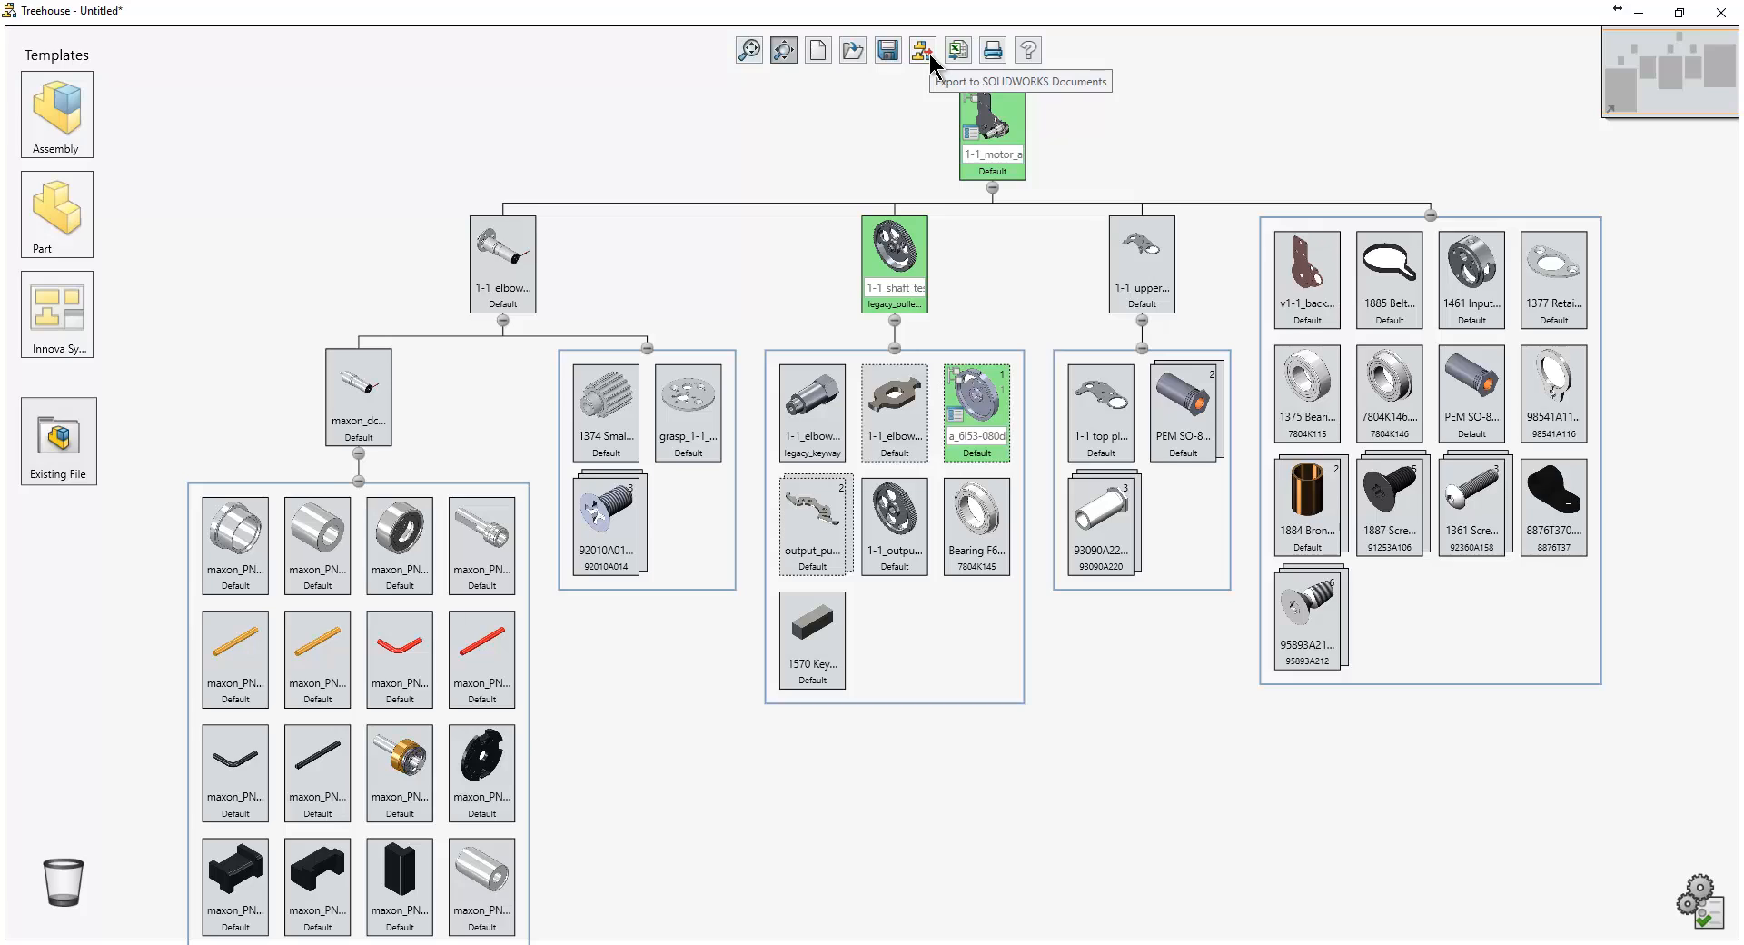
pyautogui.moveTo(932, 67)
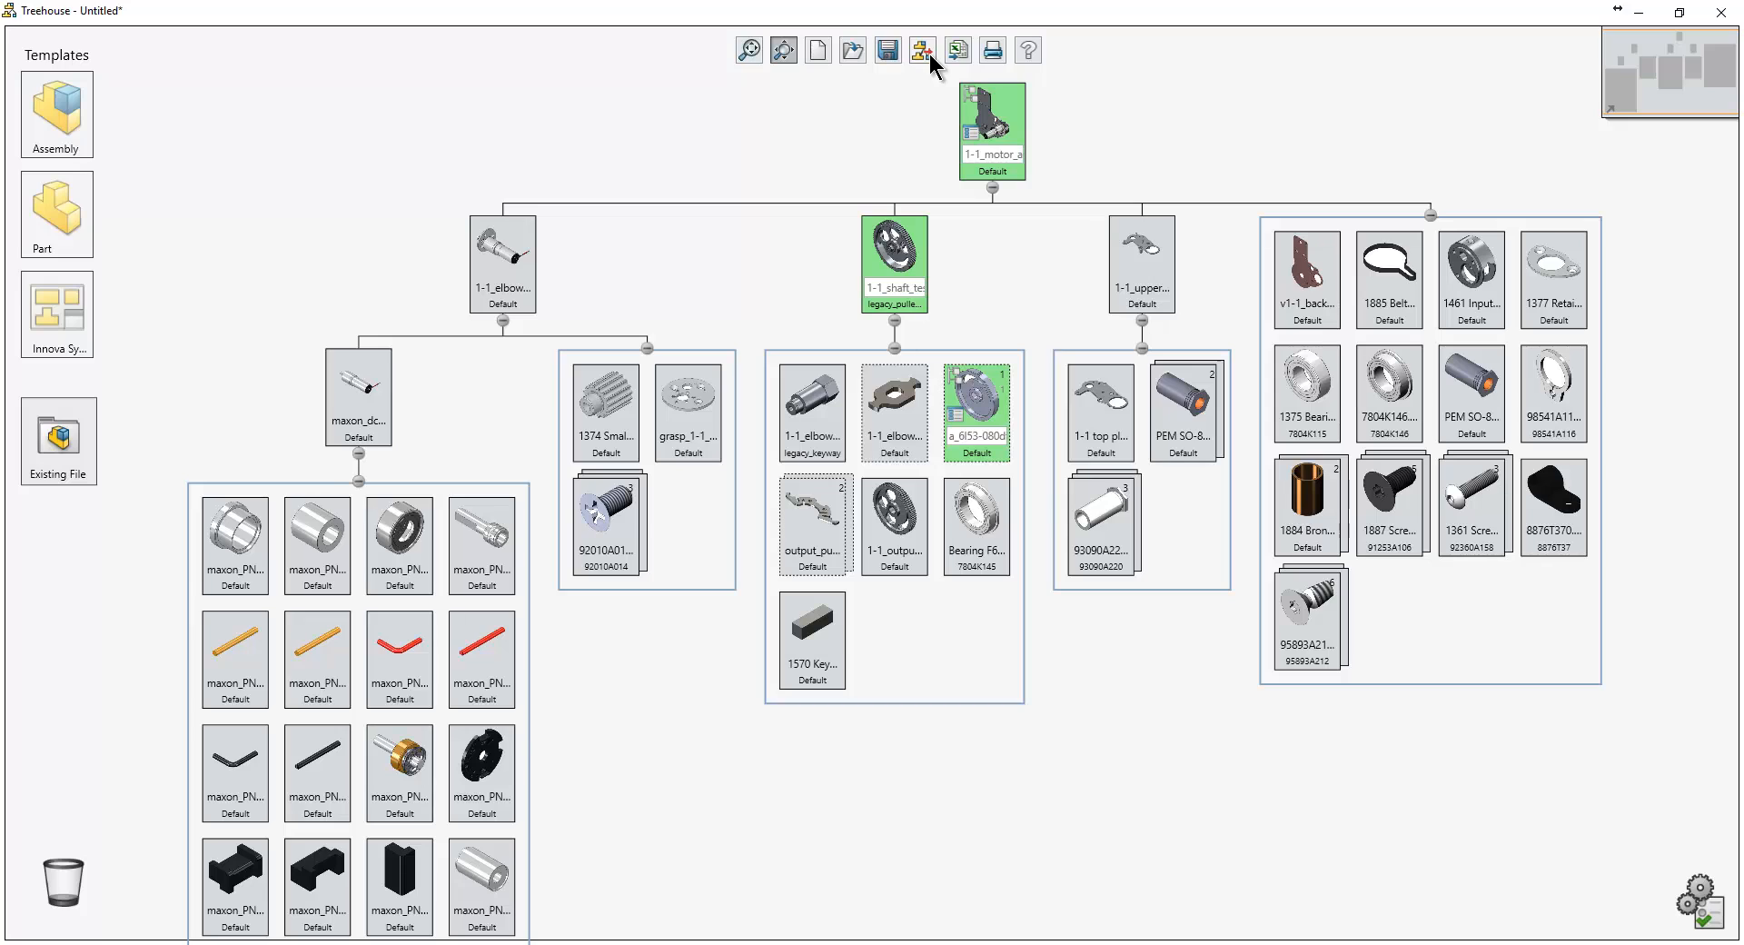
# Export the Rev 2 tree to SOLIDWORKS documents.
pyautogui.click(893, 262)
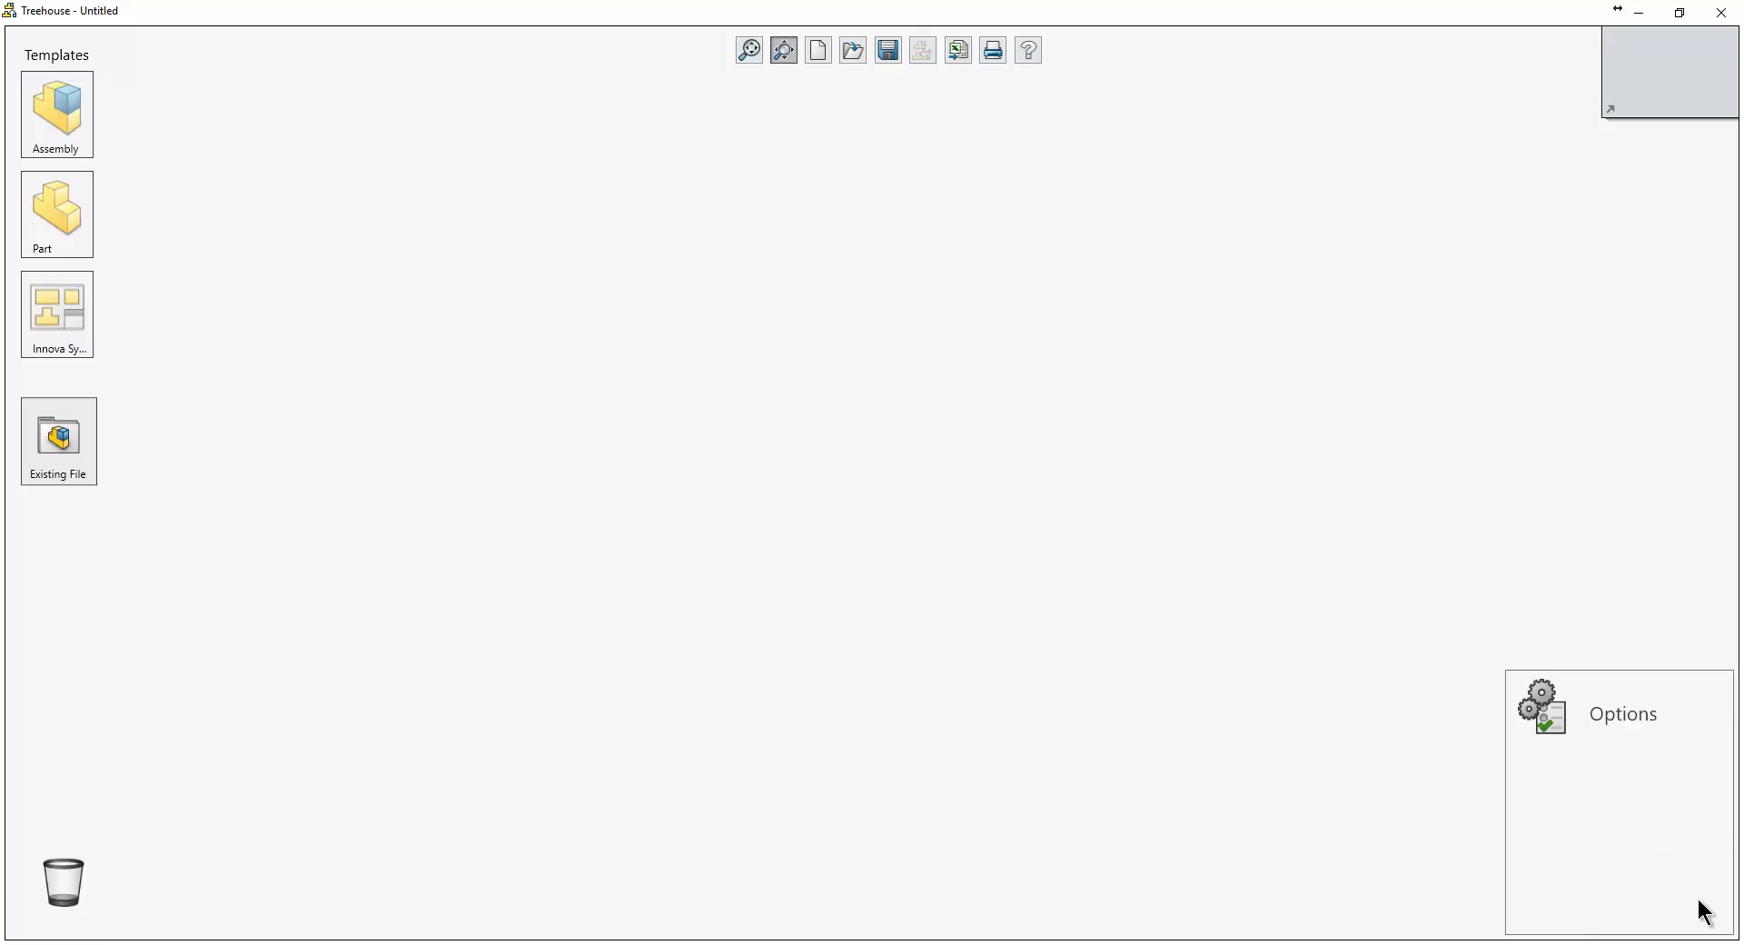
# Confirm drawing import and its search folder in Options, then load the motor assembly file.
pyautogui.click(1622, 713)
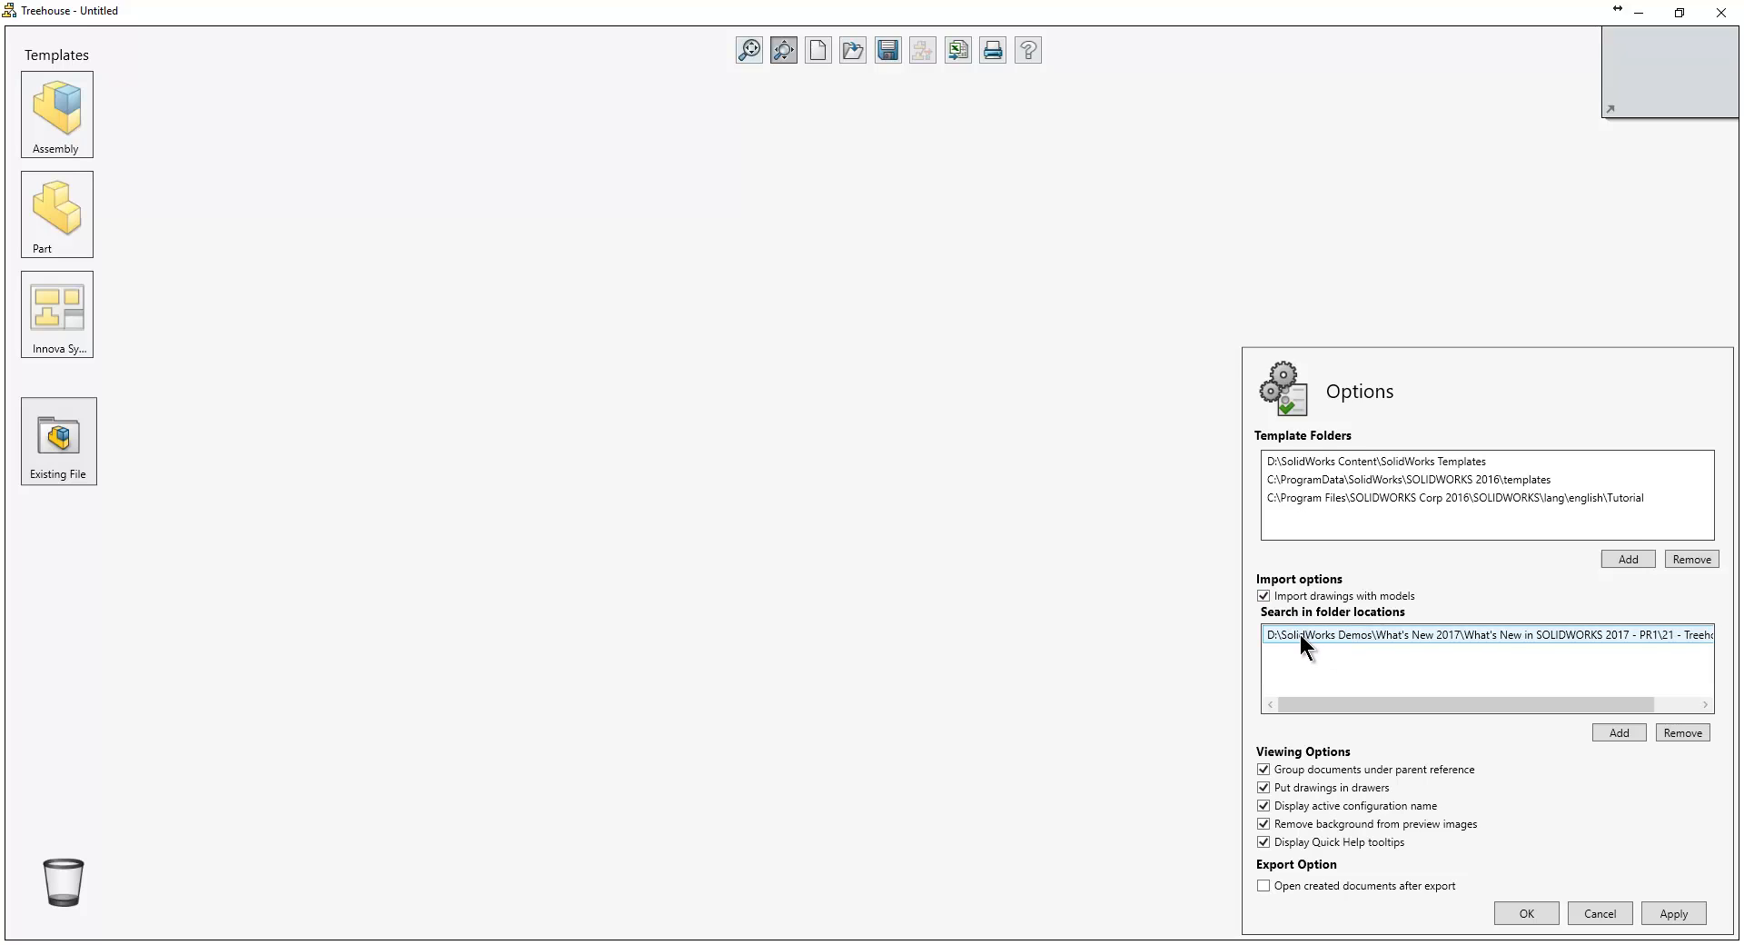
pyautogui.click(1526, 913)
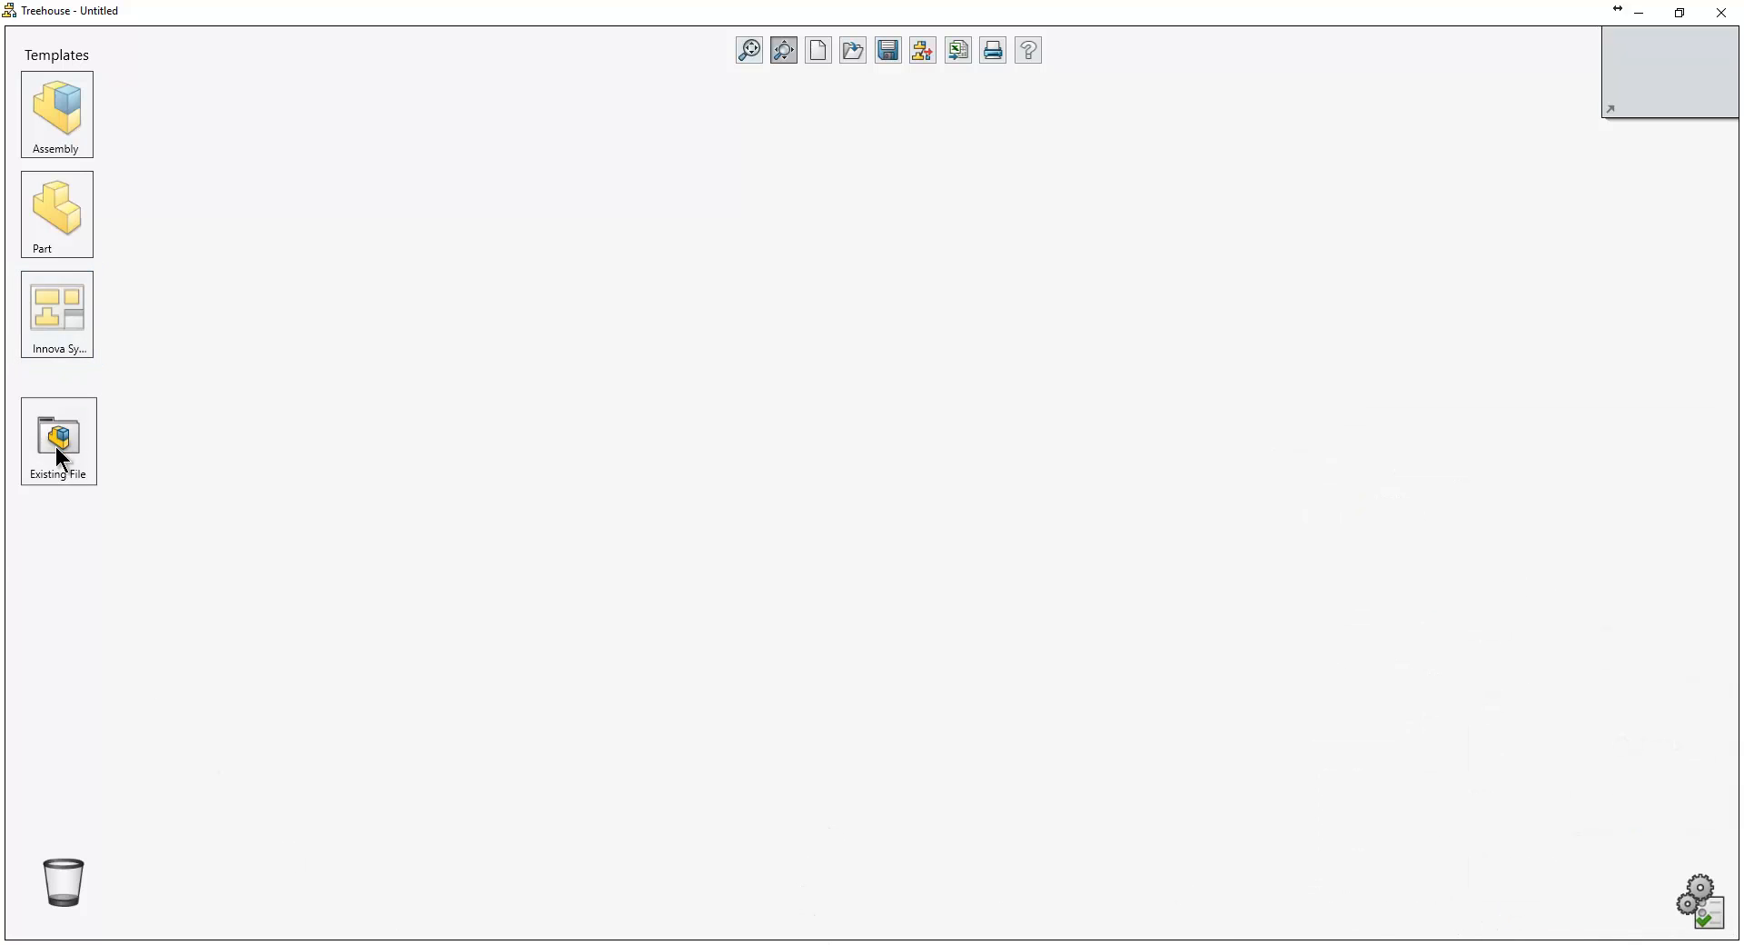
pyautogui.doubleClick(57, 440)
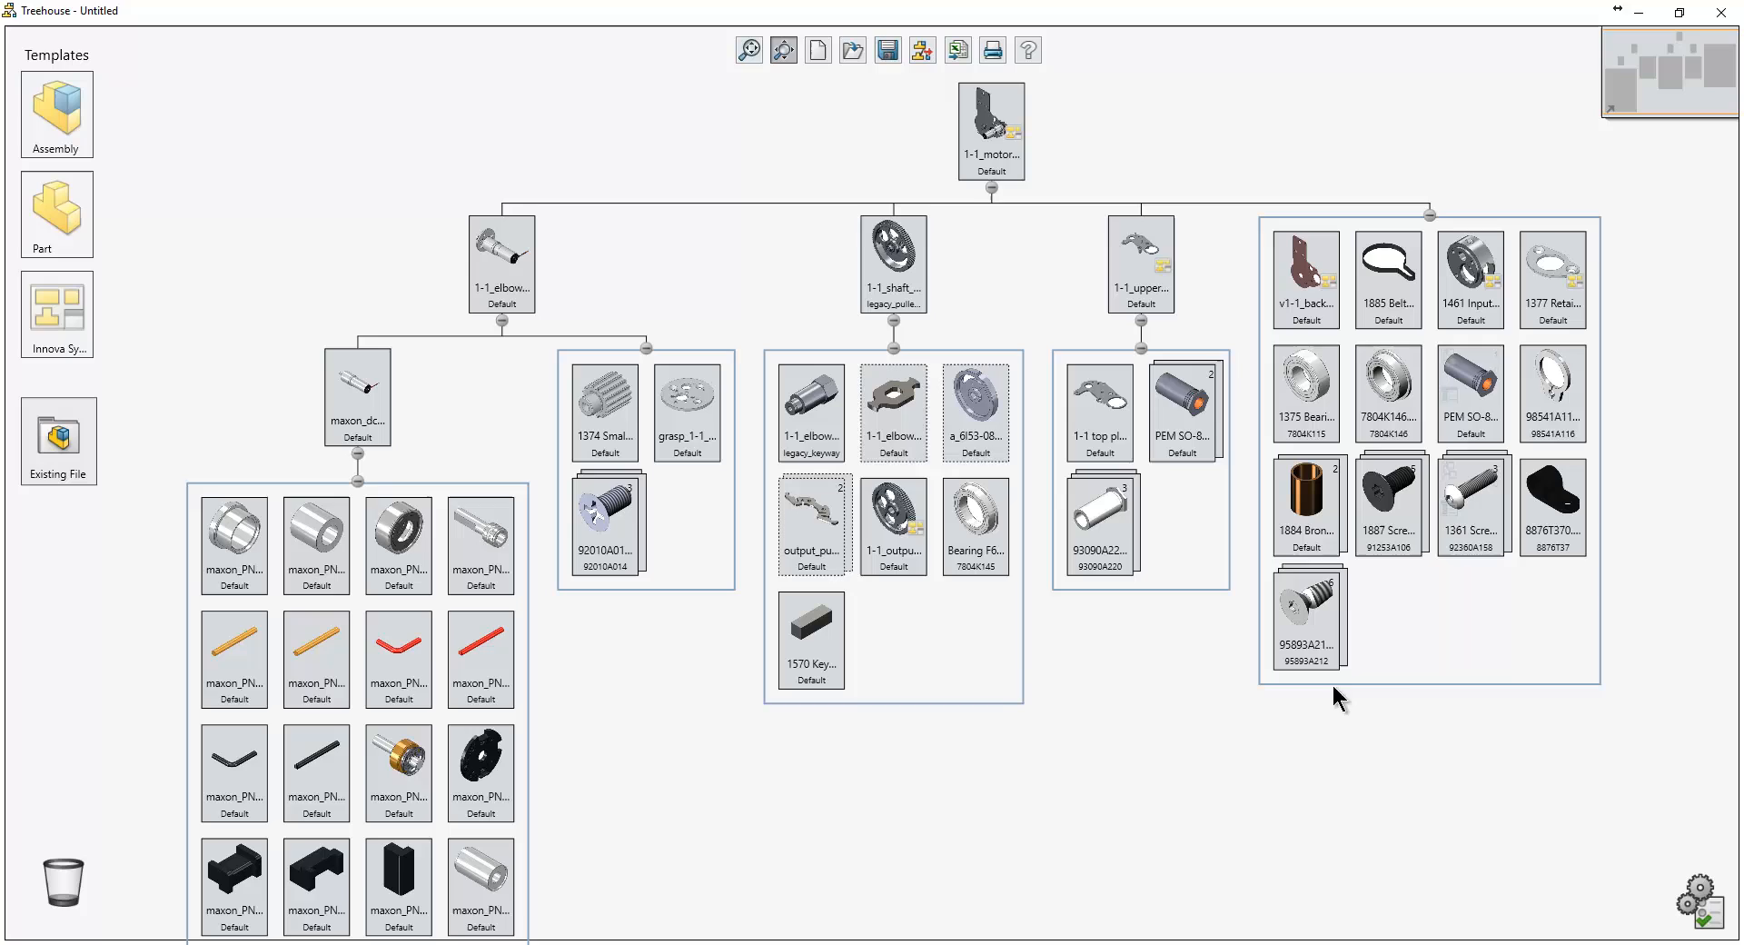
pyautogui.moveTo(988, 687)
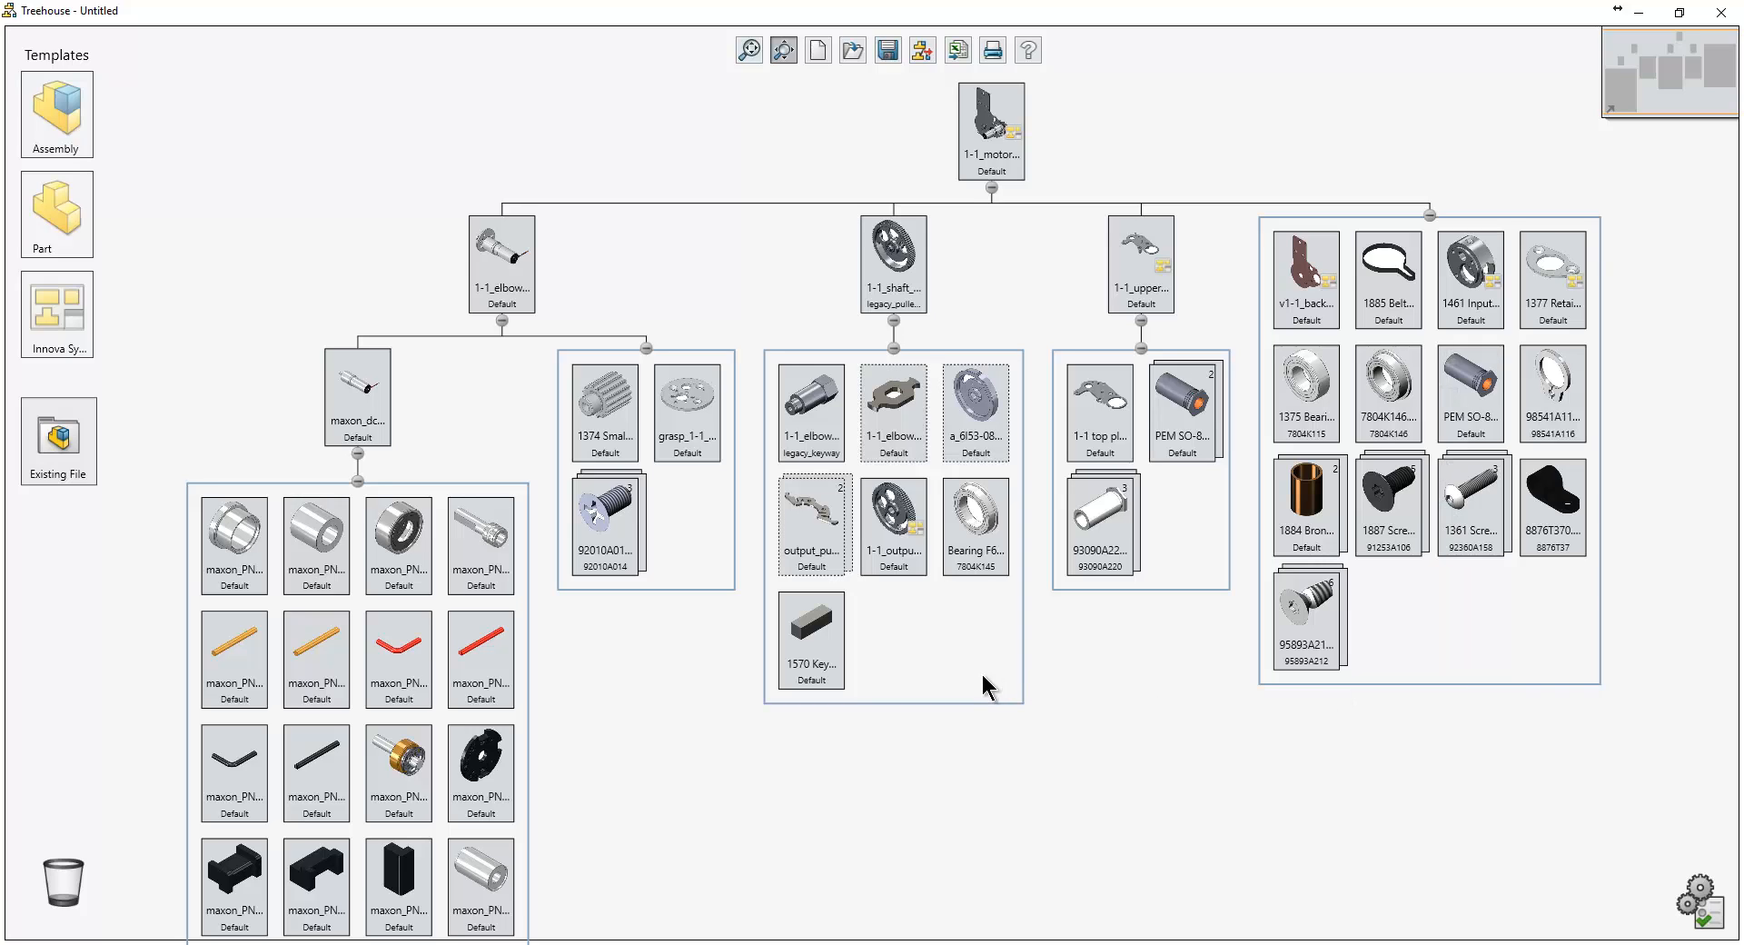
pyautogui.moveTo(926, 589)
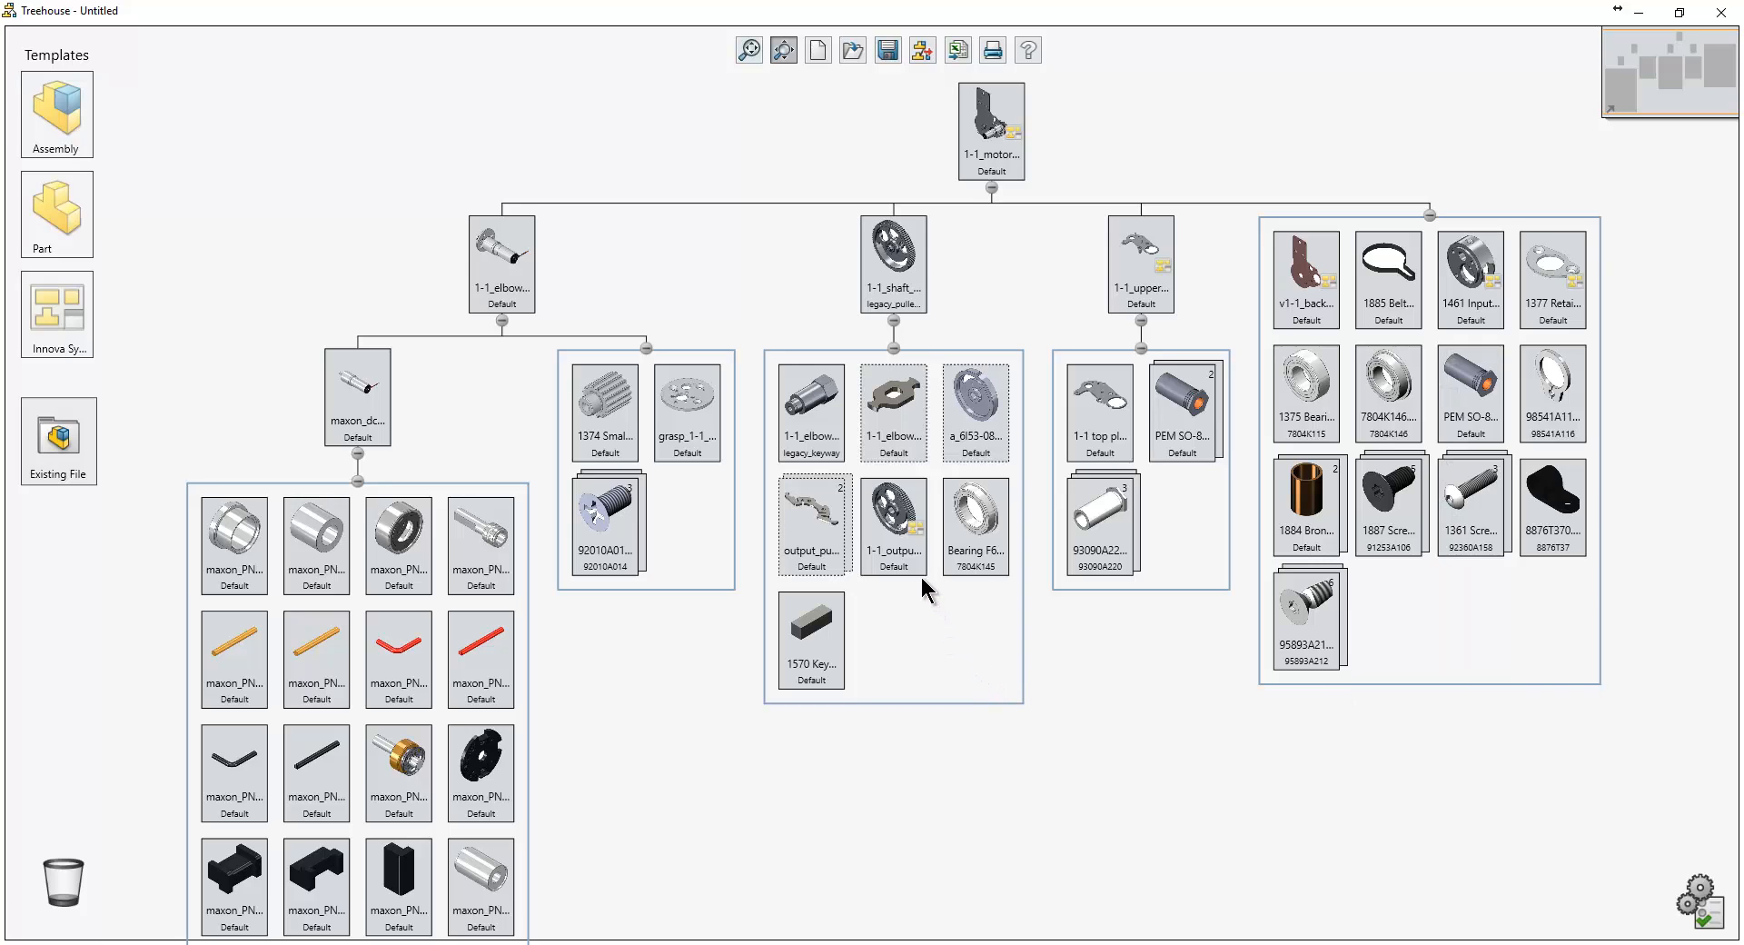
# Export the motor assembly tree to Excel using the Open Structure option.
pyautogui.click(892, 523)
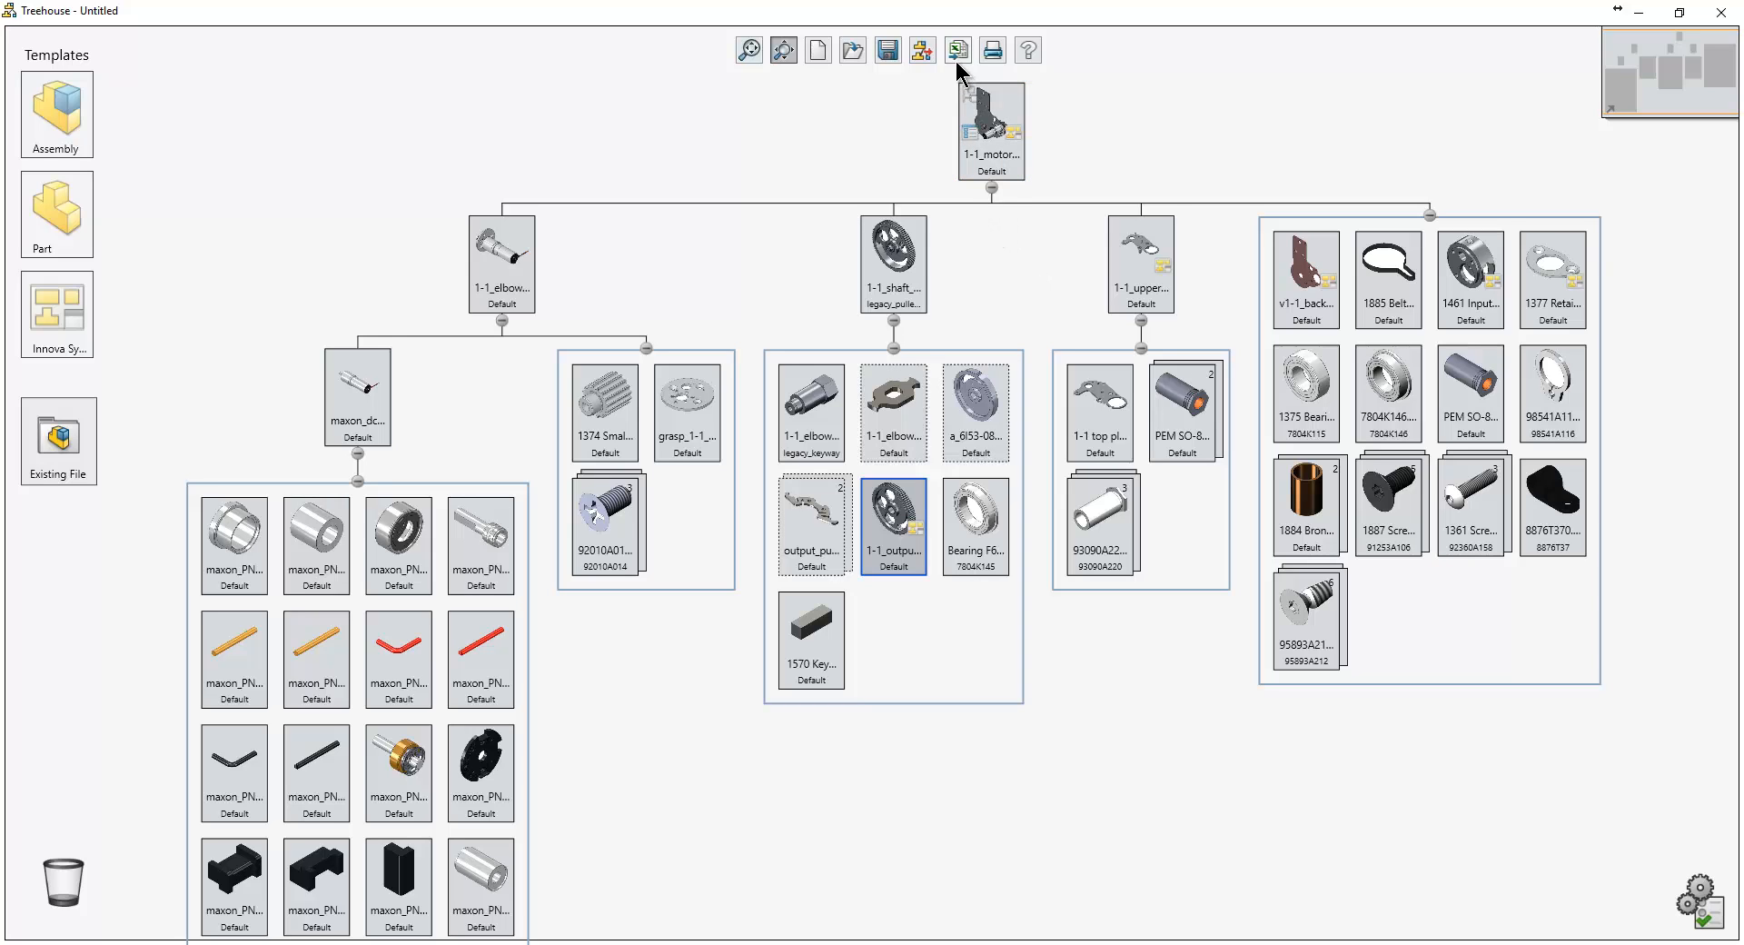
pyautogui.moveTo(957, 49)
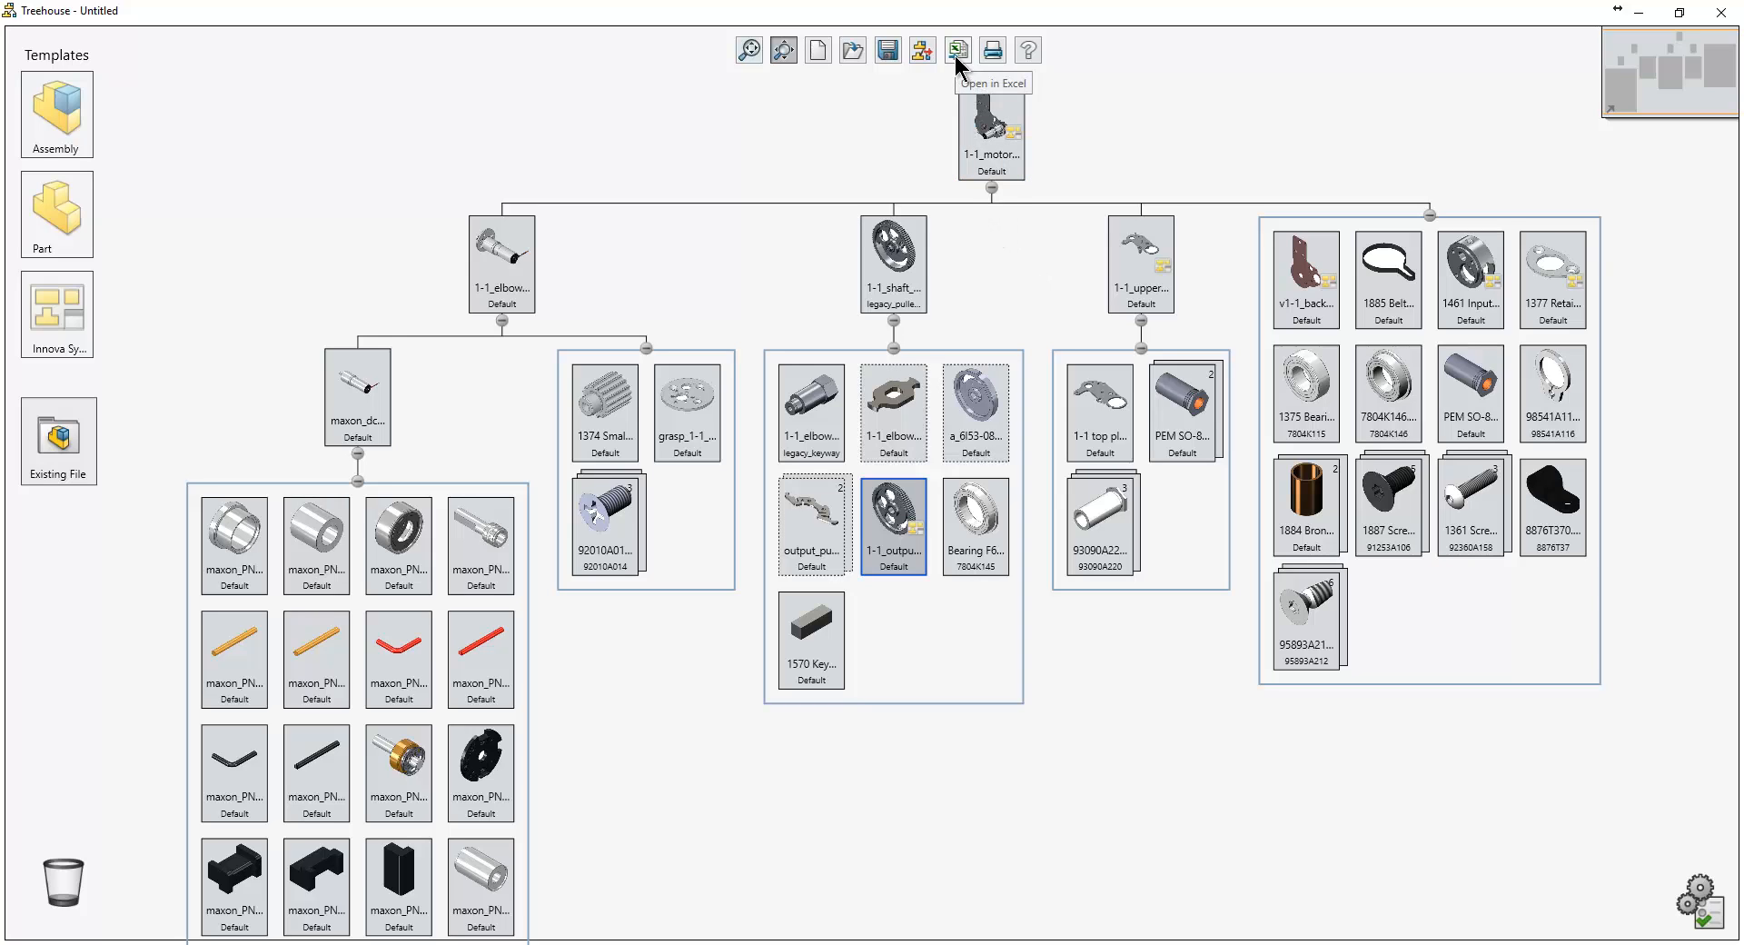
pyautogui.click(957, 49)
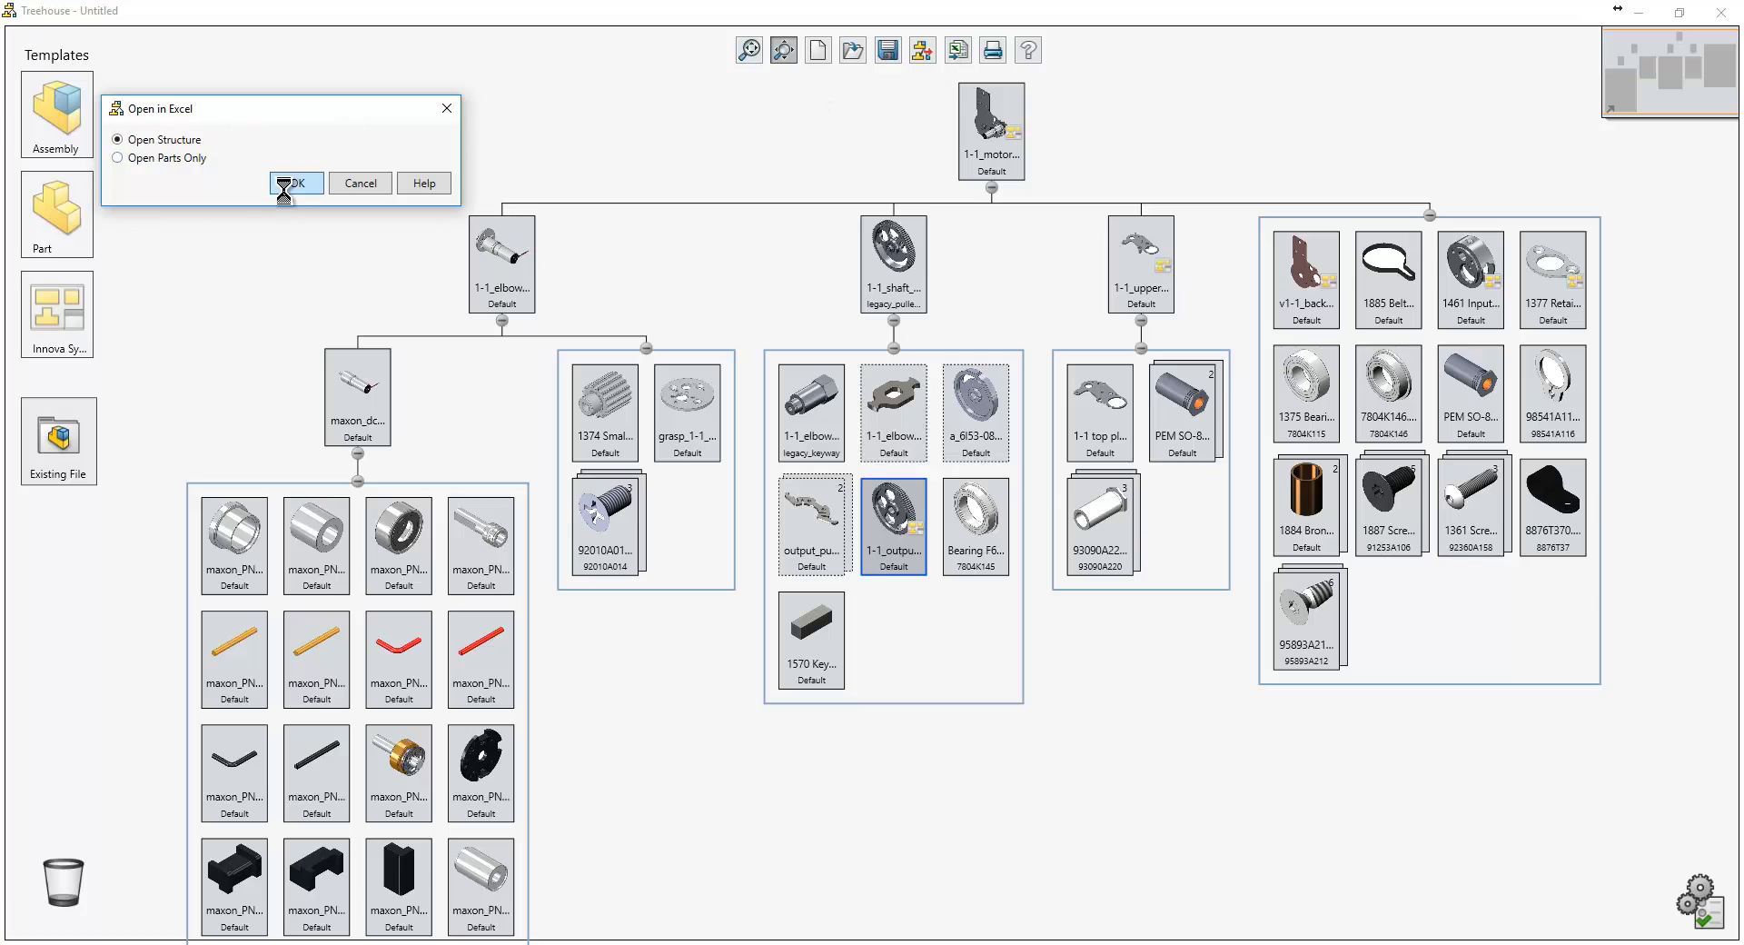
pyautogui.click(296, 182)
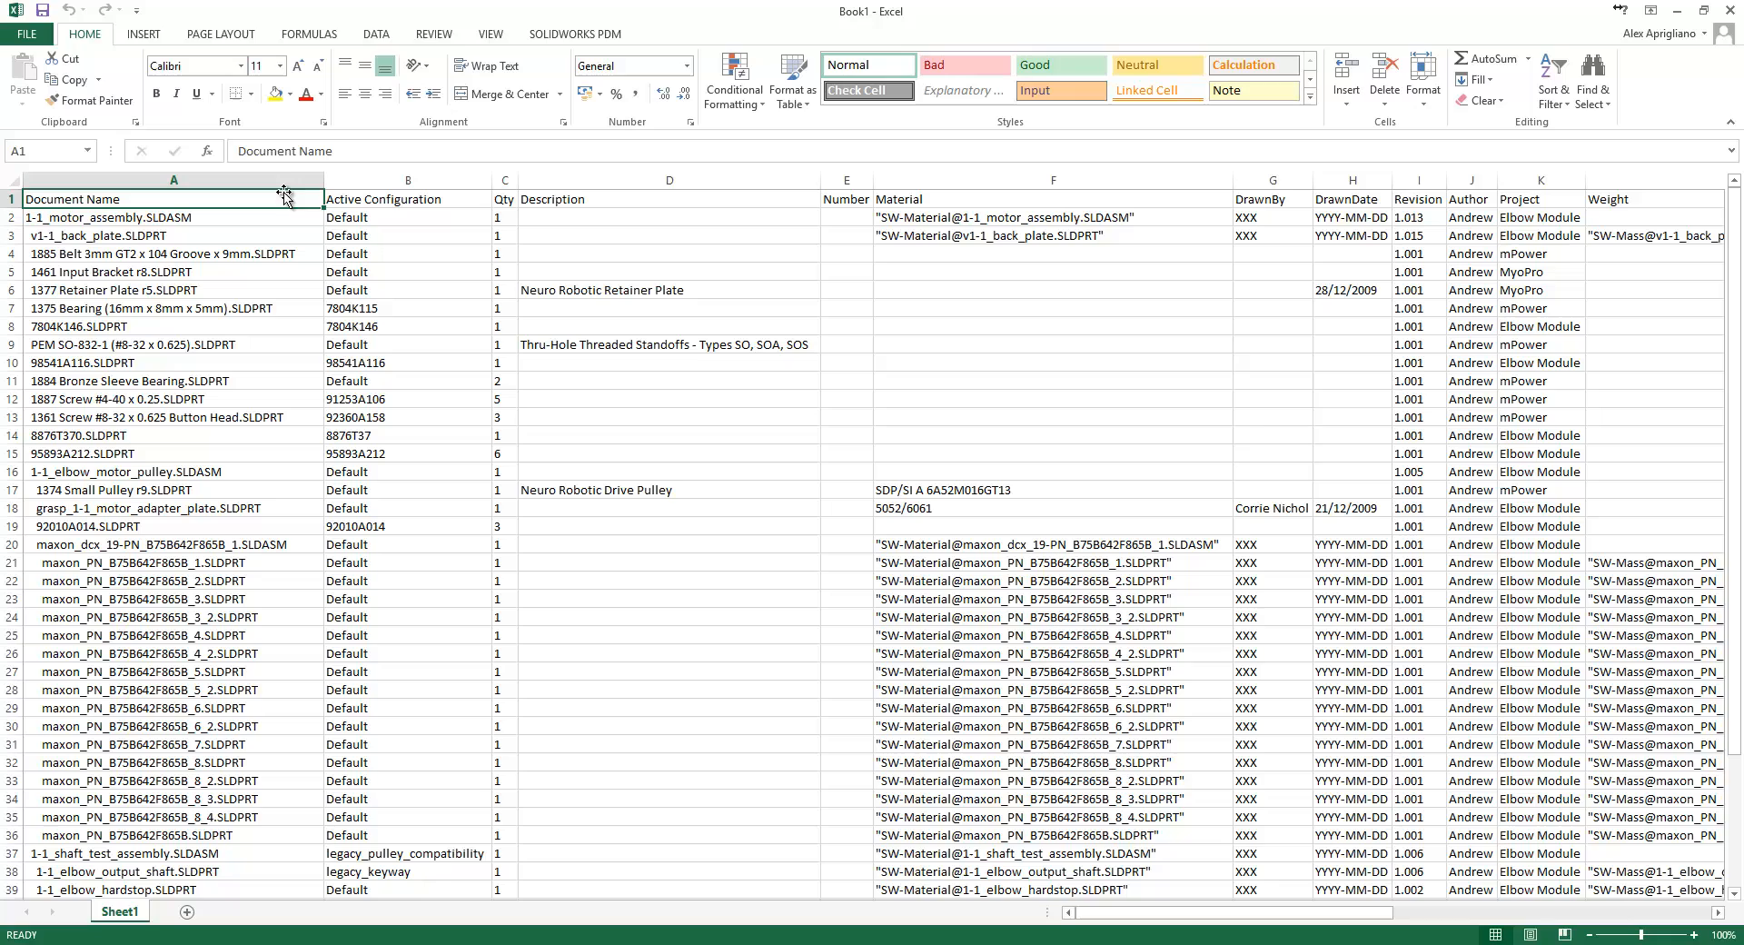
pyautogui.moveTo(282, 682)
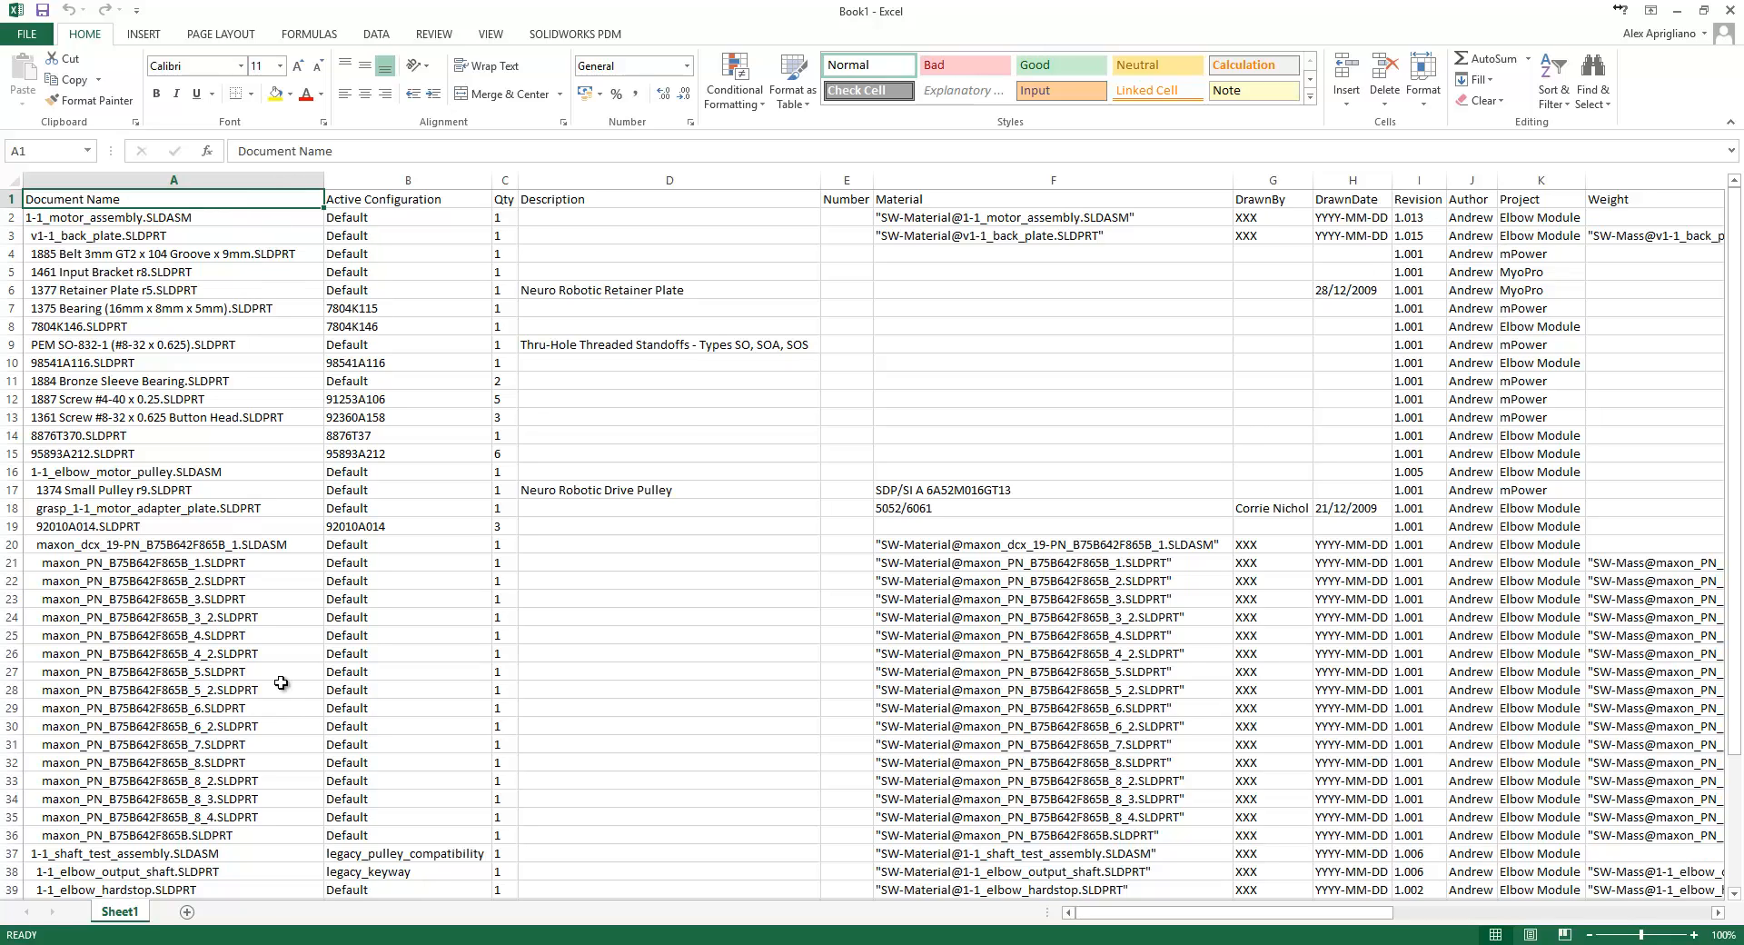
pyautogui.moveTo(346, 712)
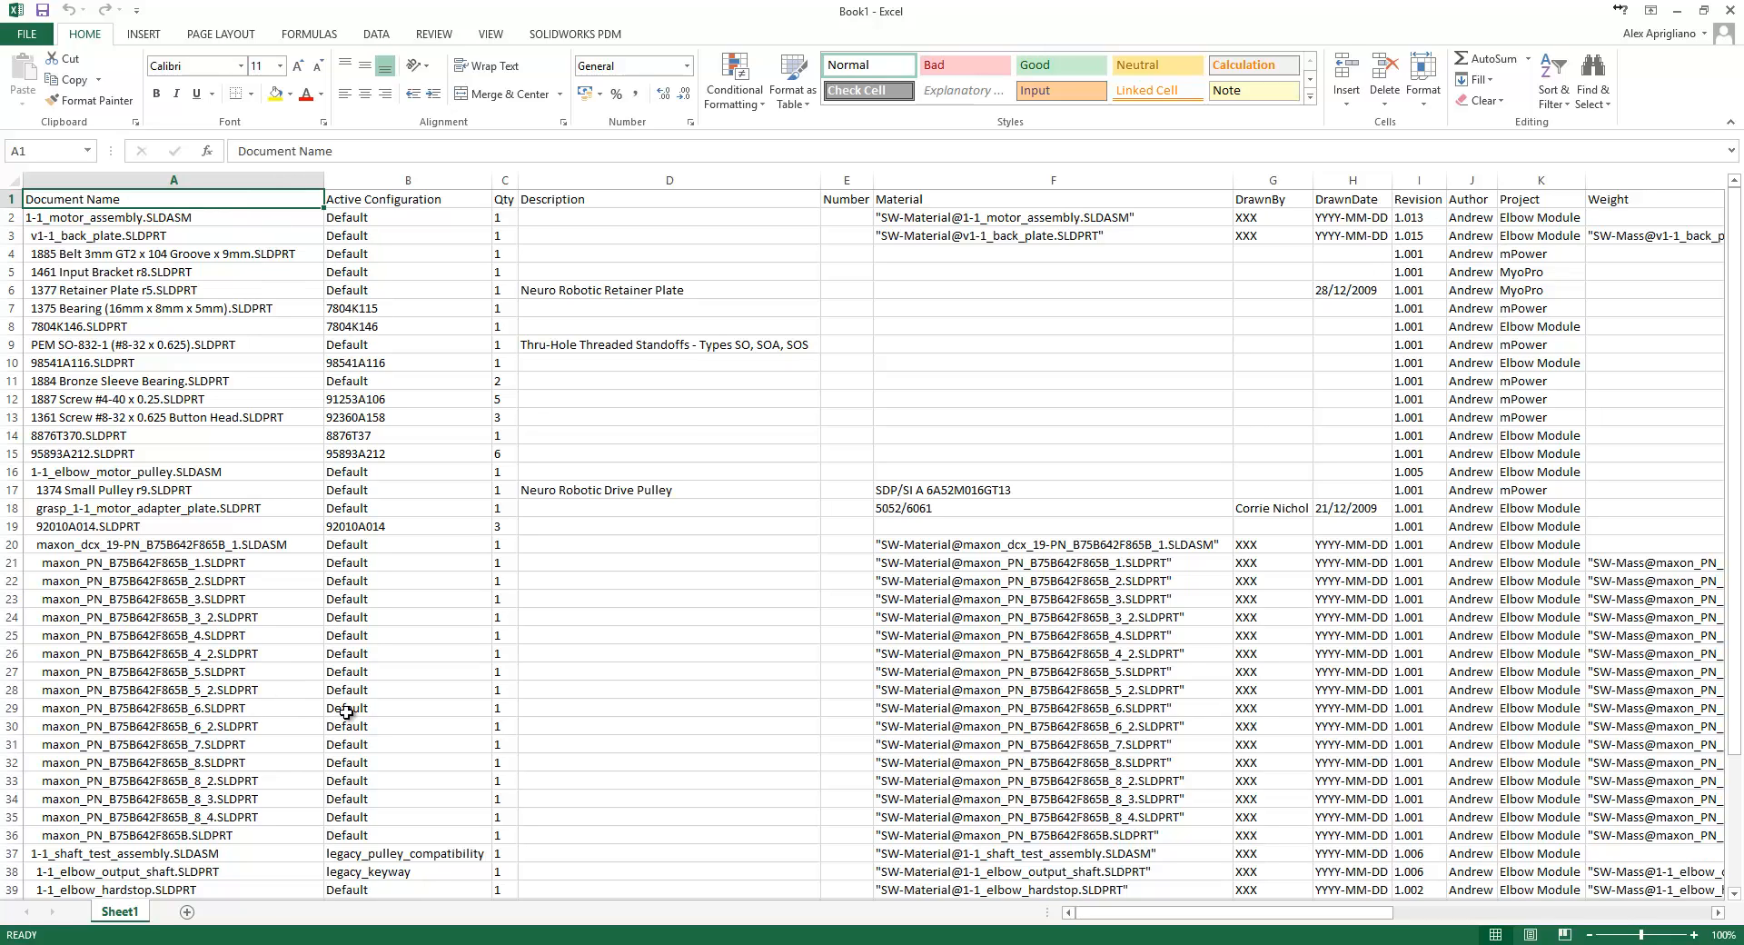
pyautogui.moveTo(472, 321)
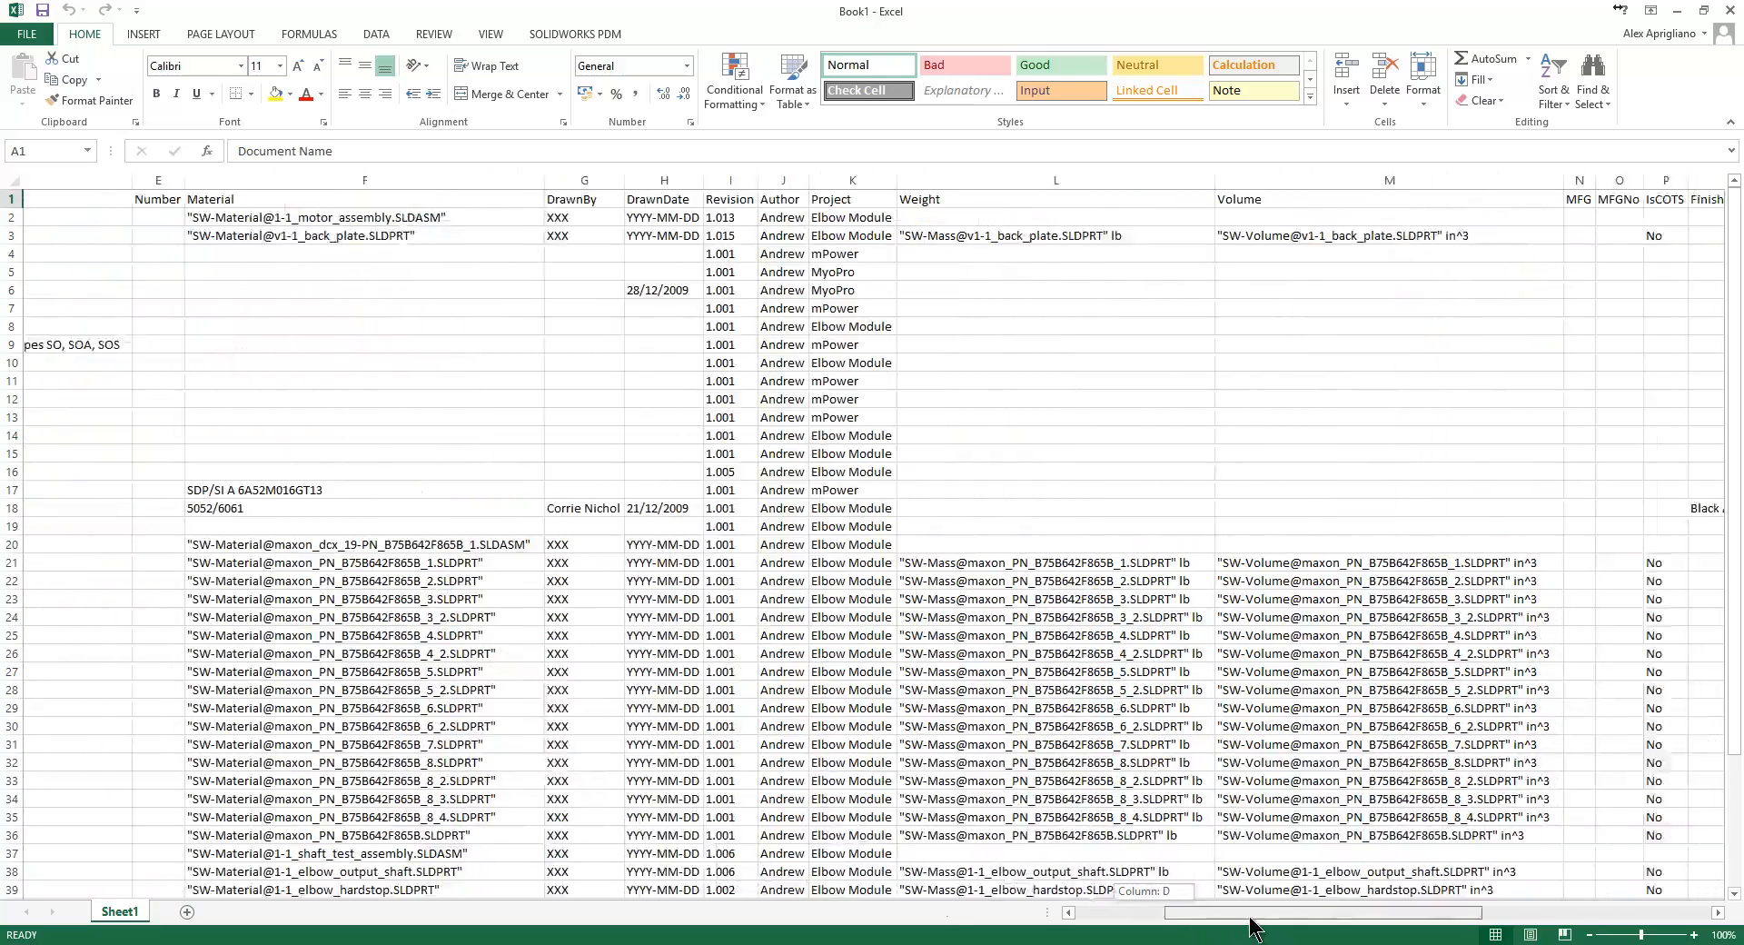
# Scroll through the exported structure sheet, then close Excel without saving.
pyautogui.hscroll(-3)
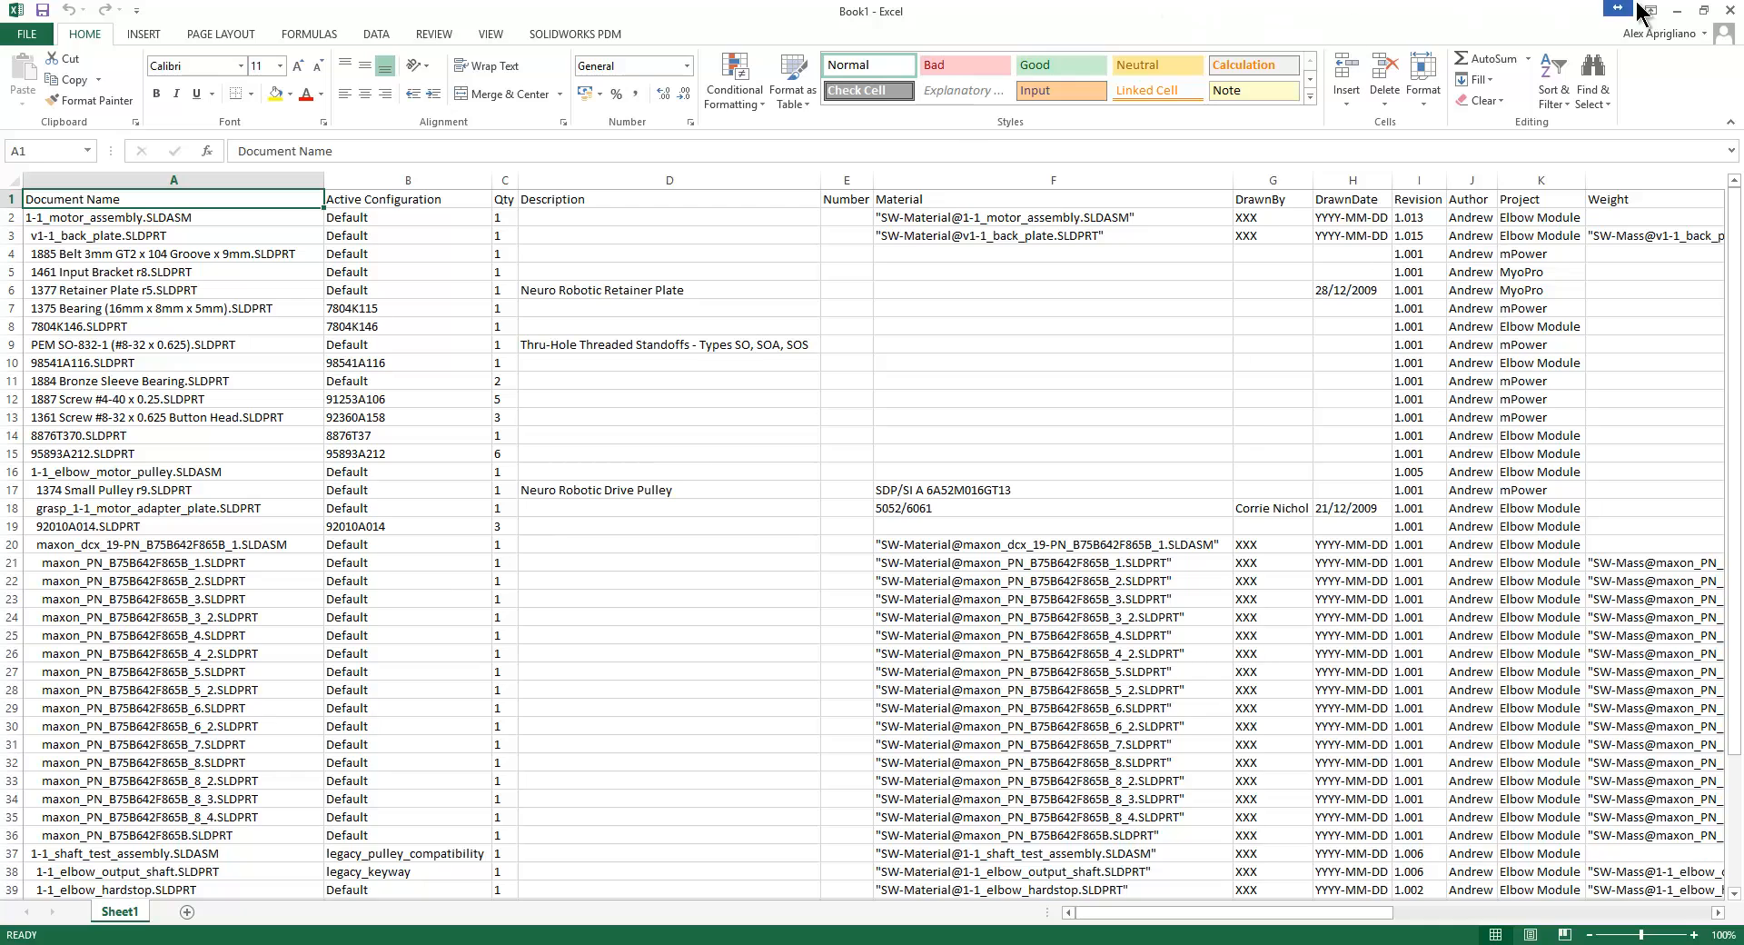
pyautogui.click(1730, 10)
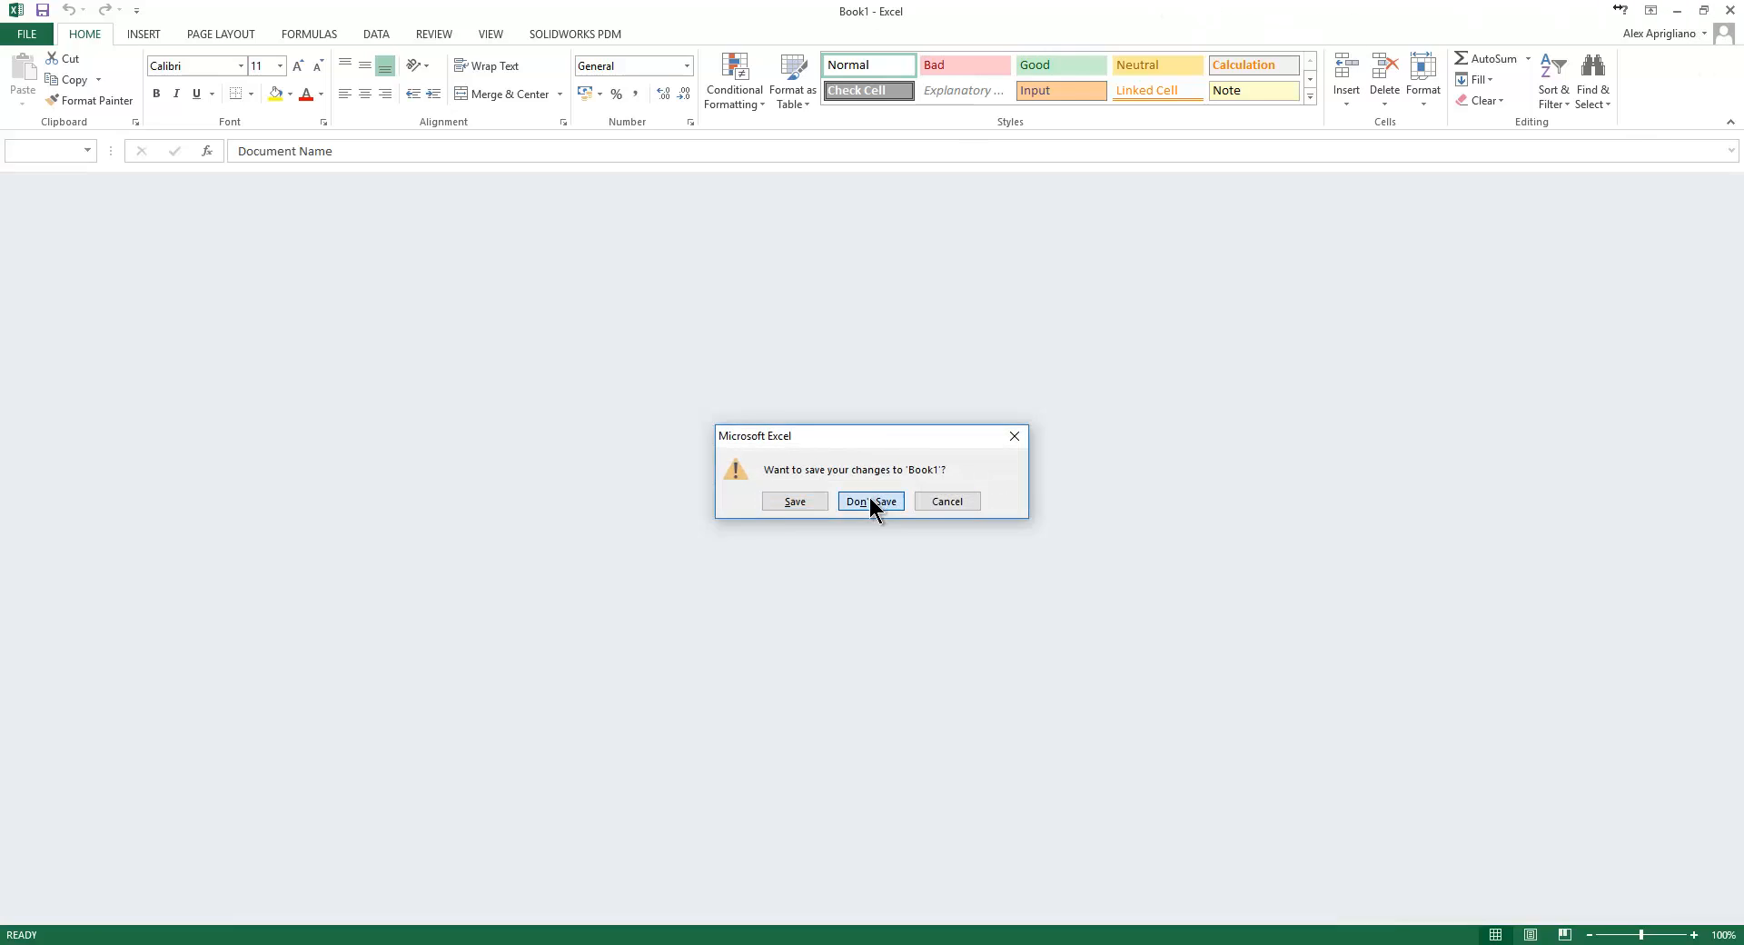
pyautogui.click(870, 500)
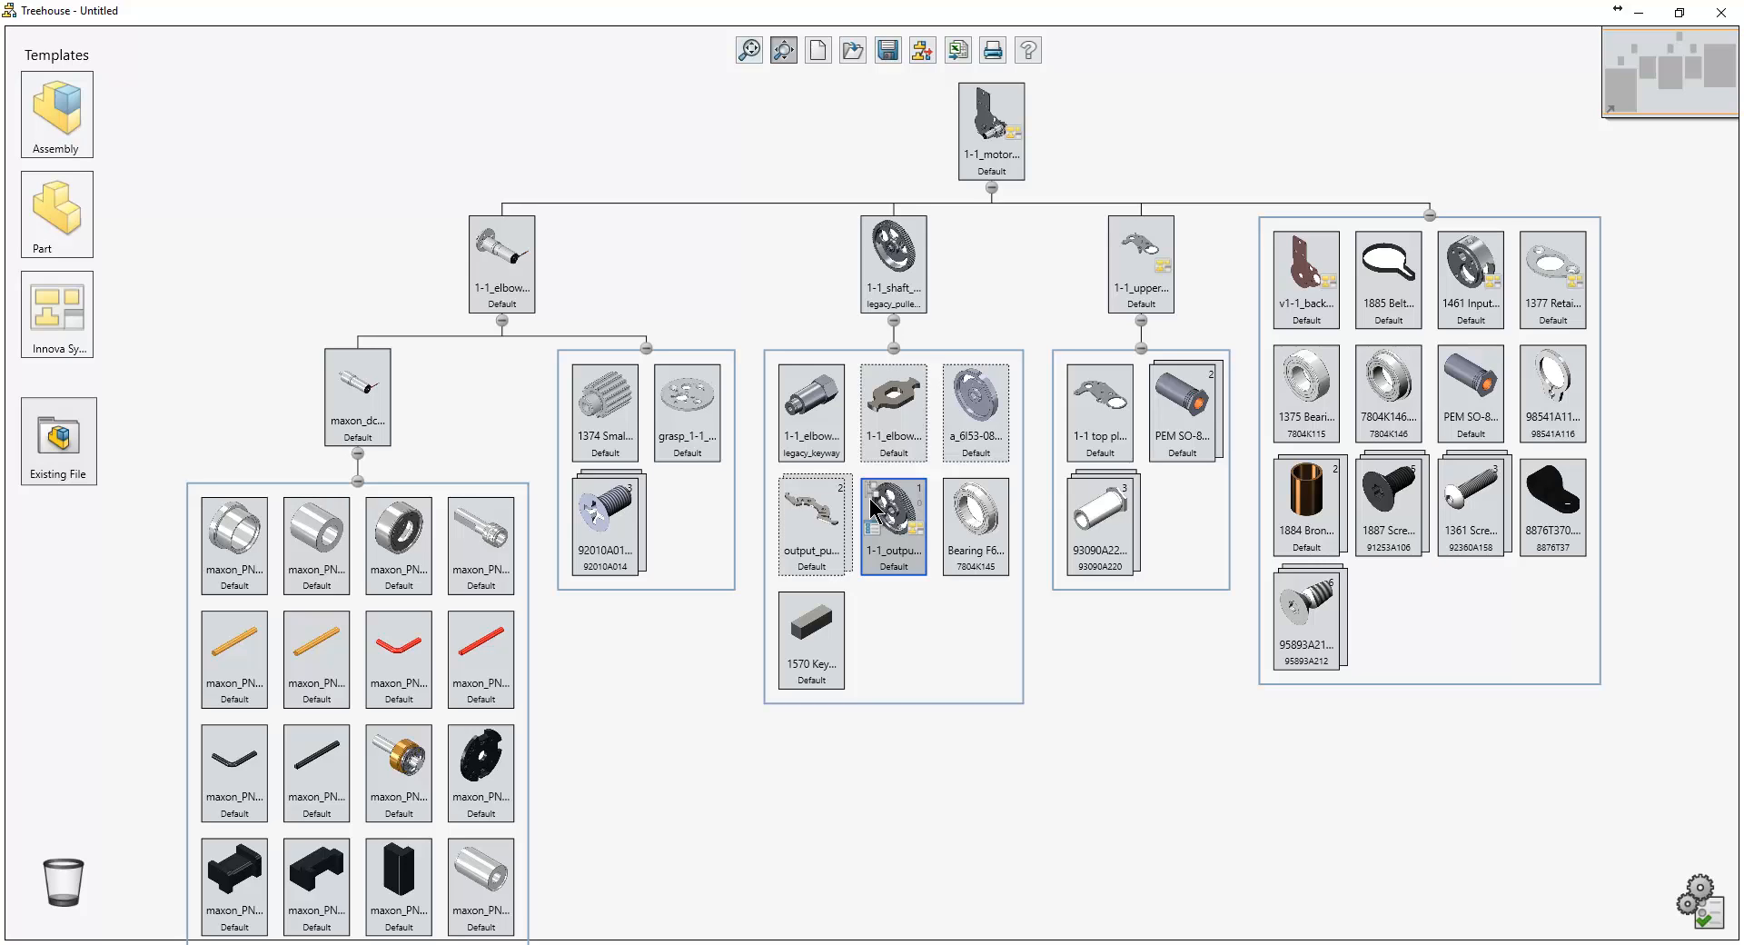
pyautogui.moveTo(836, 411)
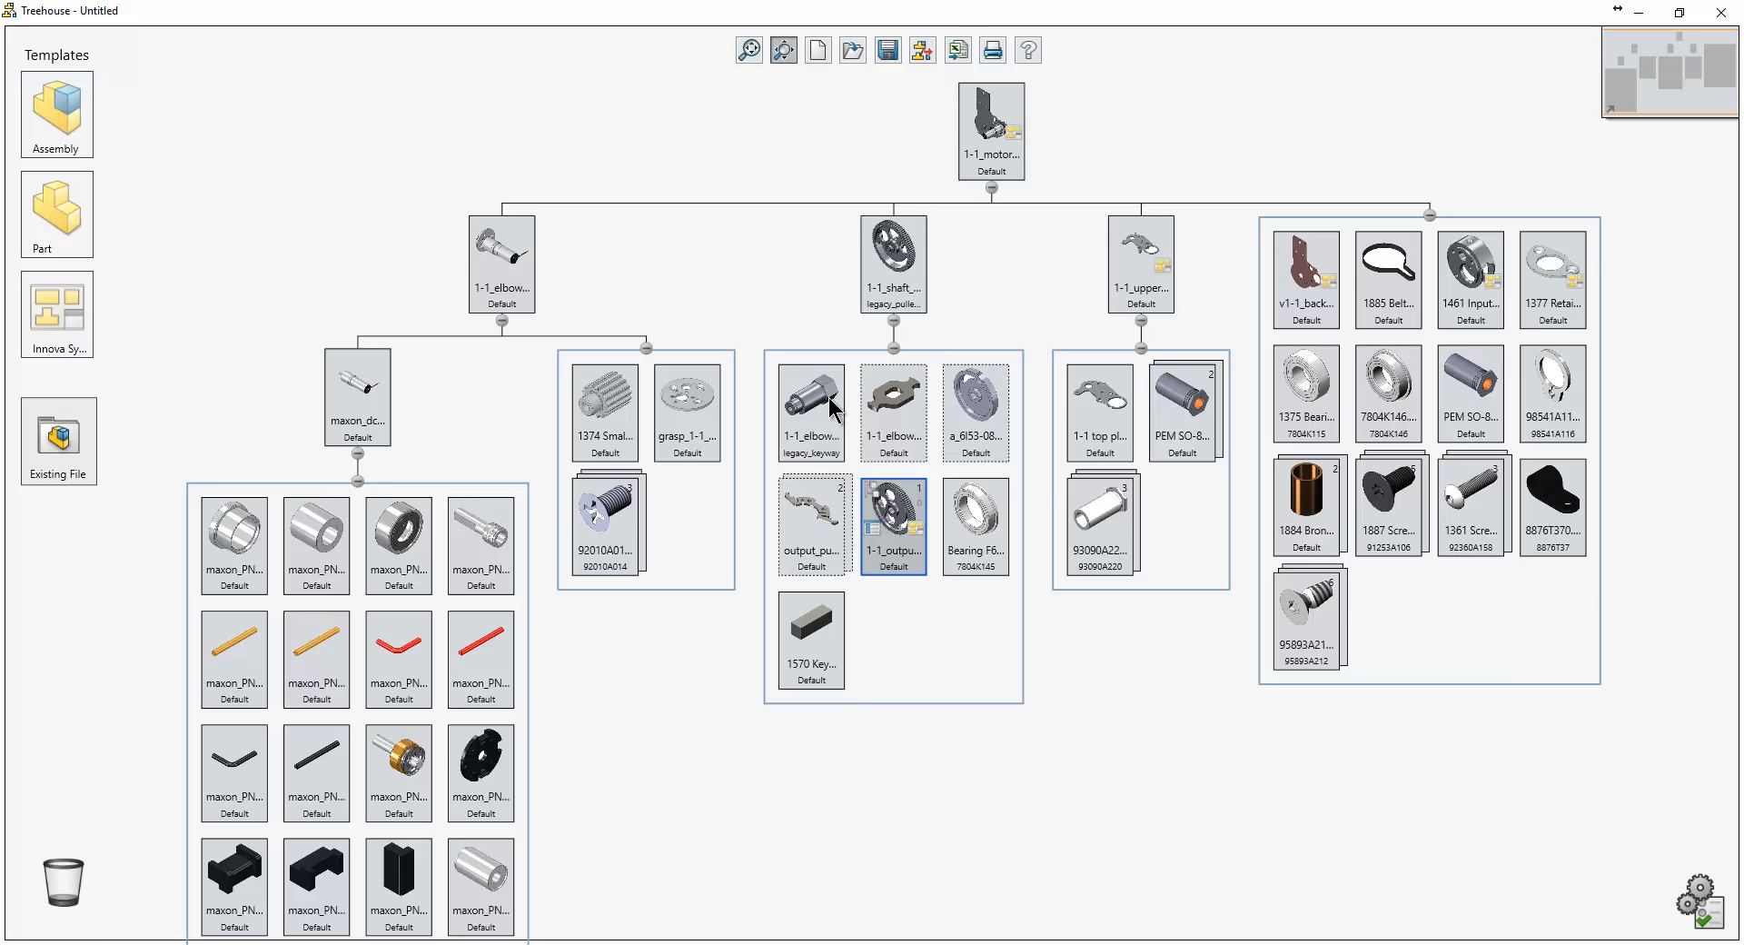
# Bring up the Print dialog for the motor assembly tree with PDFCreator as printer.
pyautogui.click(991, 50)
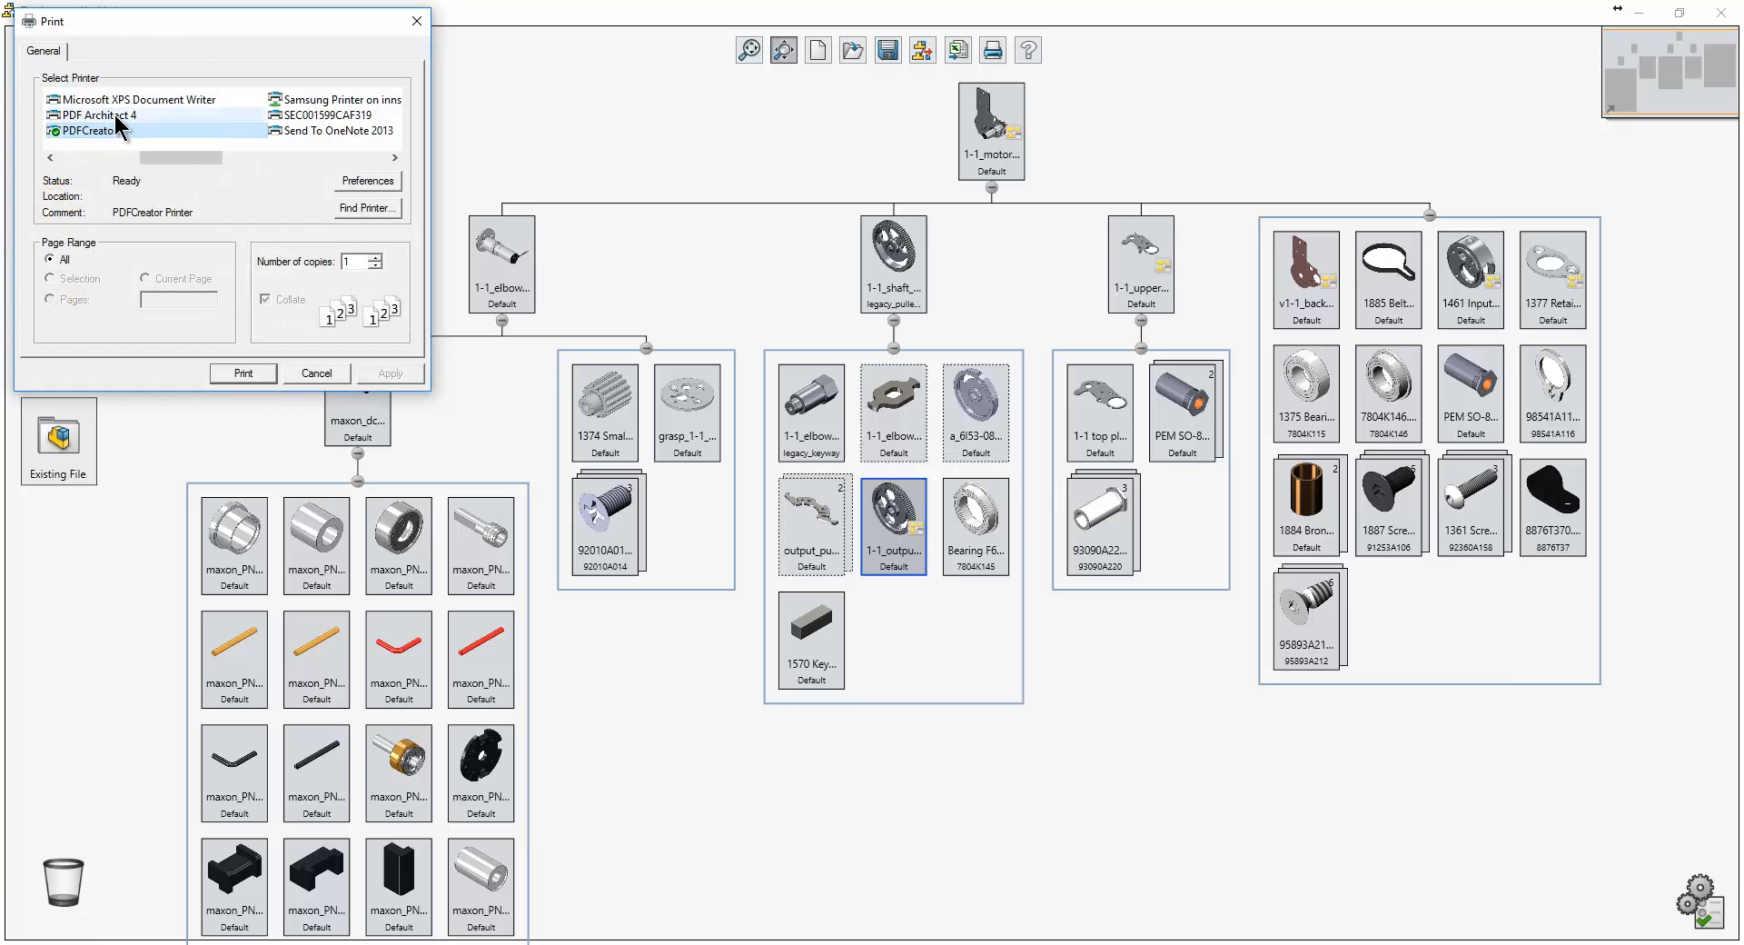
pyautogui.moveTo(111, 133)
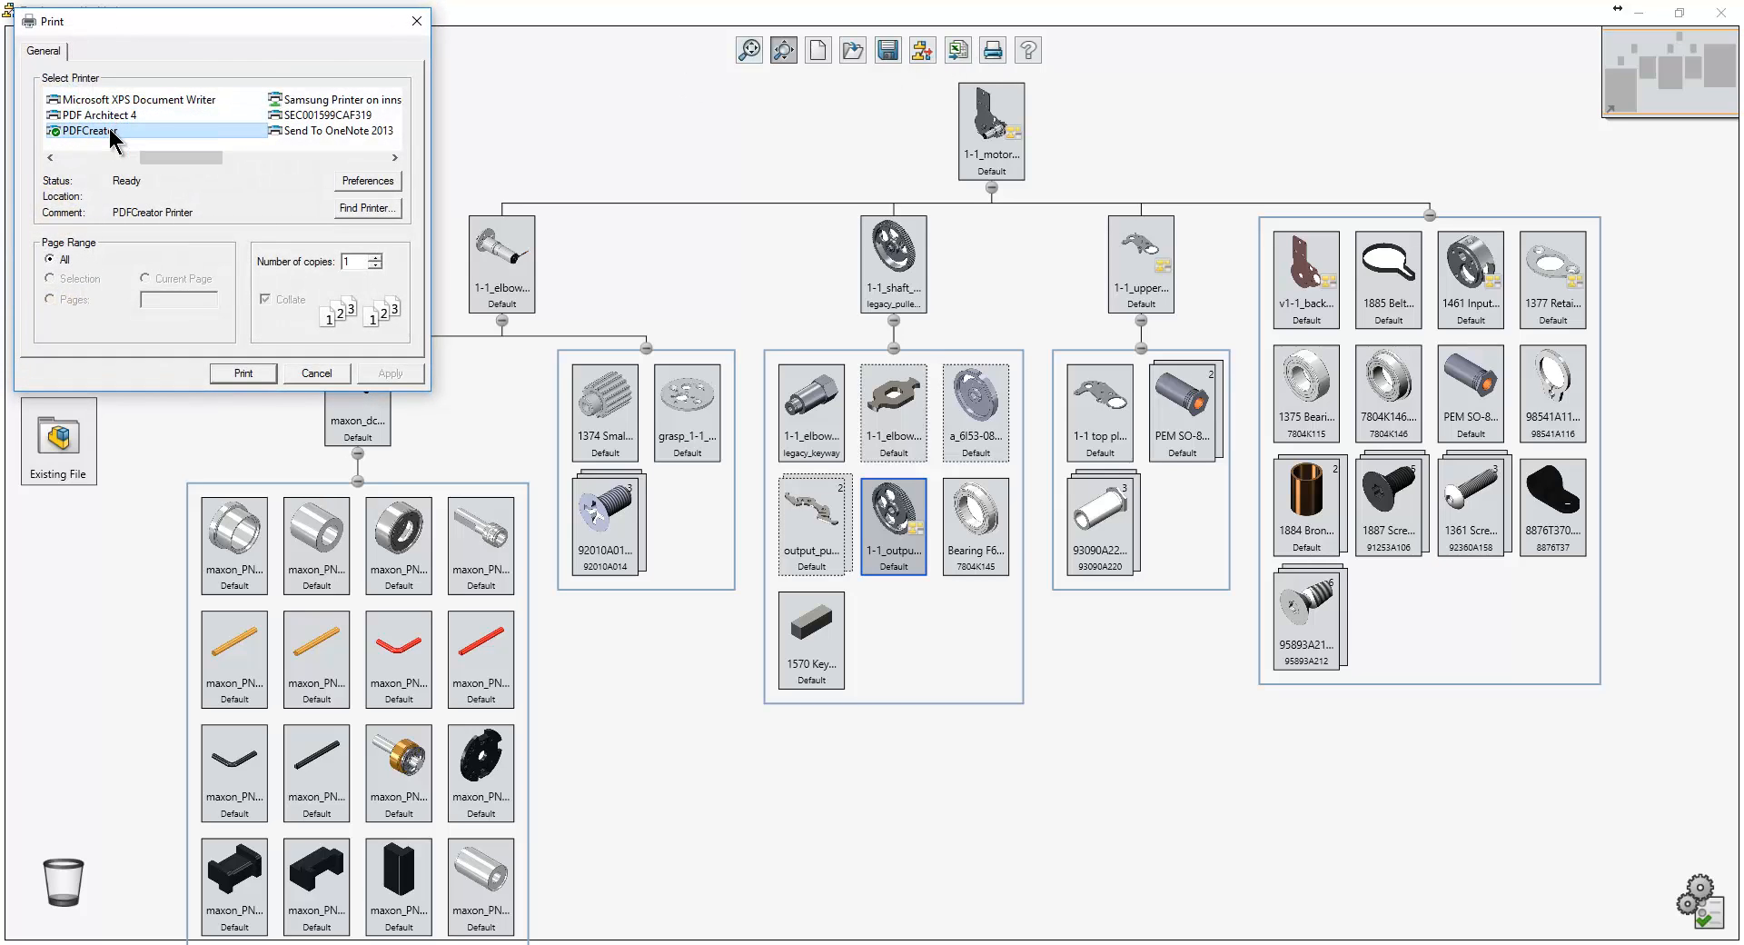
pyautogui.moveTo(87, 132)
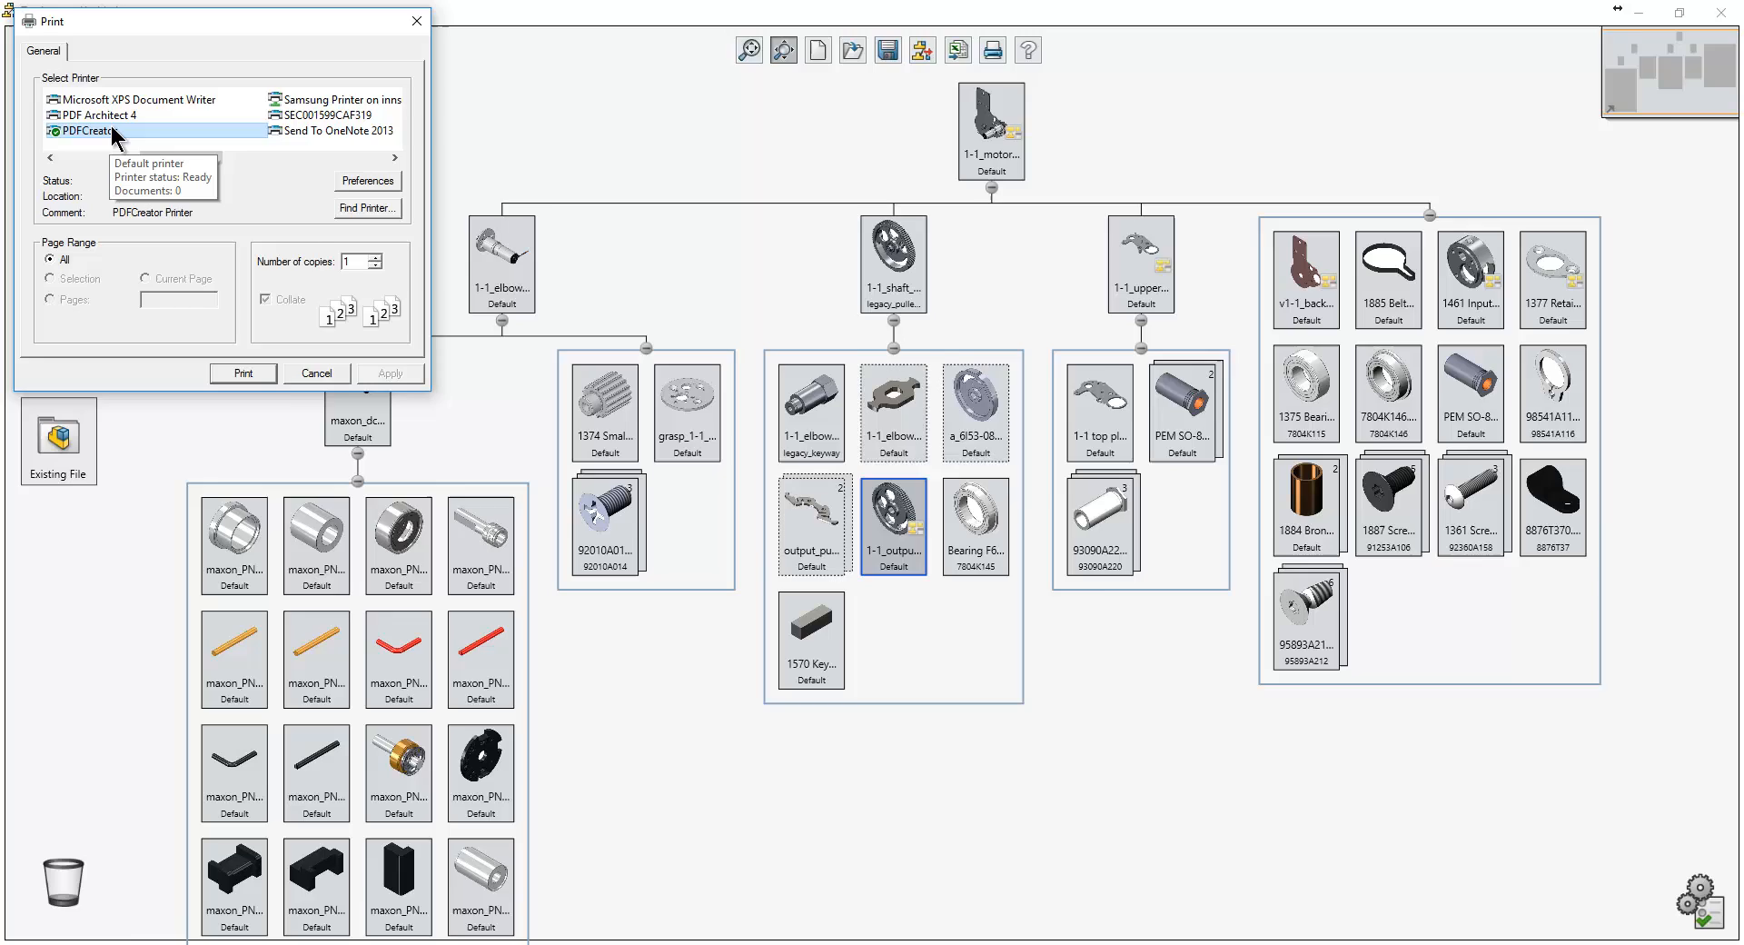